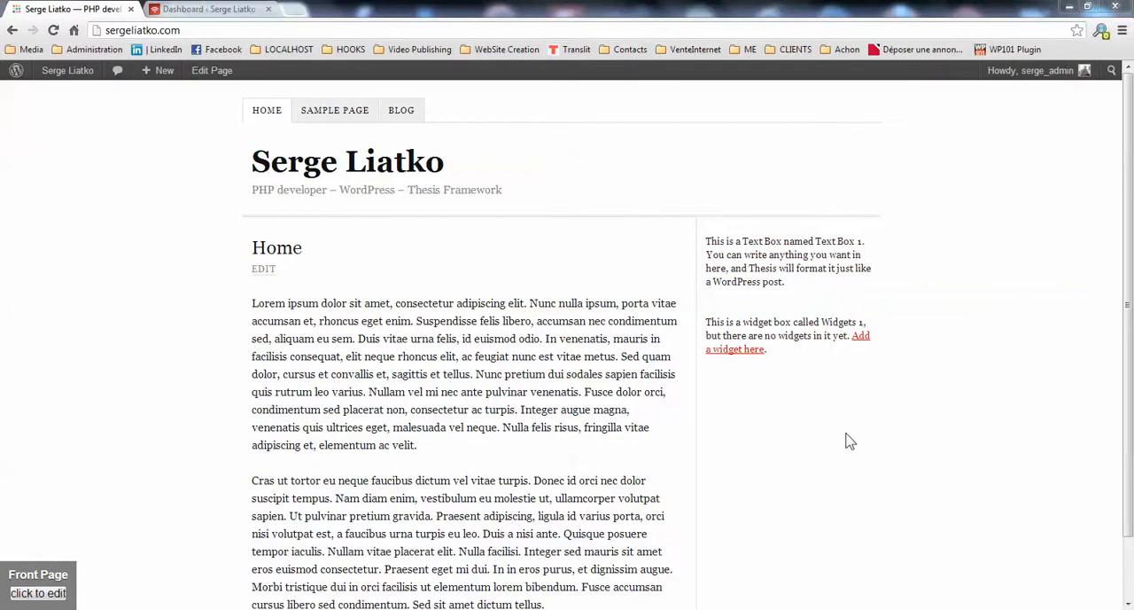
{"action": "mouse_move", "coordinate": [577, 308]}
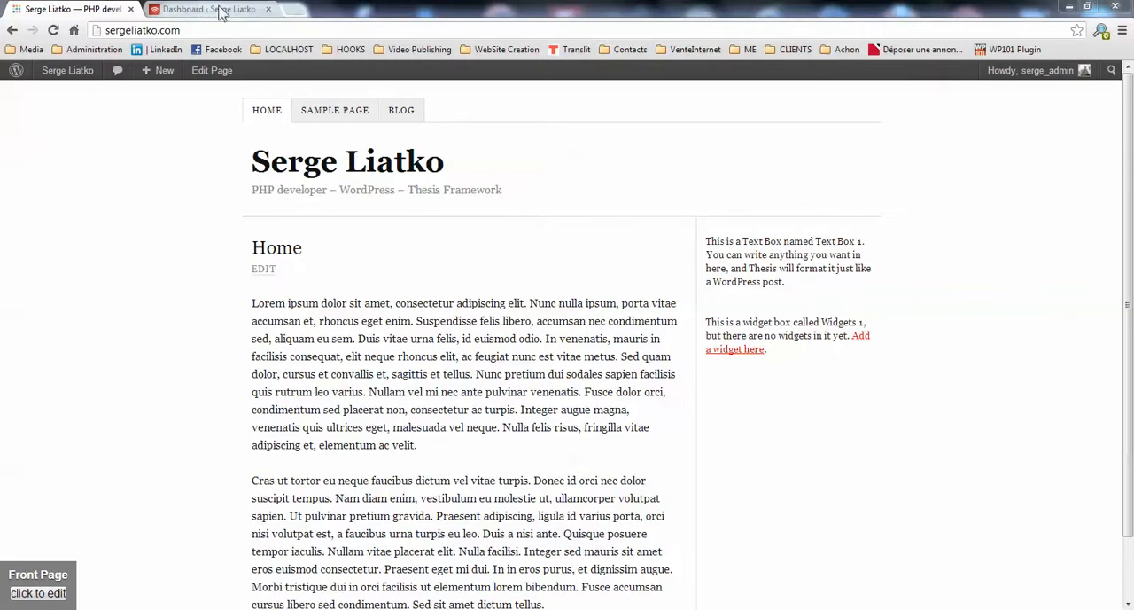
From the dashboard, start a new product and type 'Testing Produ' as its title
{"action": "left_click", "coordinate": [209, 9]}
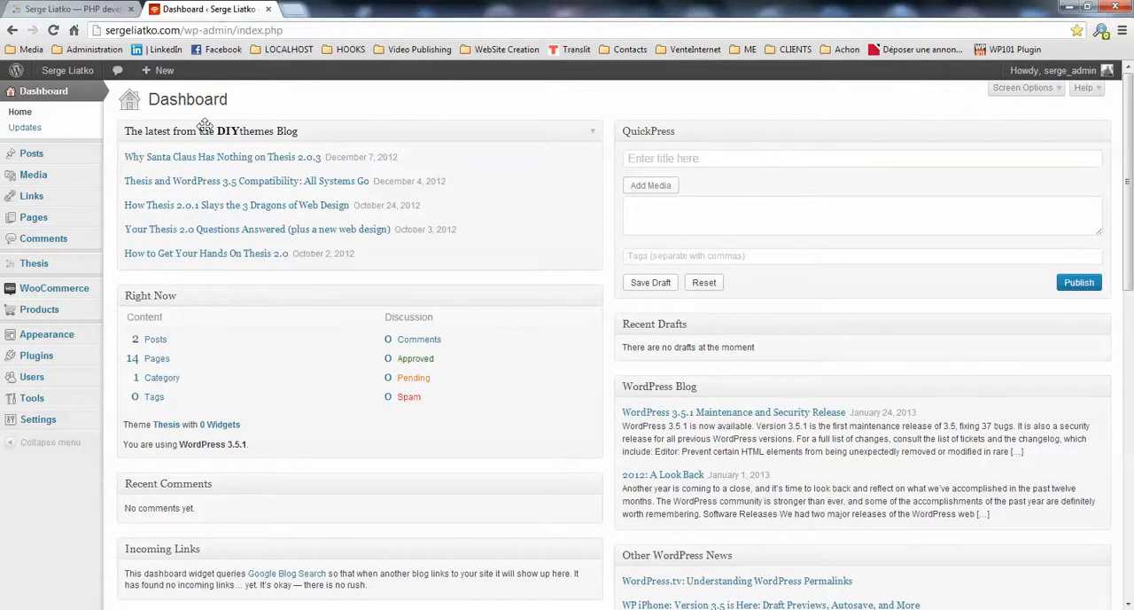
{"action": "mouse_move", "coordinate": [197, 157]}
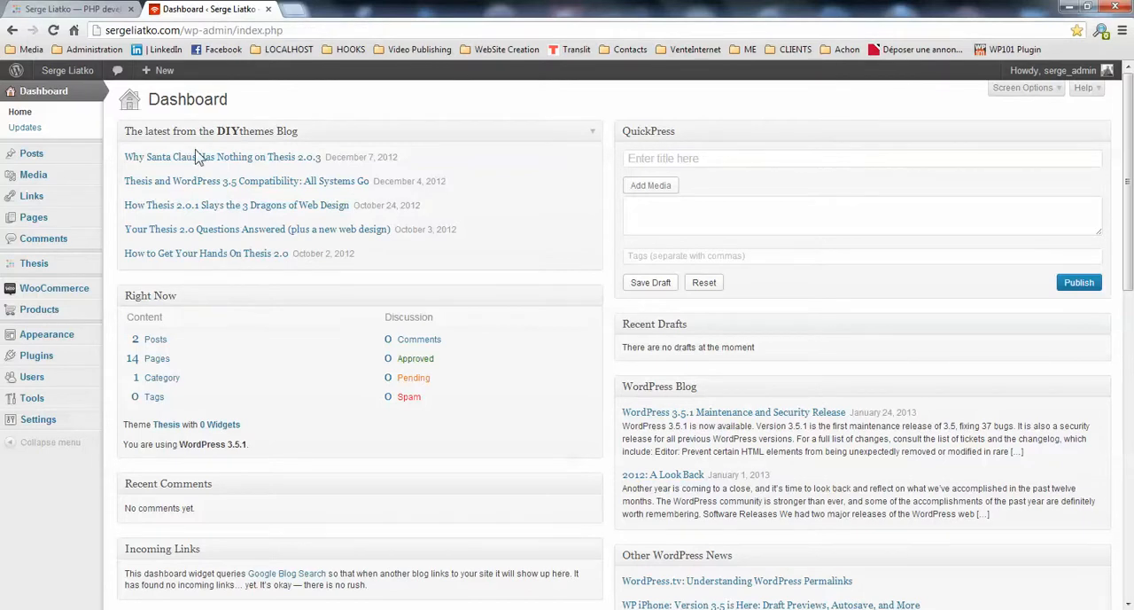
{"action": "mouse_move", "coordinate": [39, 309]}
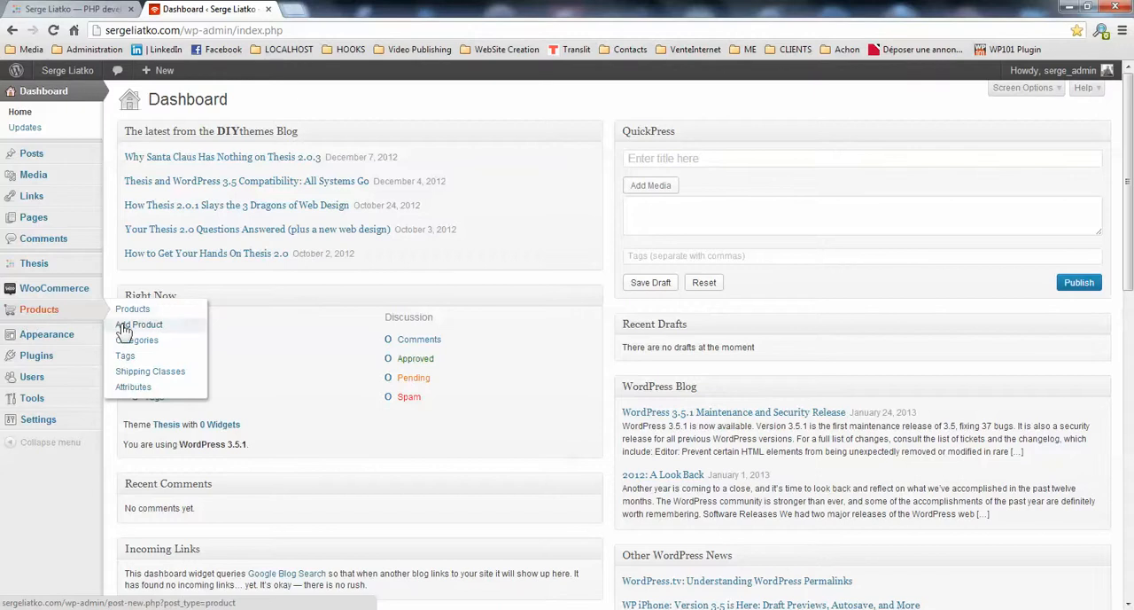
{"action": "left_click", "coordinate": [139, 324]}
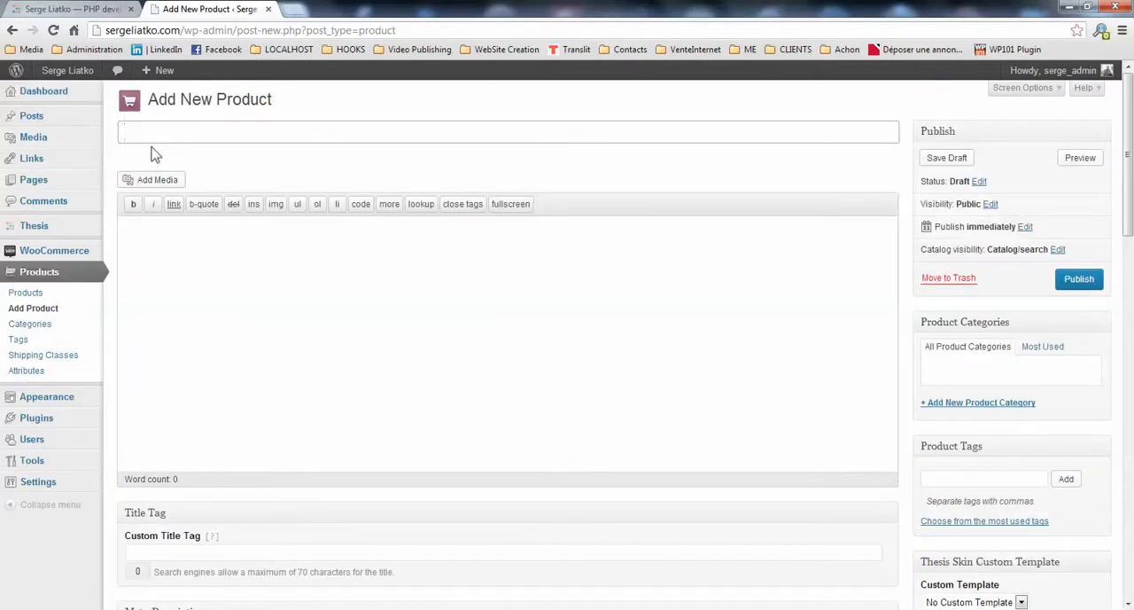
{"action": "type", "text": "Tes"}
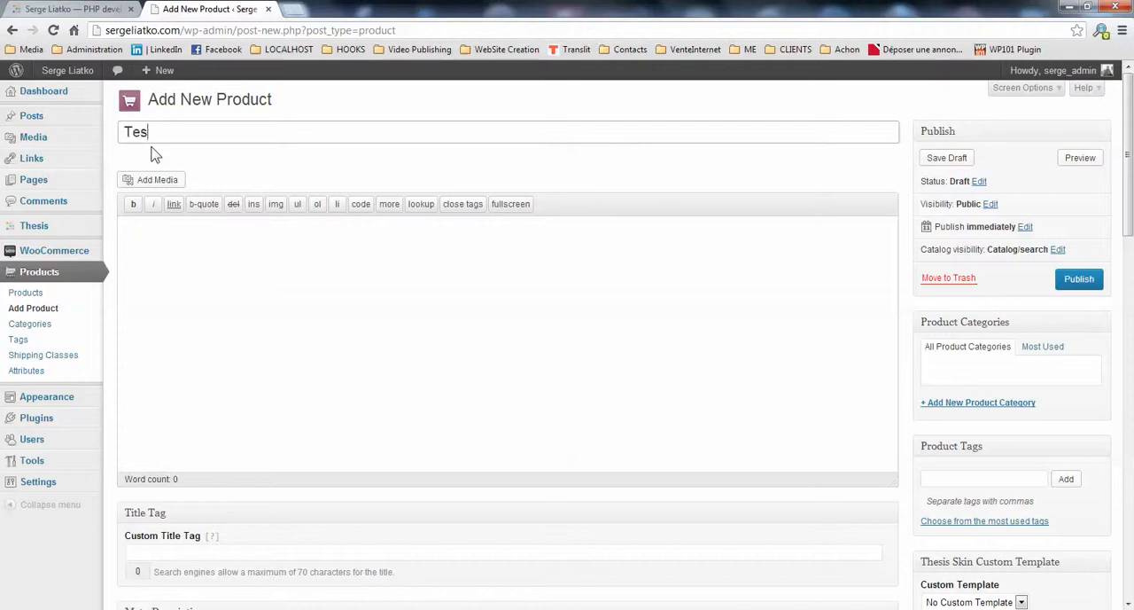
{"action": "type", "text": "ting"}
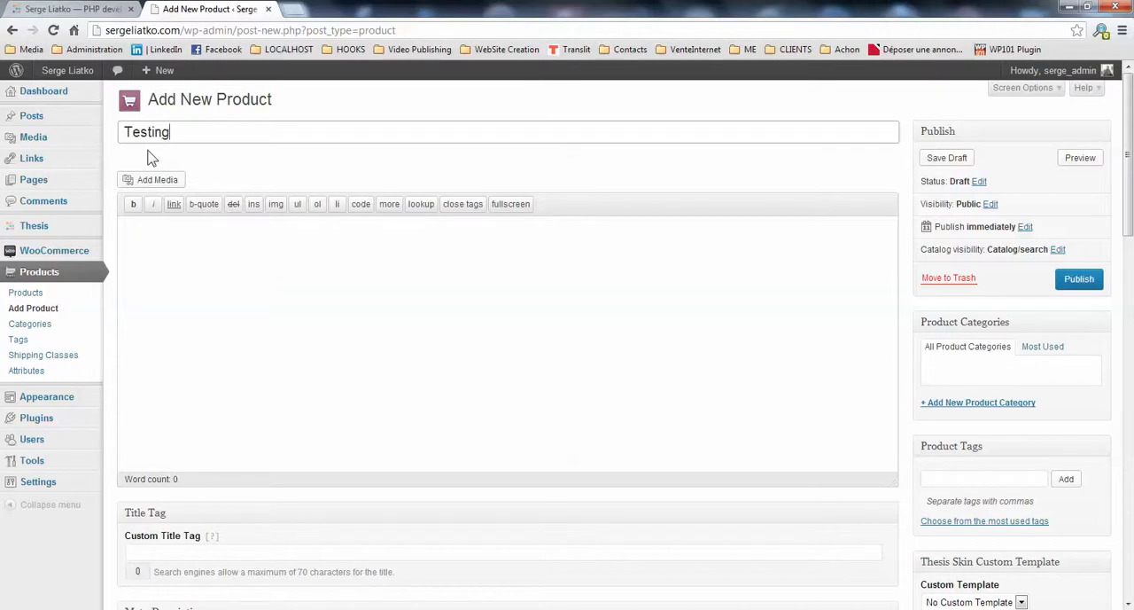
{"action": "type", "text": "Produ"}
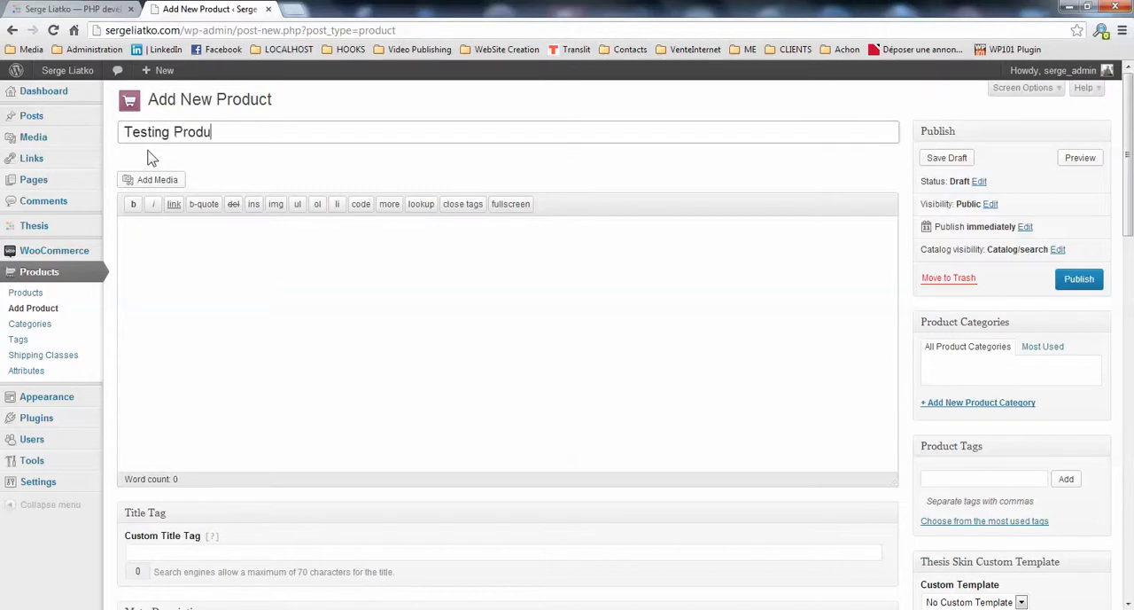
Copy the home page's first Lorem ipsum paragraph and return to the product editor
{"action": "left_click", "coordinate": [71, 9]}
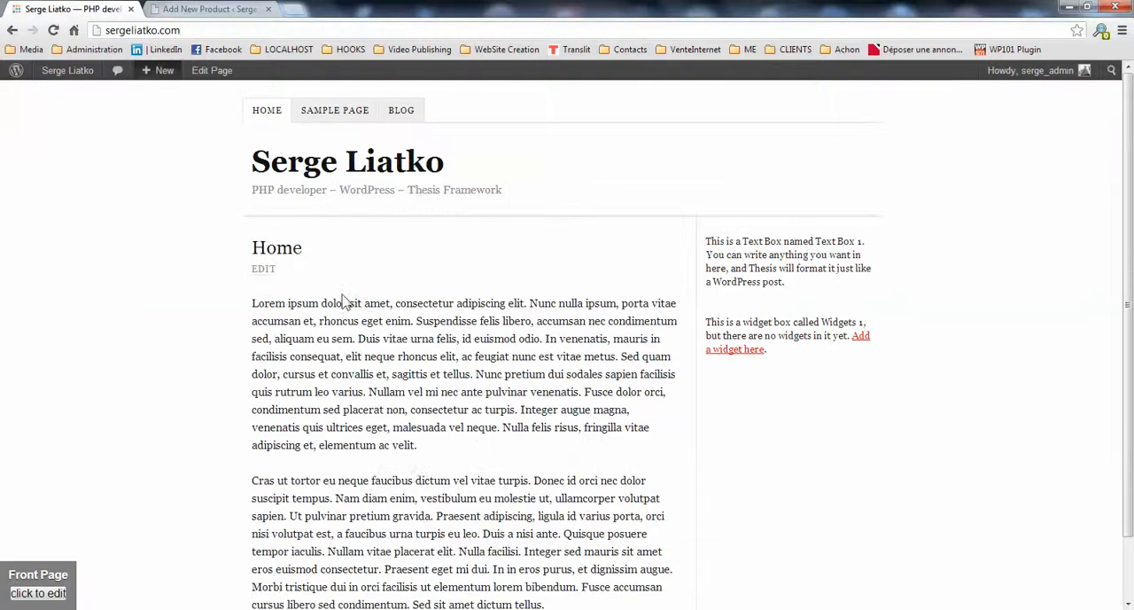
{"action": "left_click_drag", "start_coordinate": [252, 303], "coordinate": [417, 444]}
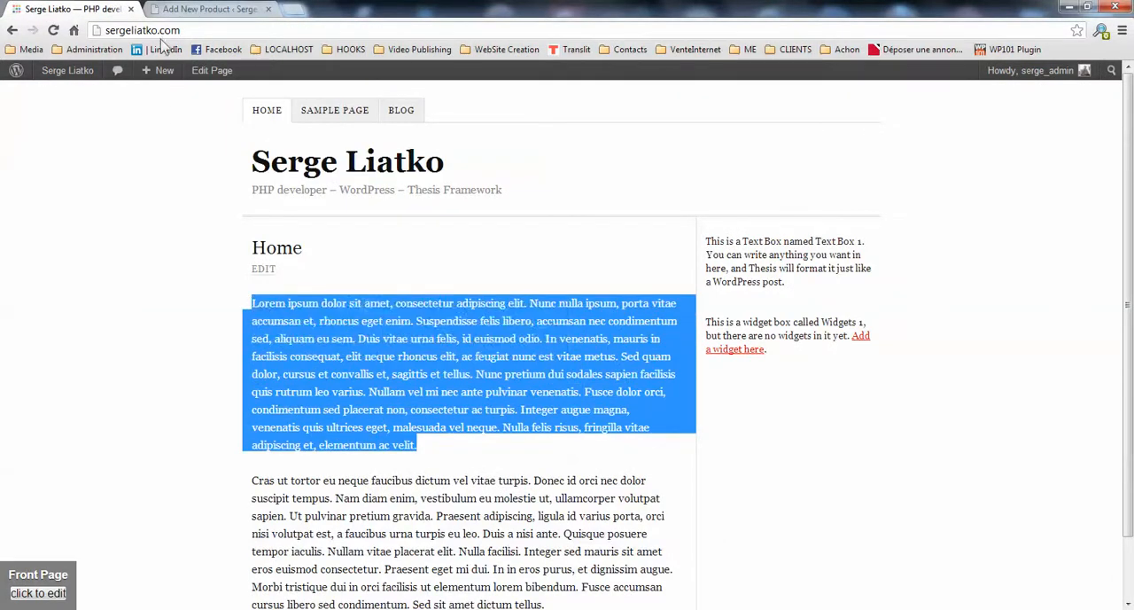
{"action": "left_click", "coordinate": [210, 9]}
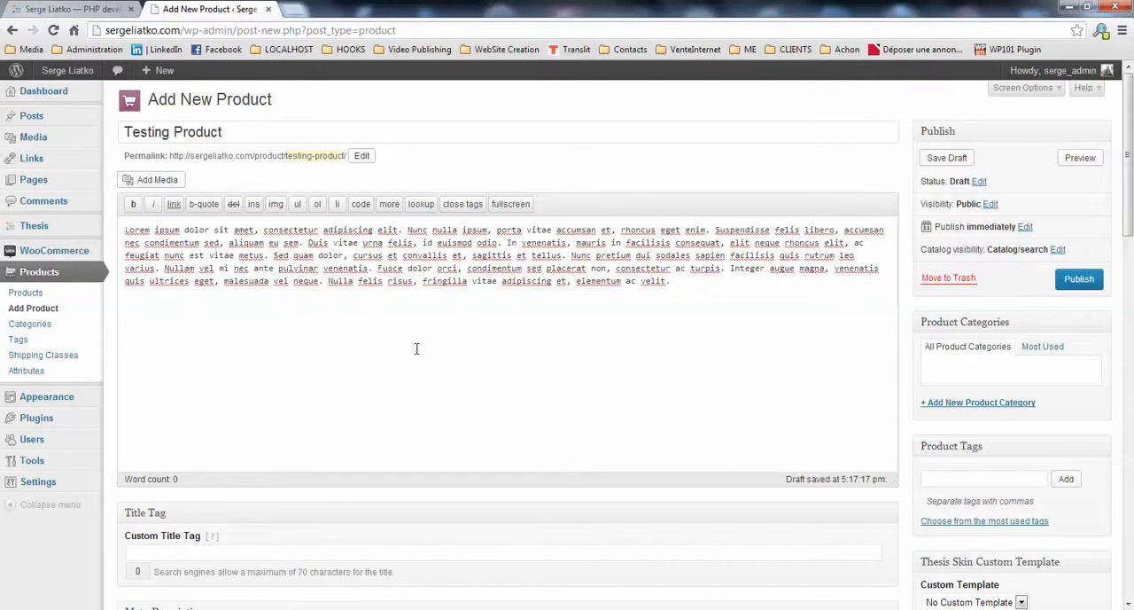
{"action": "mouse_move", "coordinate": [424, 376]}
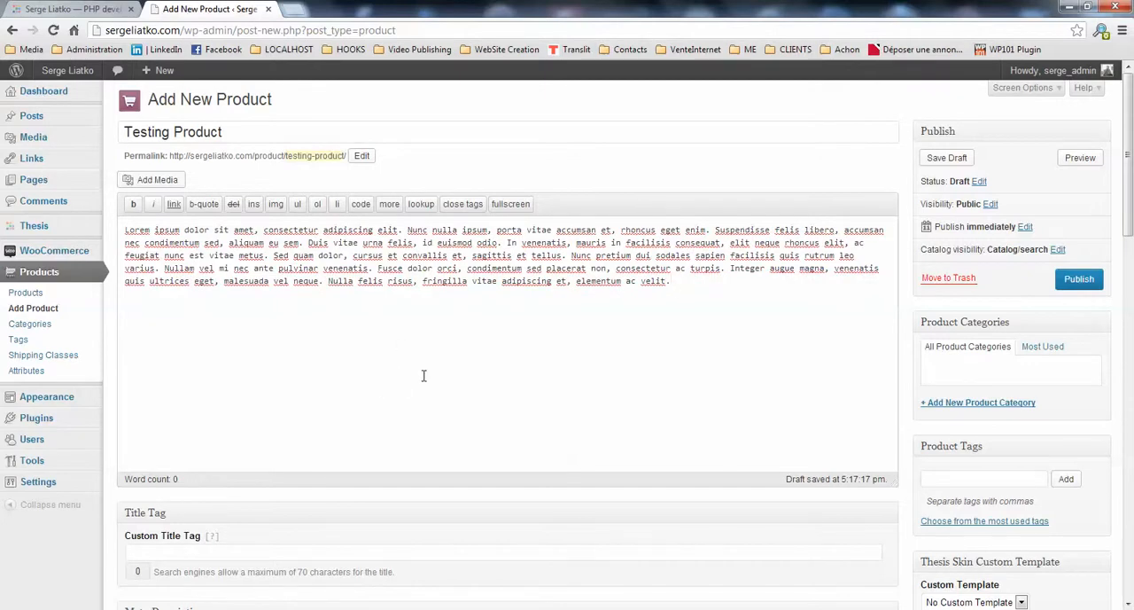
{"action": "mouse_move", "coordinate": [447, 292]}
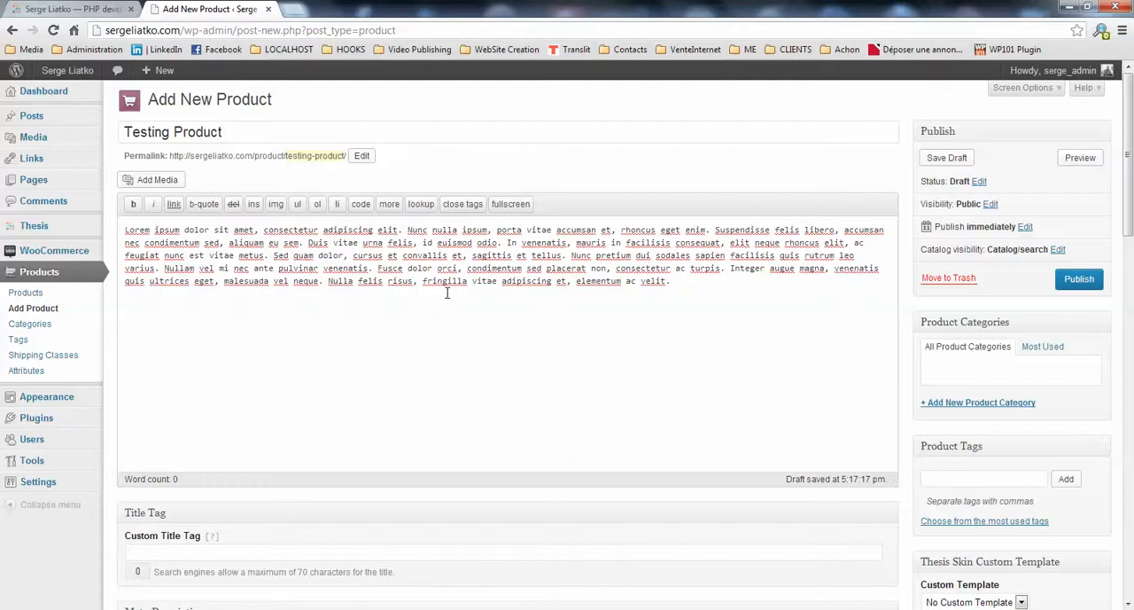
{"action": "mouse_move", "coordinate": [504, 346]}
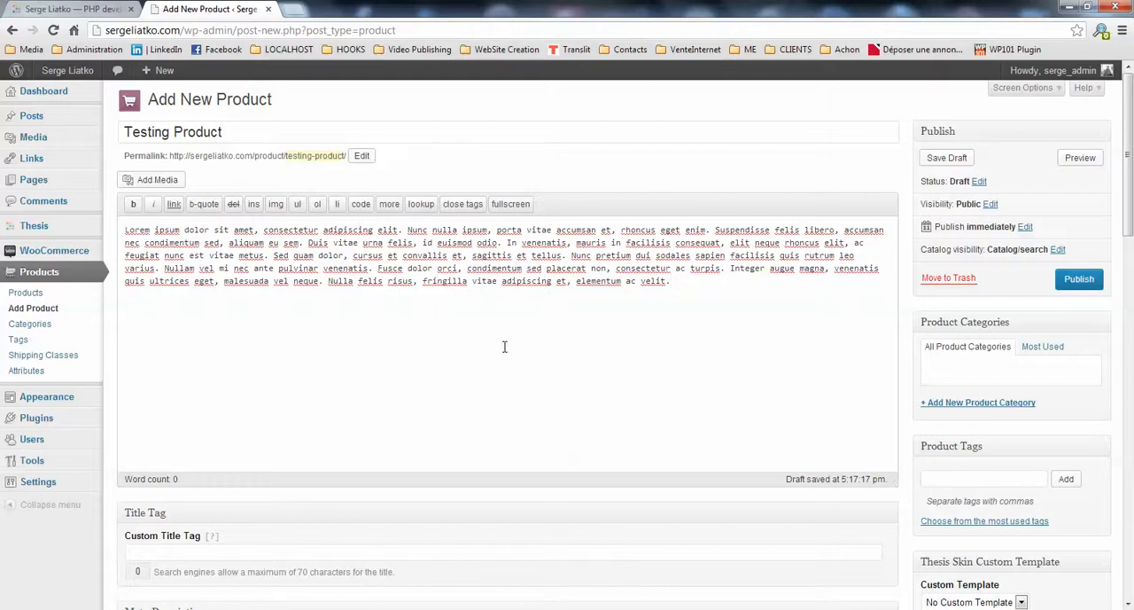
Cut the opening Lorem ipsum sentences and paste them into the Product Short Description
{"action": "scroll", "scroll_direction": "down", "scroll_amount": 3}
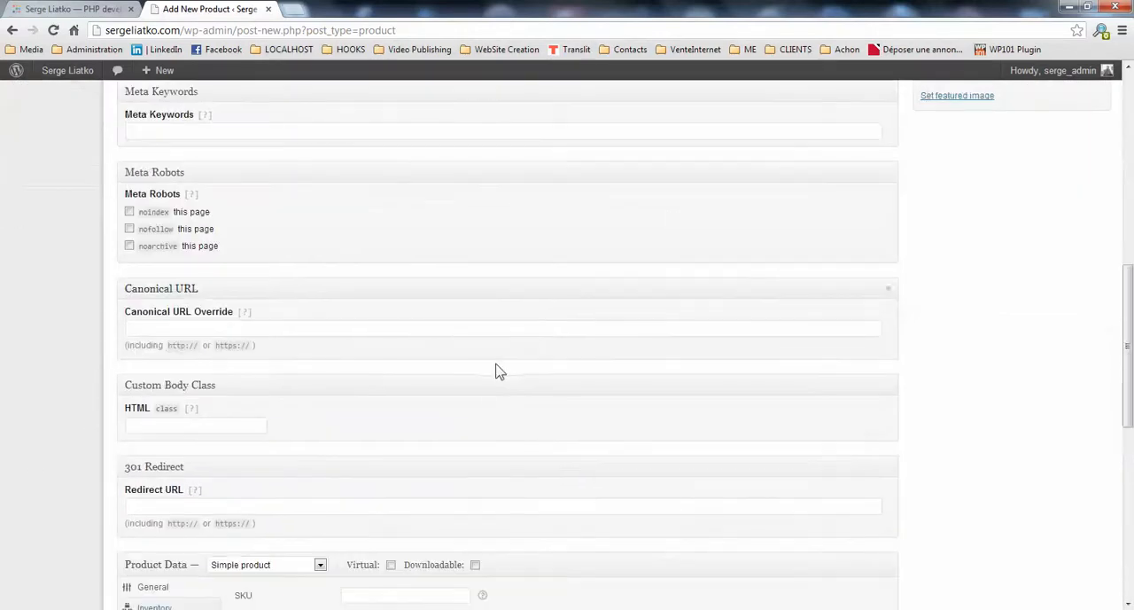
{"action": "scroll", "scroll_direction": "down", "scroll_amount": 3}
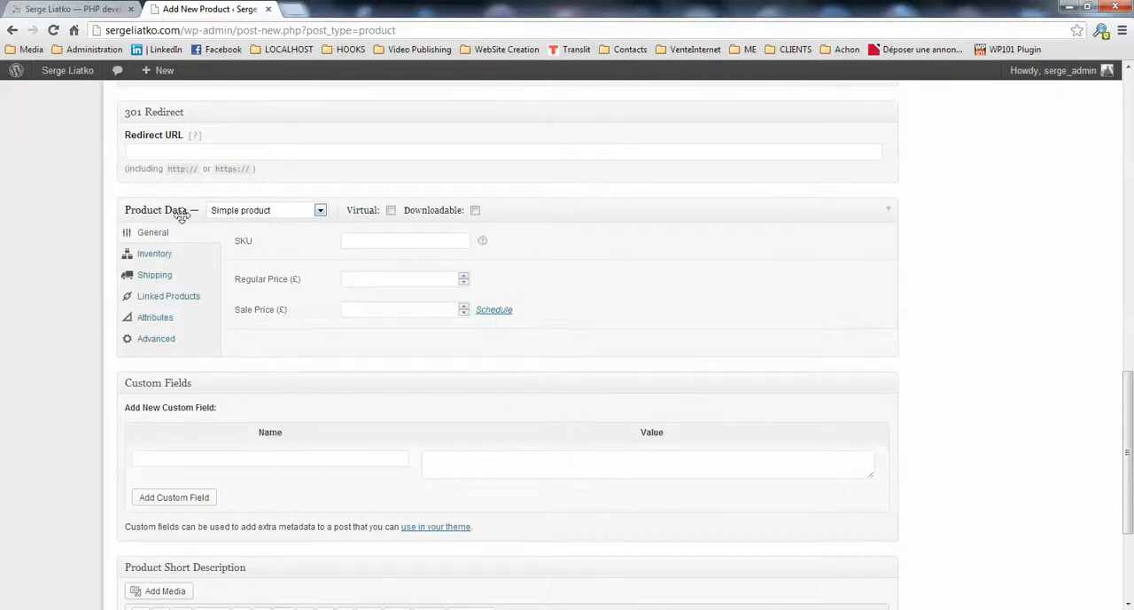
{"action": "mouse_move", "coordinate": [563, 248]}
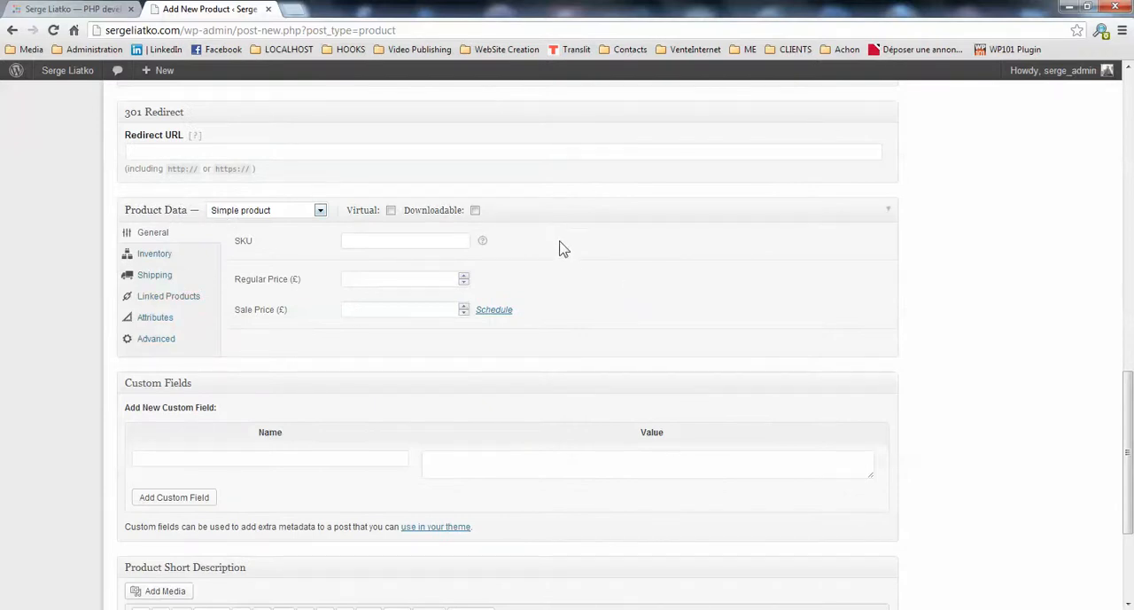
{"action": "scroll", "scroll_direction": "down", "scroll_amount": 3}
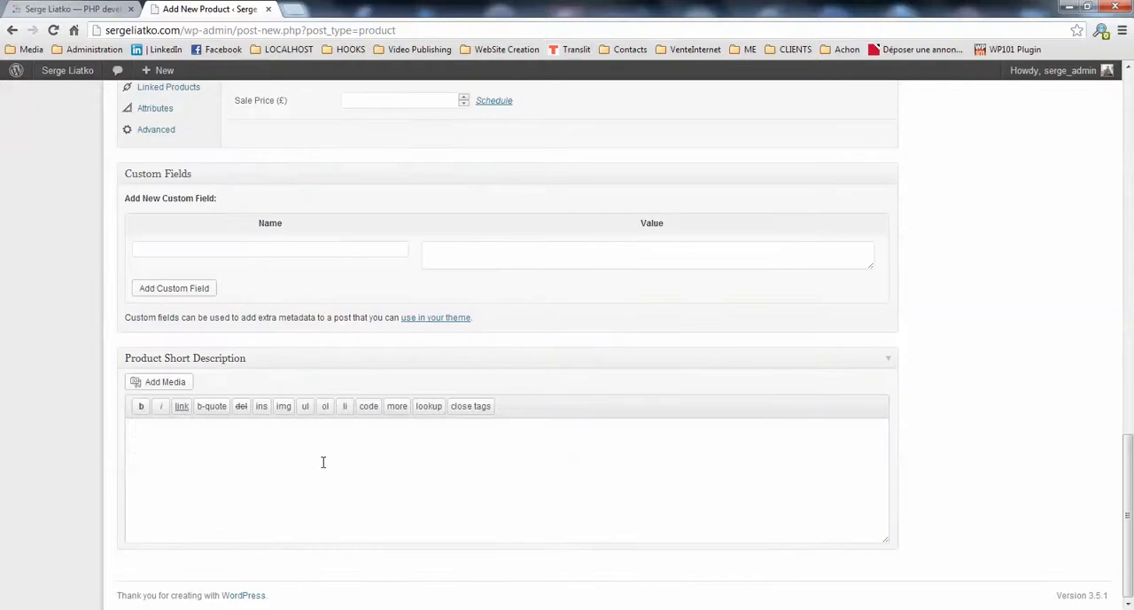
{"action": "mouse_move", "coordinate": [396, 406]}
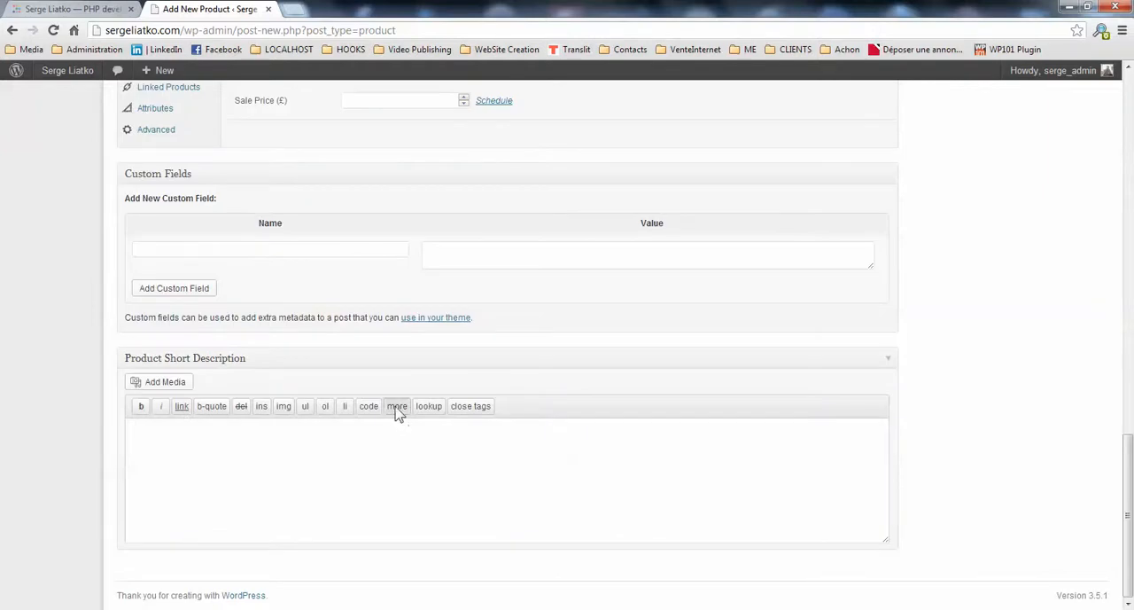
{"action": "scroll", "scroll_direction": "up", "scroll_amount": 3}
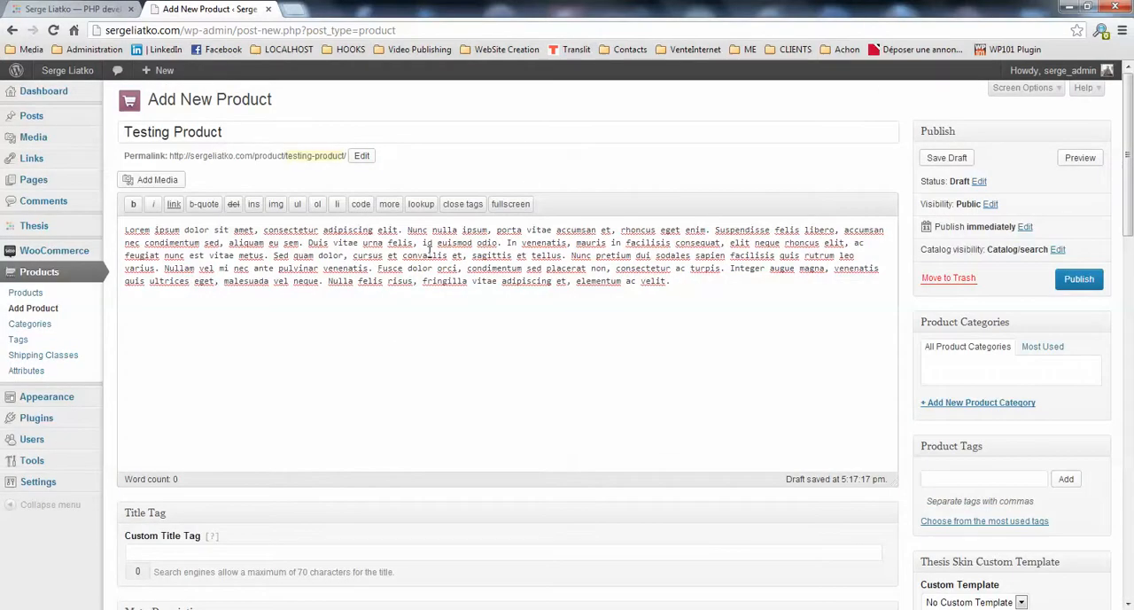
{"action": "left_click_drag", "start_coordinate": [125, 229], "coordinate": [305, 243]}
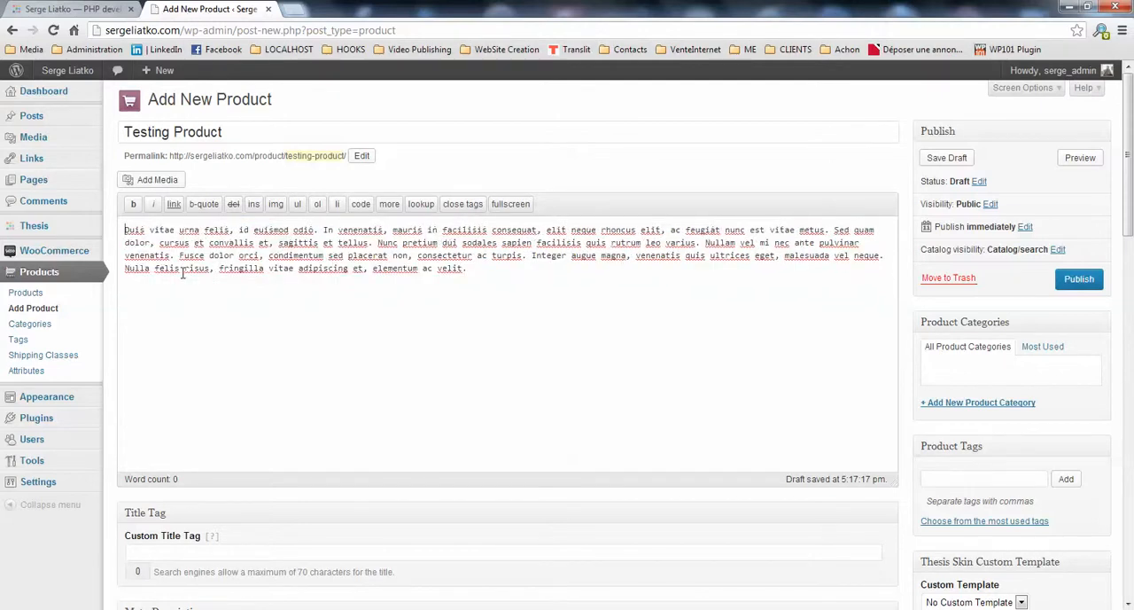
{"action": "scroll", "scroll_direction": "down", "scroll_amount": 3}
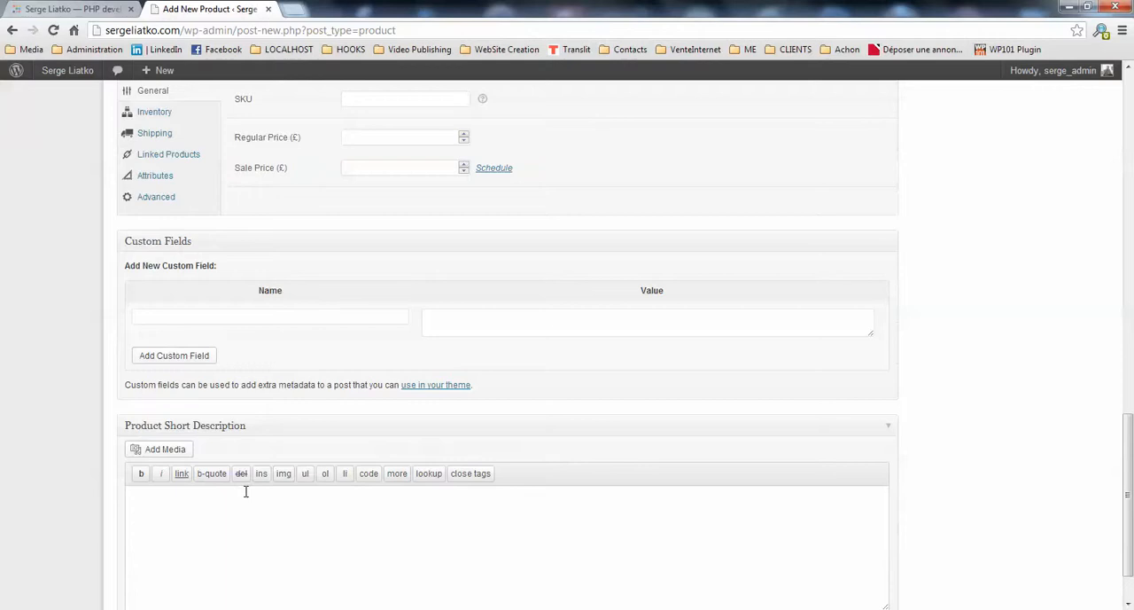
{"action": "type", "text": "Lorem ipsum dolor sit amet, consectetur adipiscing elit. Nunc nulla ipsum, porta vitae accumsan et, rhoncus eget enim. Suspendisse felis libero, accumsan nec condimentum sed, aliquam eu sem."}
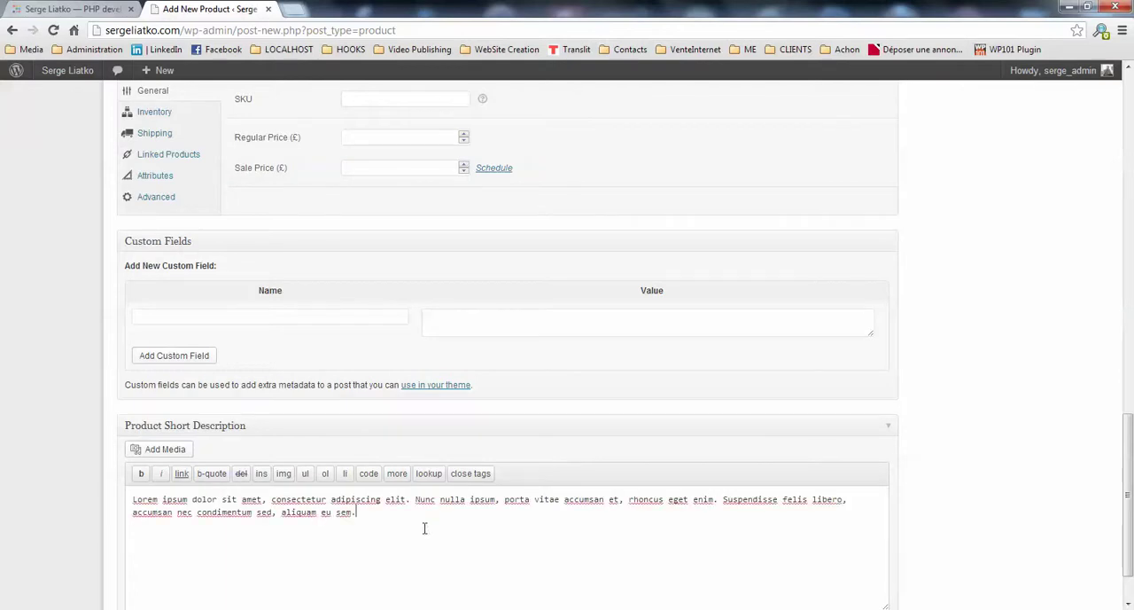
{"action": "scroll", "scroll_direction": "down", "scroll_amount": 3}
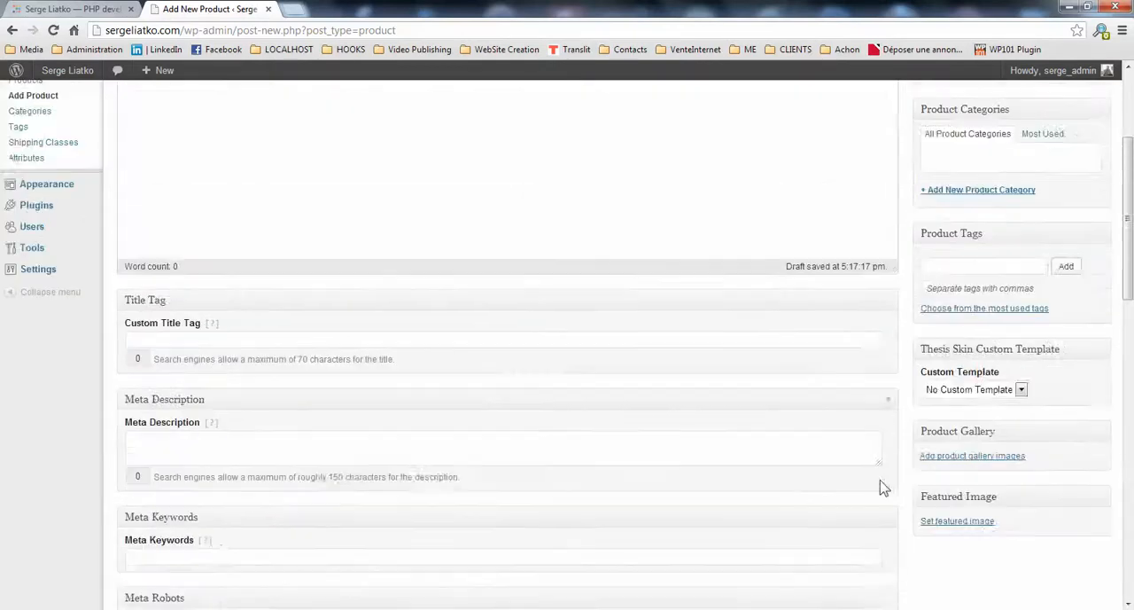
Set the Tulips photo from the Media Library as the featured image
{"action": "scroll", "scroll_direction": "down", "scroll_amount": 3}
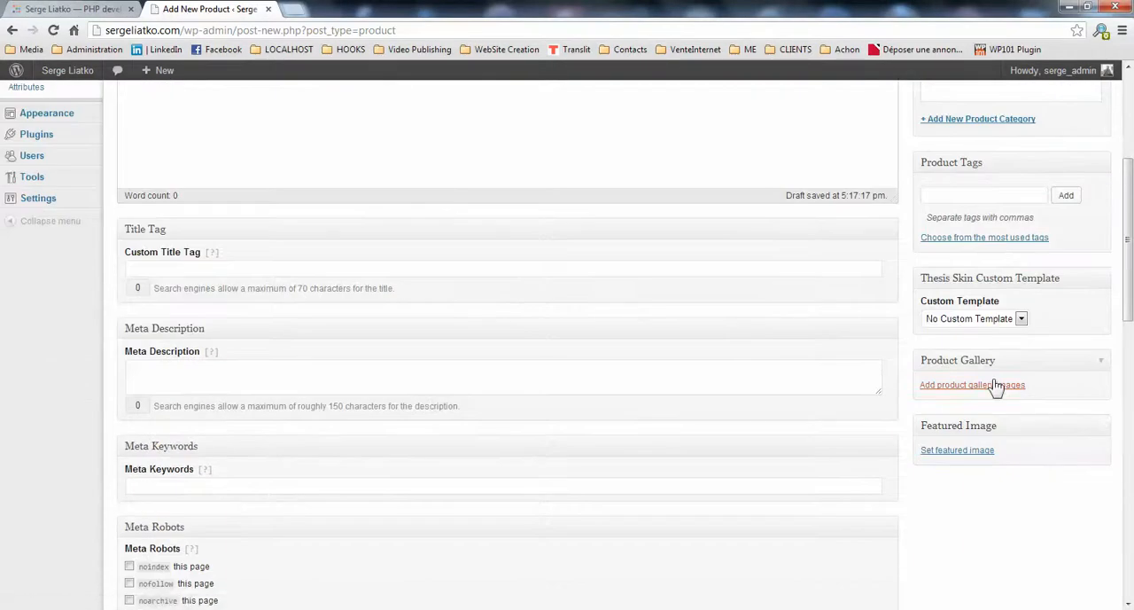
{"action": "mouse_move", "coordinate": [957, 450]}
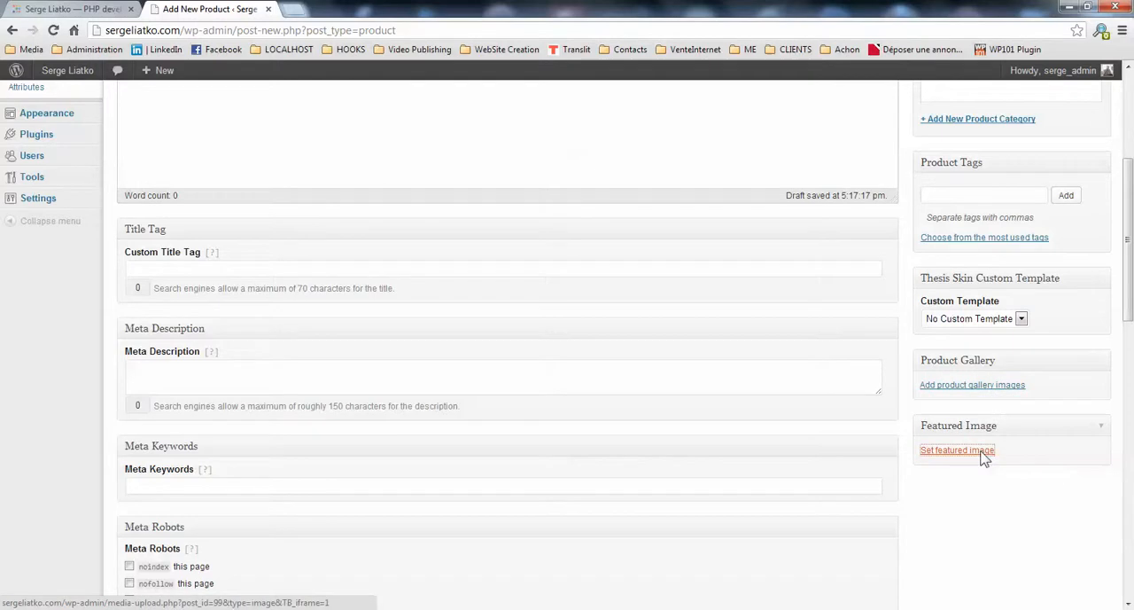
{"action": "left_click", "coordinate": [957, 450]}
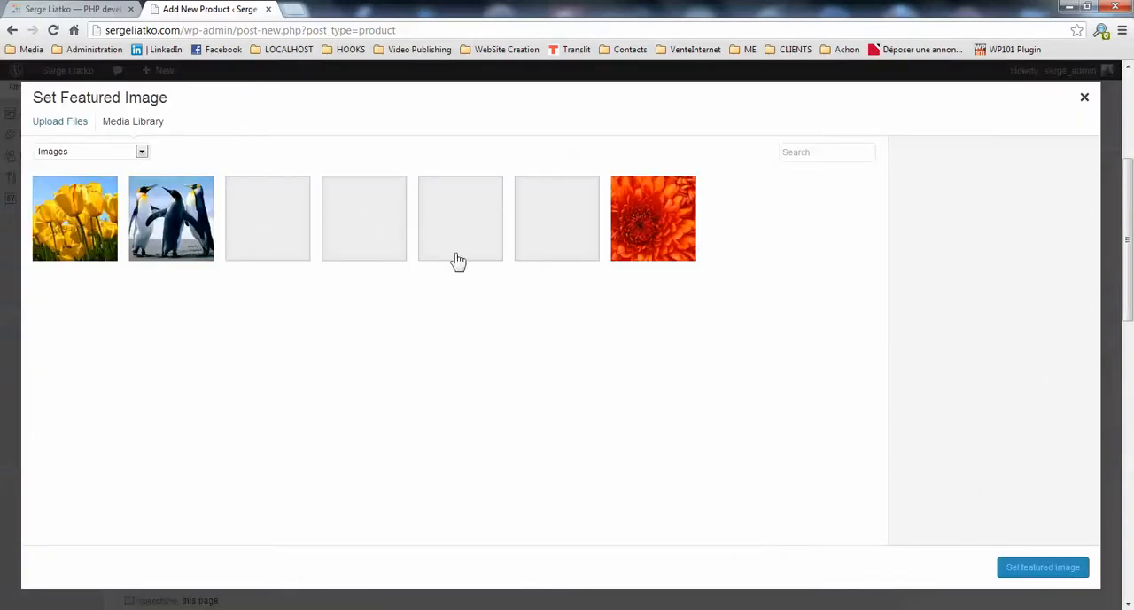
{"action": "left_click", "coordinate": [75, 218]}
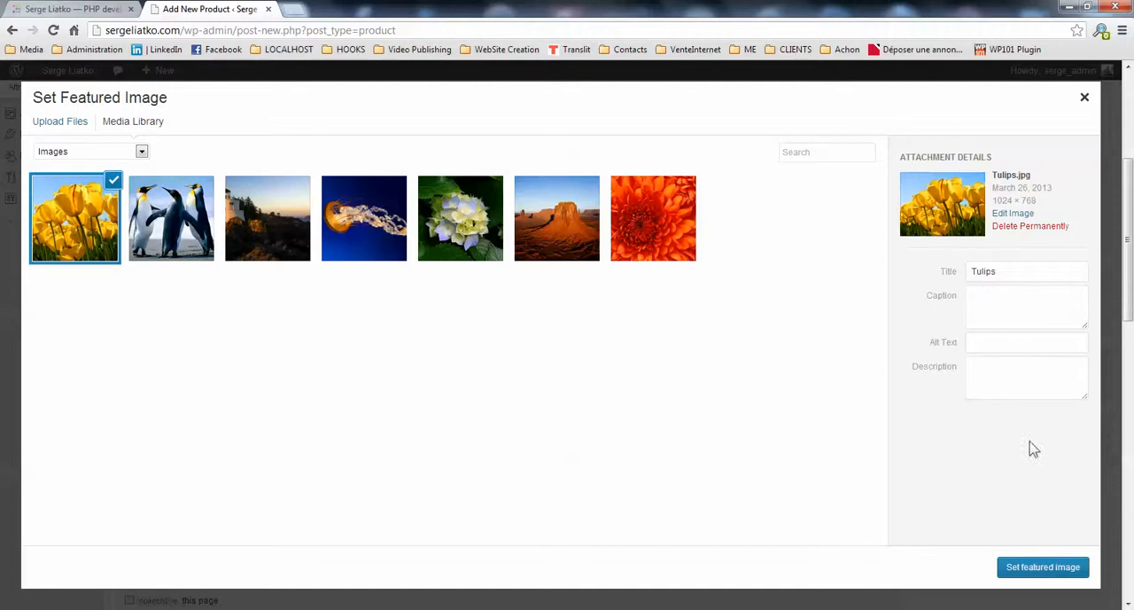
{"action": "left_click", "coordinate": [1043, 567]}
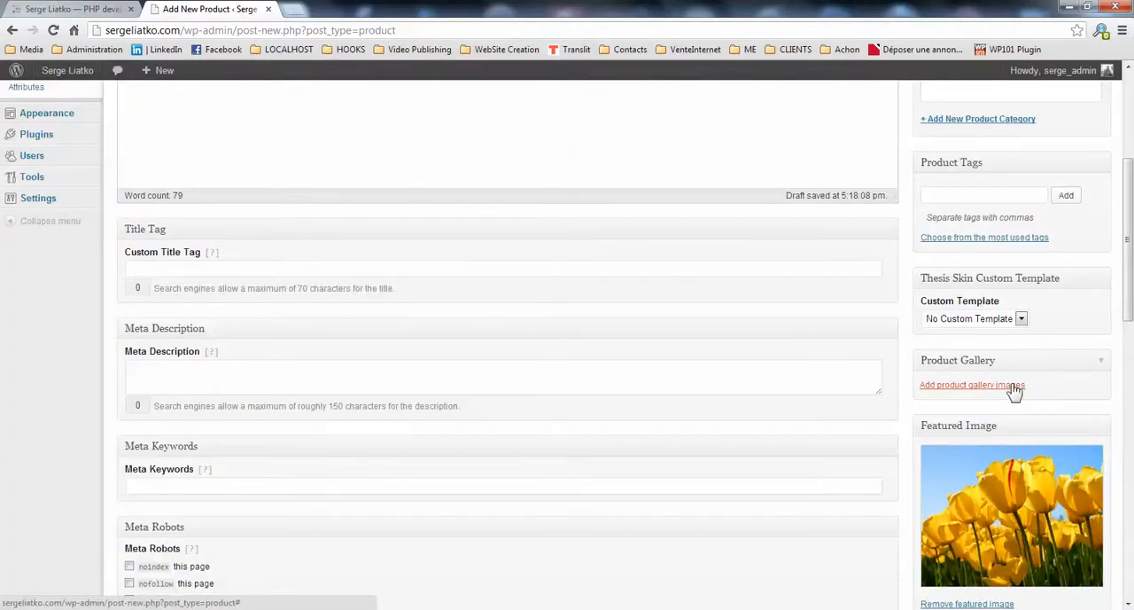
Add Tulips, Penguins, lighthouse, Jellyfish, hydrangea and Desert photos to the gallery
{"action": "left_click", "coordinate": [972, 383]}
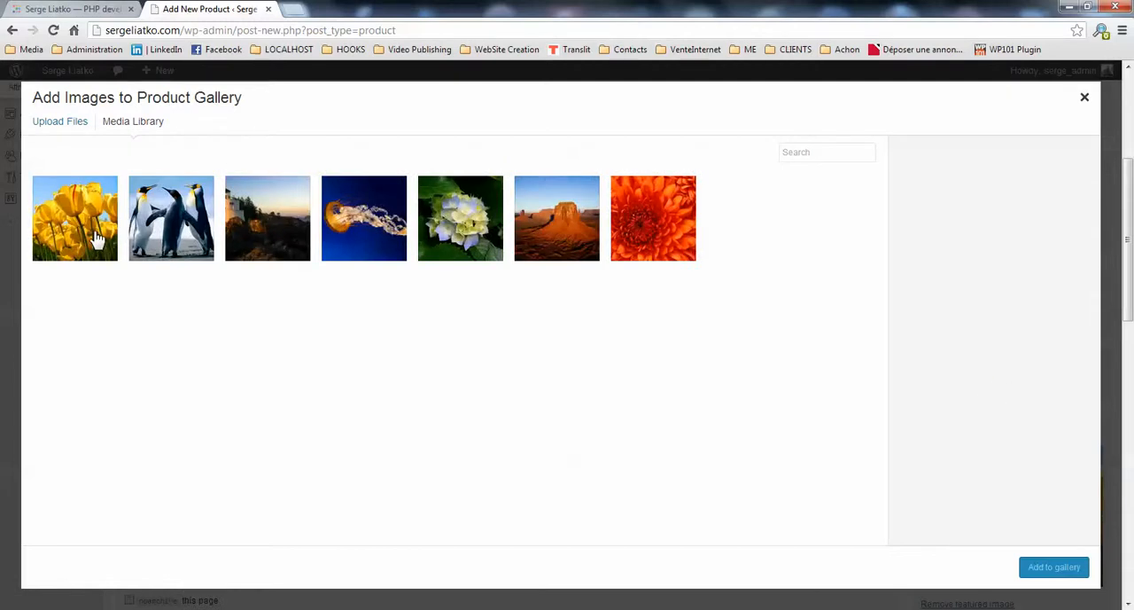
{"action": "left_click", "coordinate": [171, 218]}
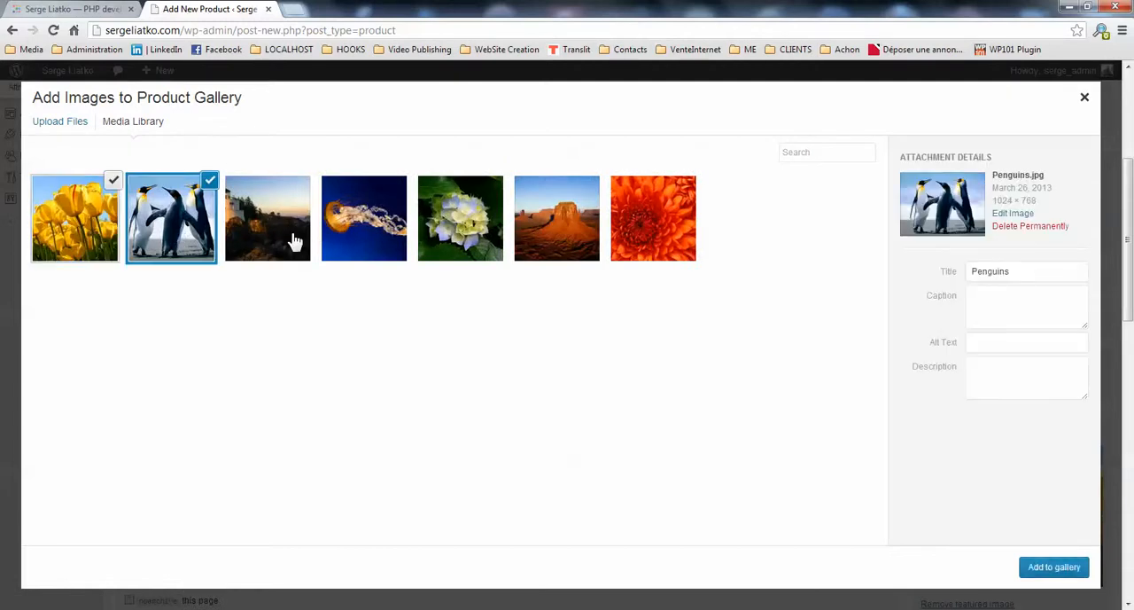
{"action": "left_click", "coordinate": [363, 218]}
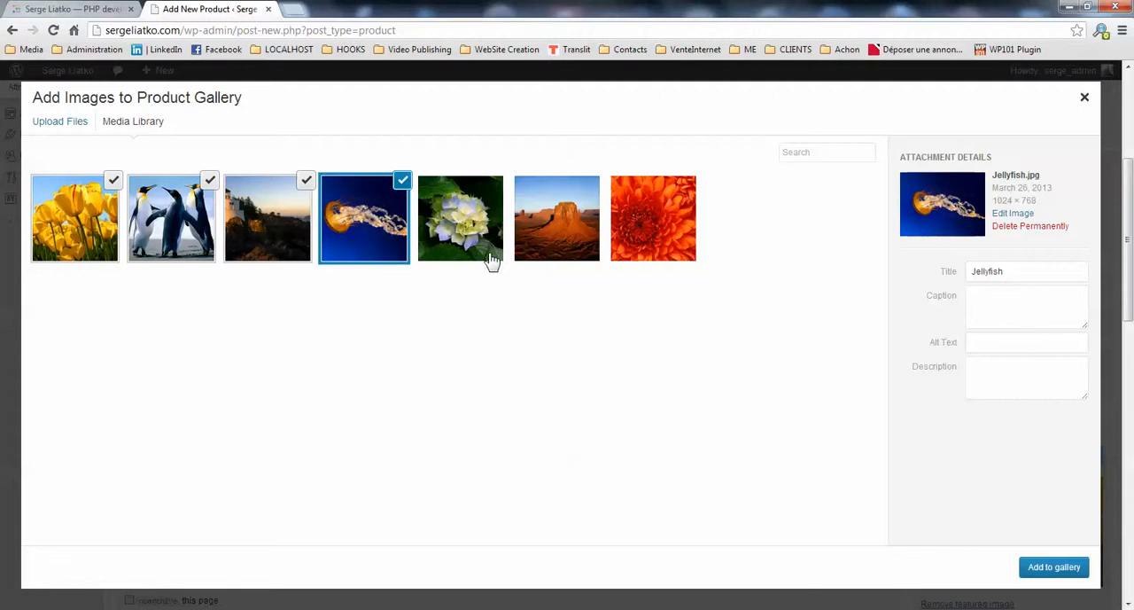
{"action": "left_click", "coordinate": [557, 218]}
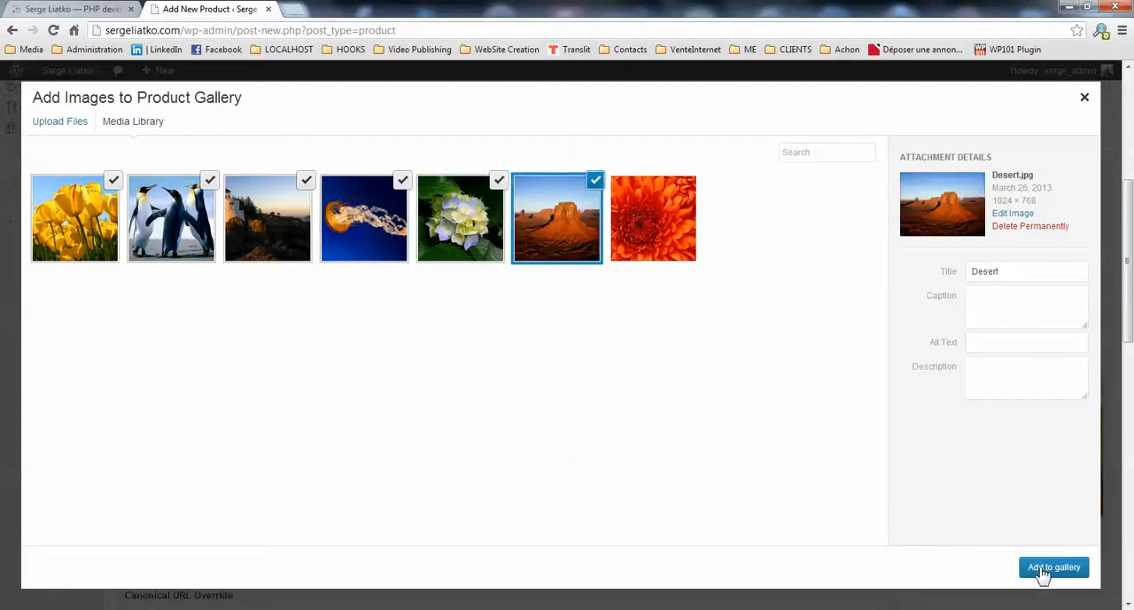
{"action": "left_click", "coordinate": [1053, 567]}
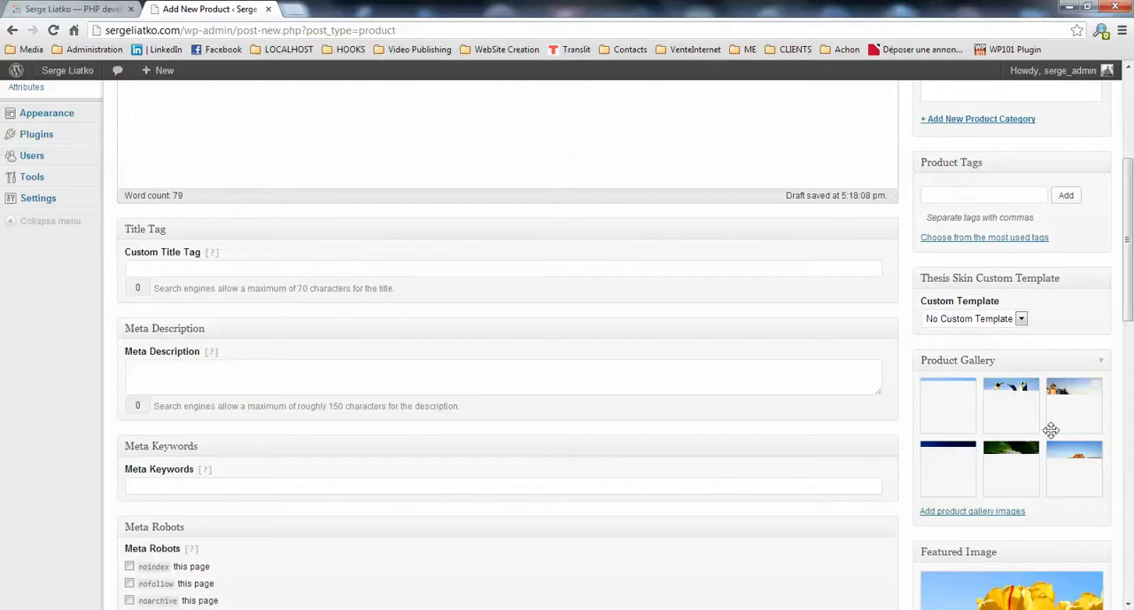
{"action": "scroll", "scroll_direction": "up", "scroll_amount": 3}
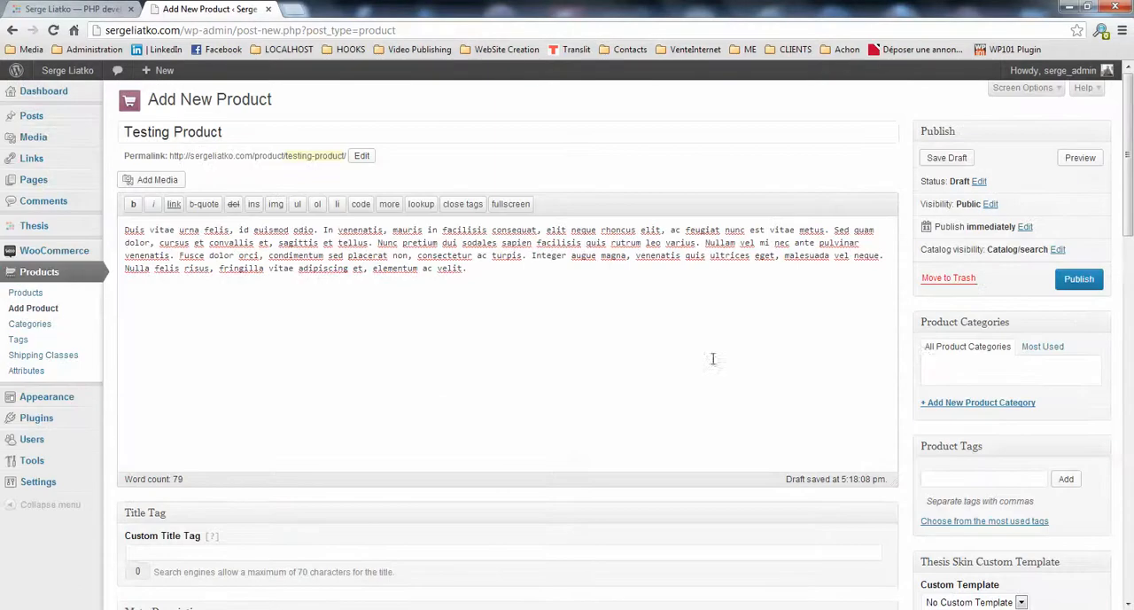
{"action": "mouse_move", "coordinate": [996, 370]}
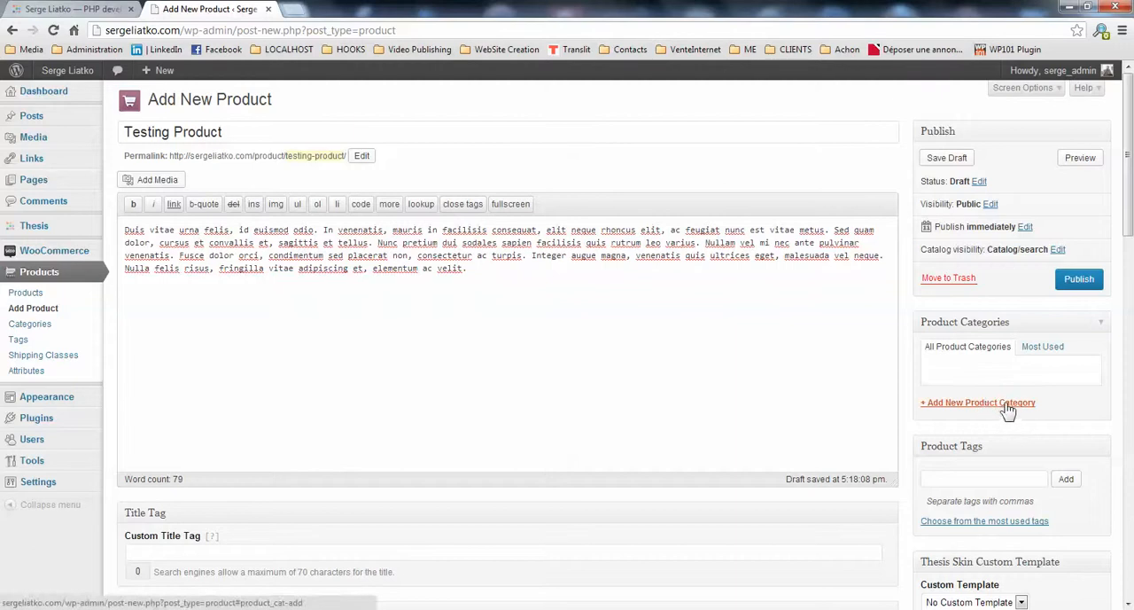
Start a new product category and type the name 'Testing Category'
{"action": "left_click", "coordinate": [978, 403]}
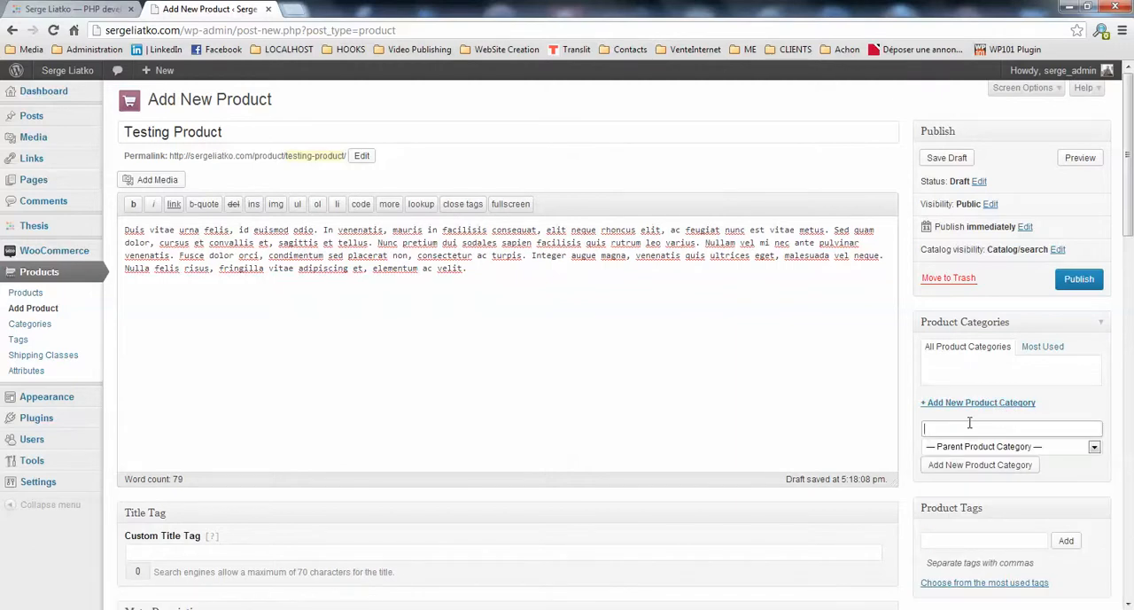
{"action": "type", "text": "Testing Category"}
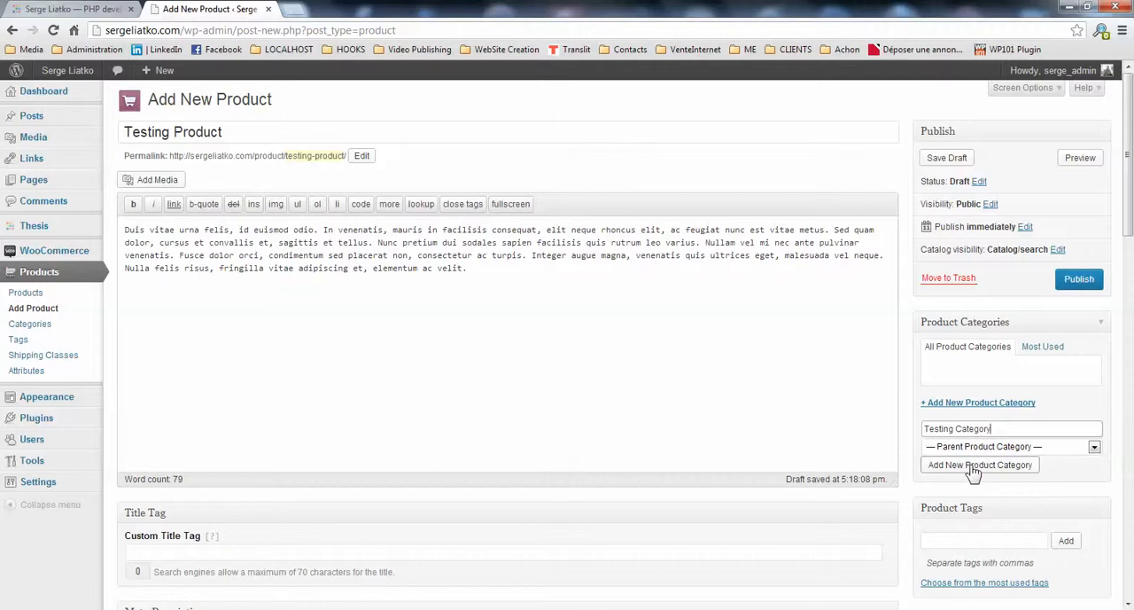
{"action": "mouse_move", "coordinate": [1019, 470]}
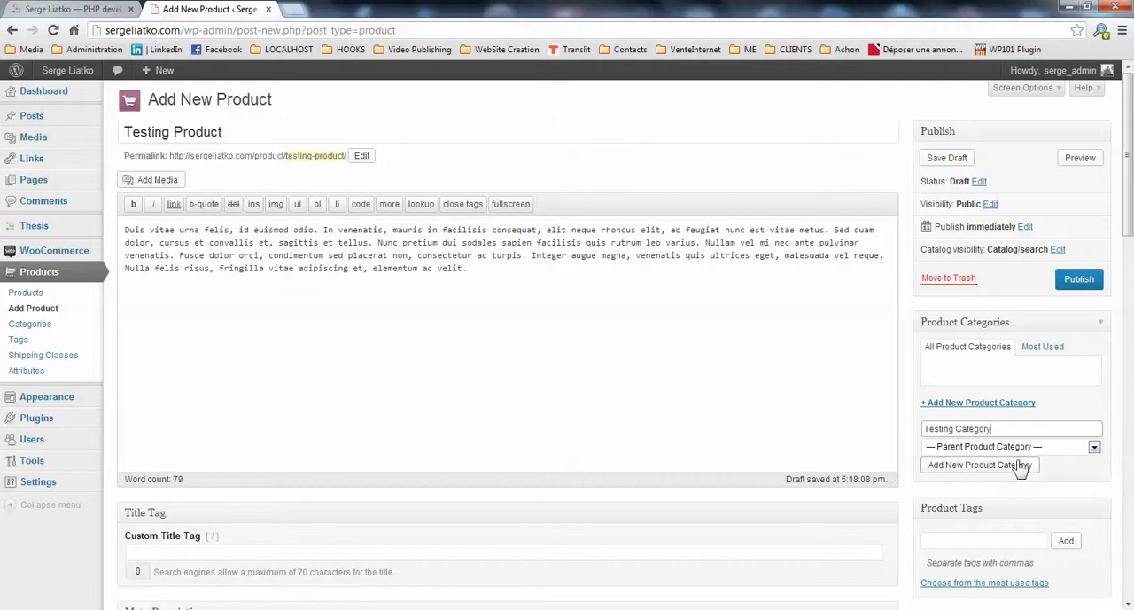
Type 'Testing Tag' into the Product Tags field
{"action": "scroll", "scroll_direction": "down", "scroll_amount": 3}
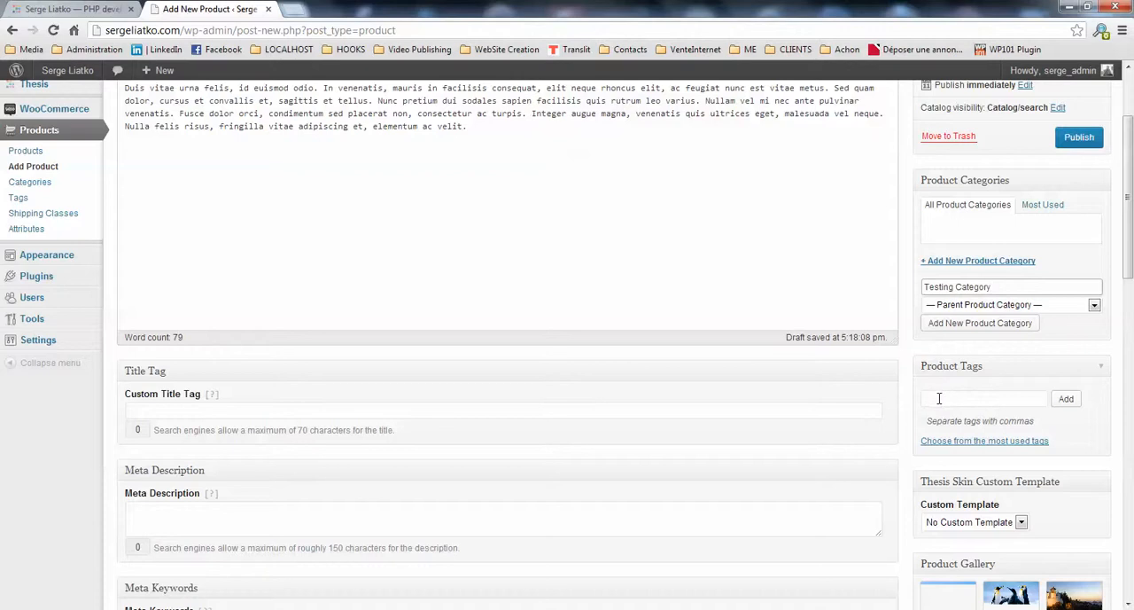
{"action": "type", "text": "Te"}
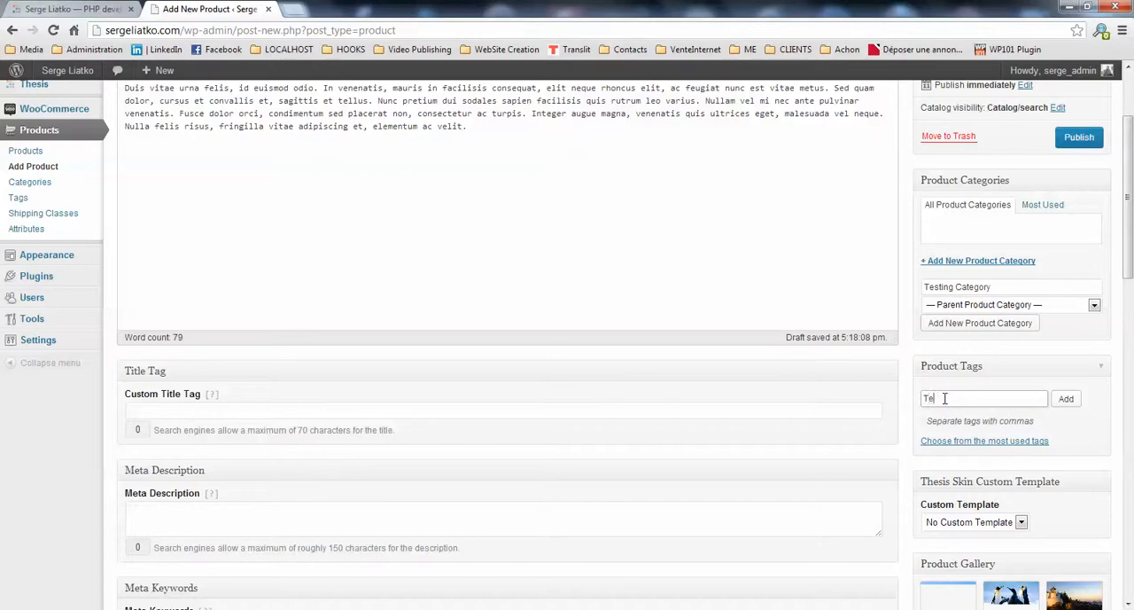
{"action": "type", "text": "Testing Ta"}
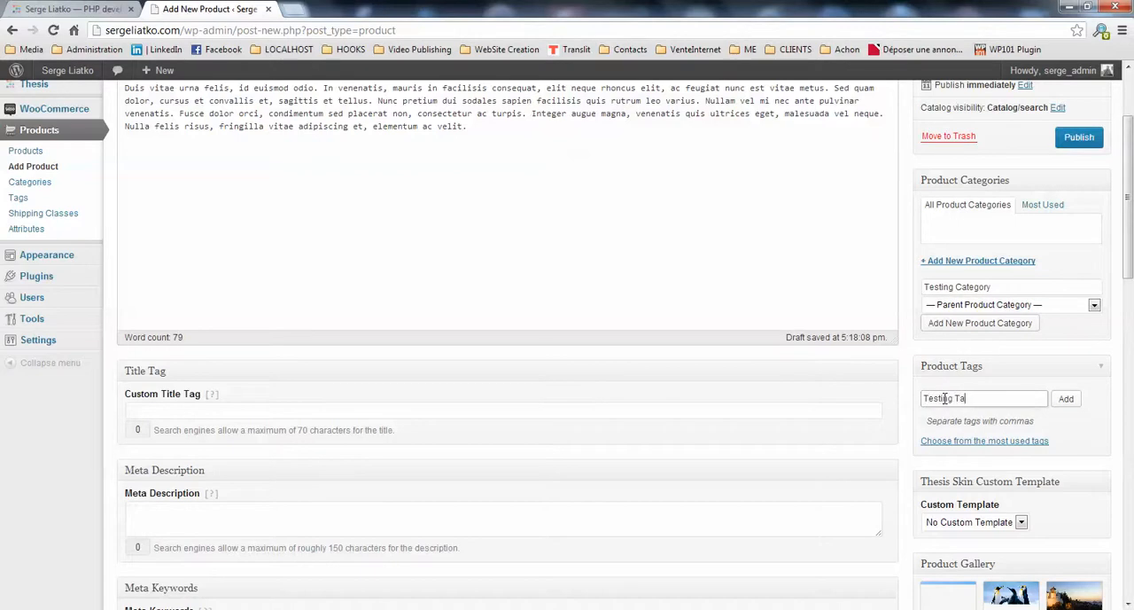
{"action": "type", "text": "g"}
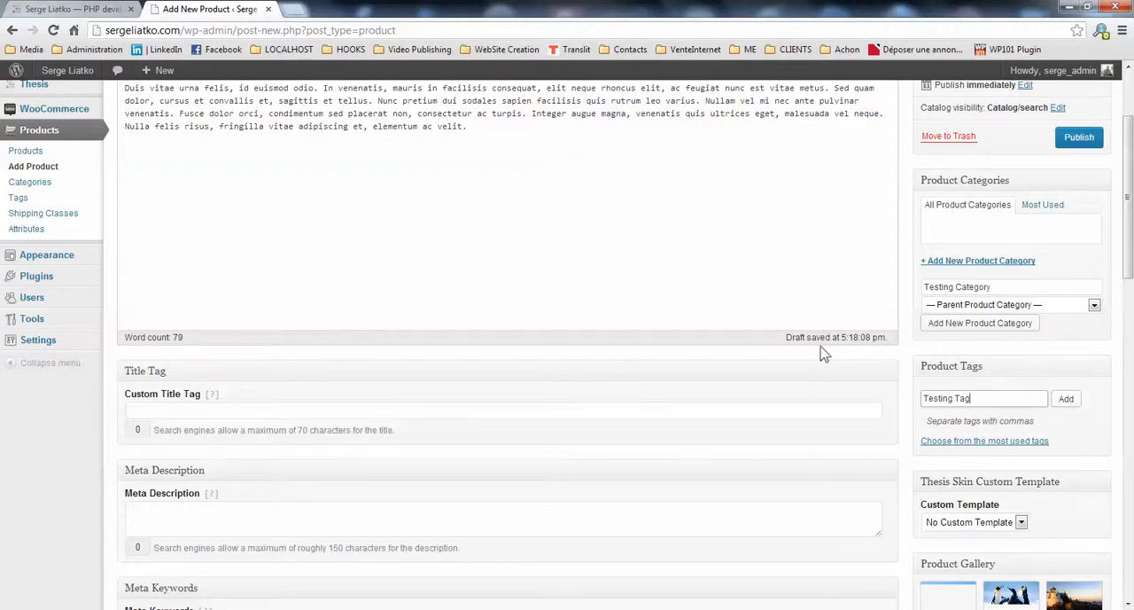
{"action": "scroll", "scroll_direction": "up", "scroll_amount": 3}
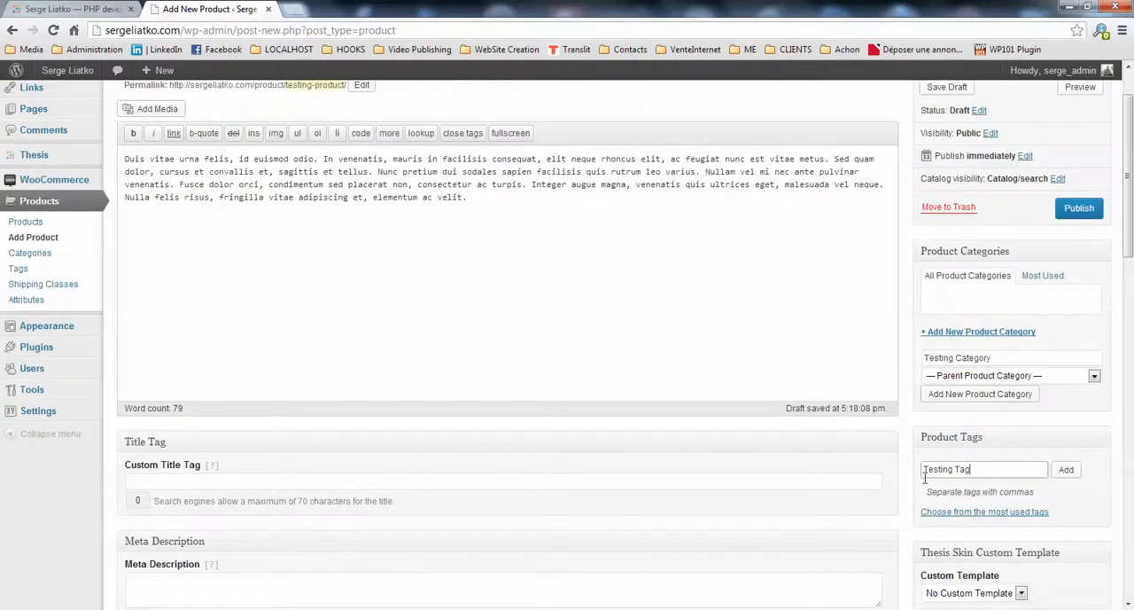
{"action": "scroll", "scroll_direction": "down", "scroll_amount": 3}
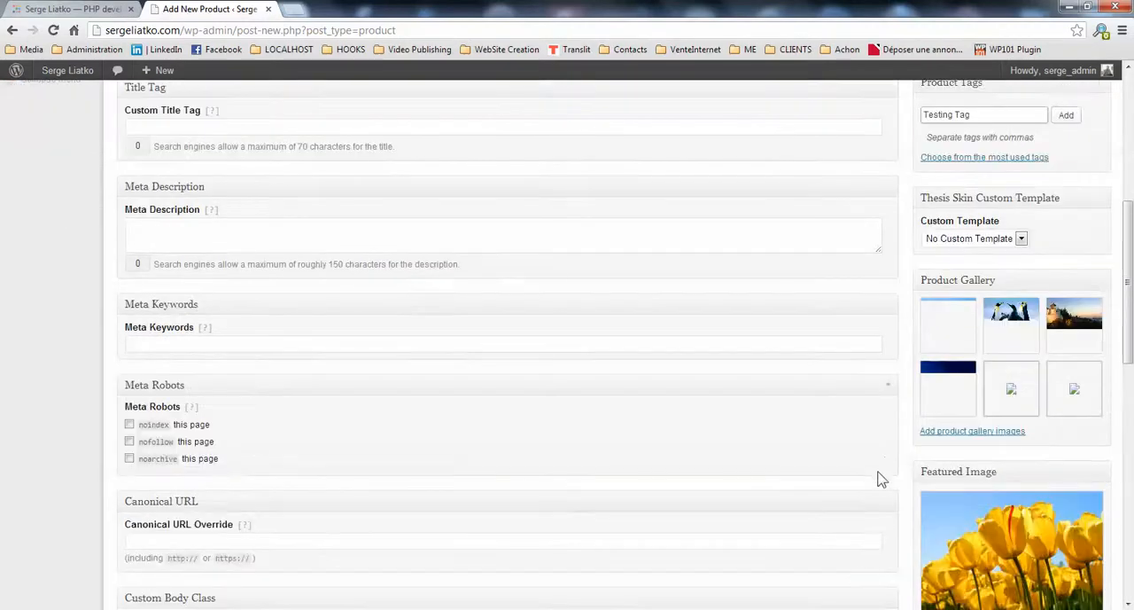
{"action": "scroll", "scroll_direction": "down", "scroll_amount": 3}
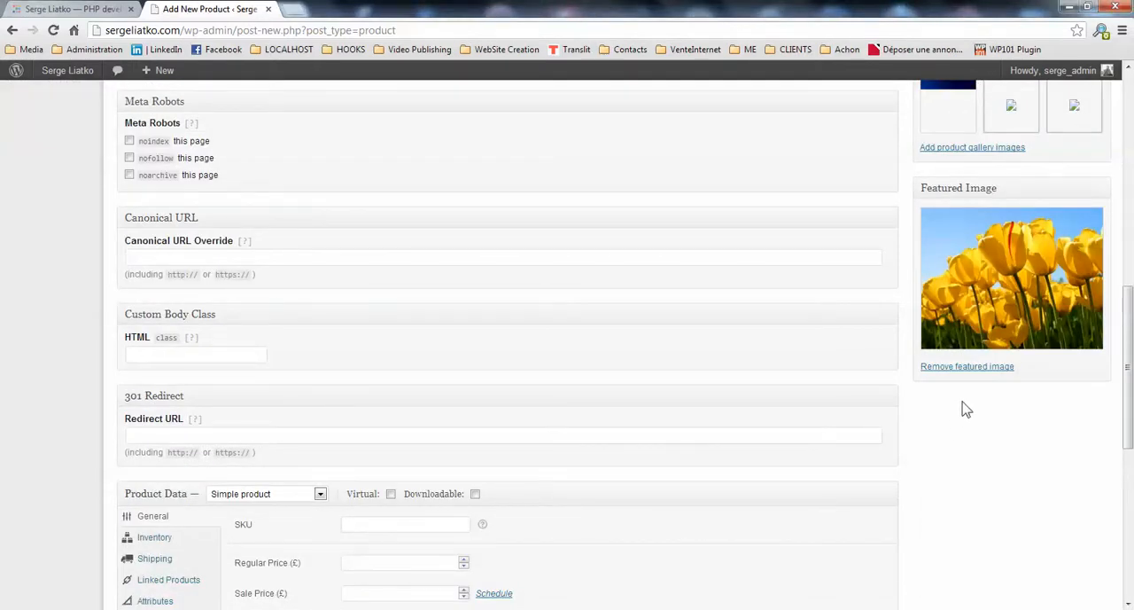
{"action": "scroll", "scroll_direction": "up", "scroll_amount": 3}
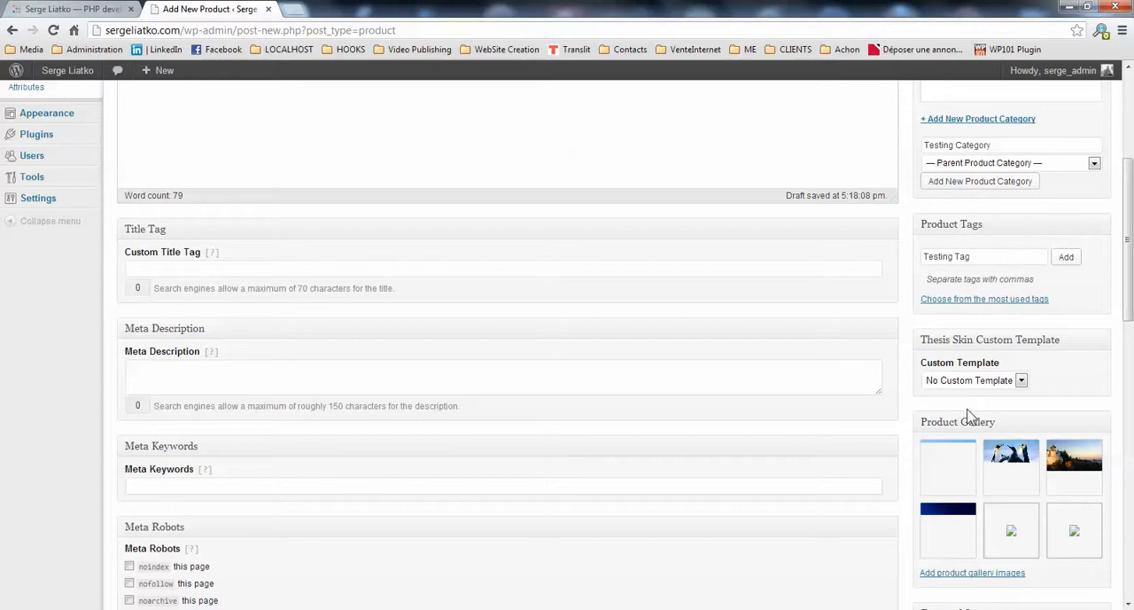
{"action": "scroll", "scroll_direction": "up", "scroll_amount": 3}
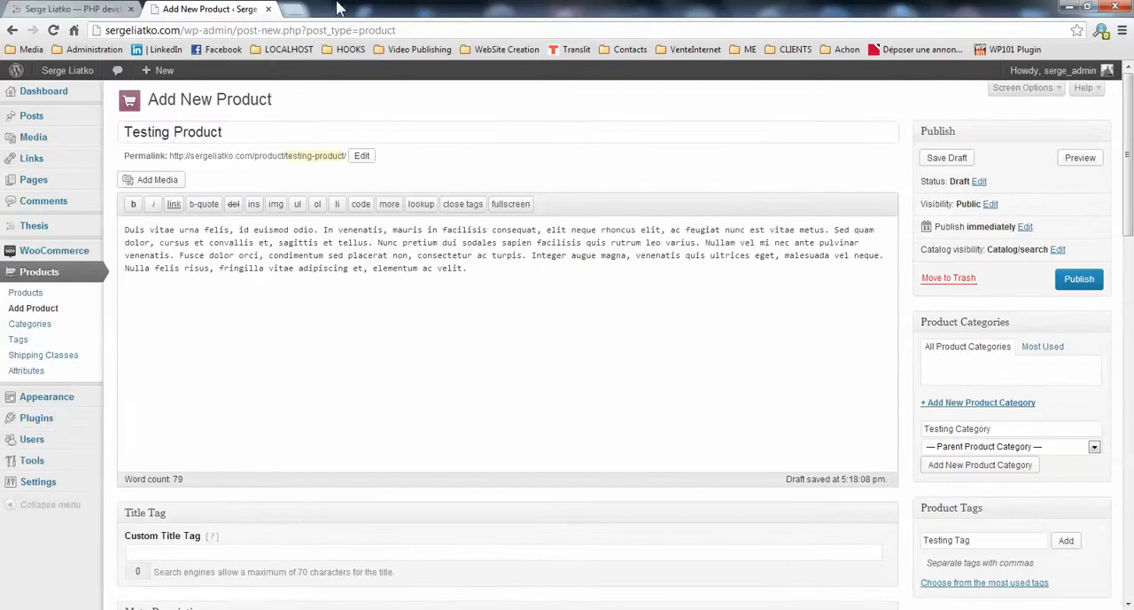
Log in through the SFR WiFi hotspot portal and return to the product tab
{"action": "left_click", "coordinate": [347, 9]}
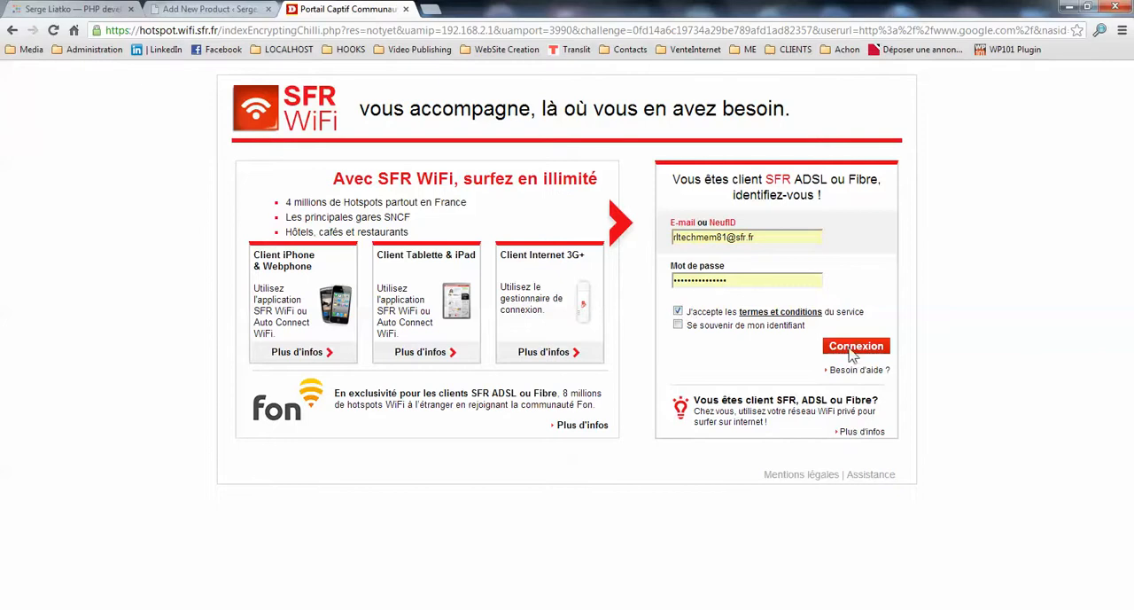
{"action": "left_click", "coordinate": [856, 345]}
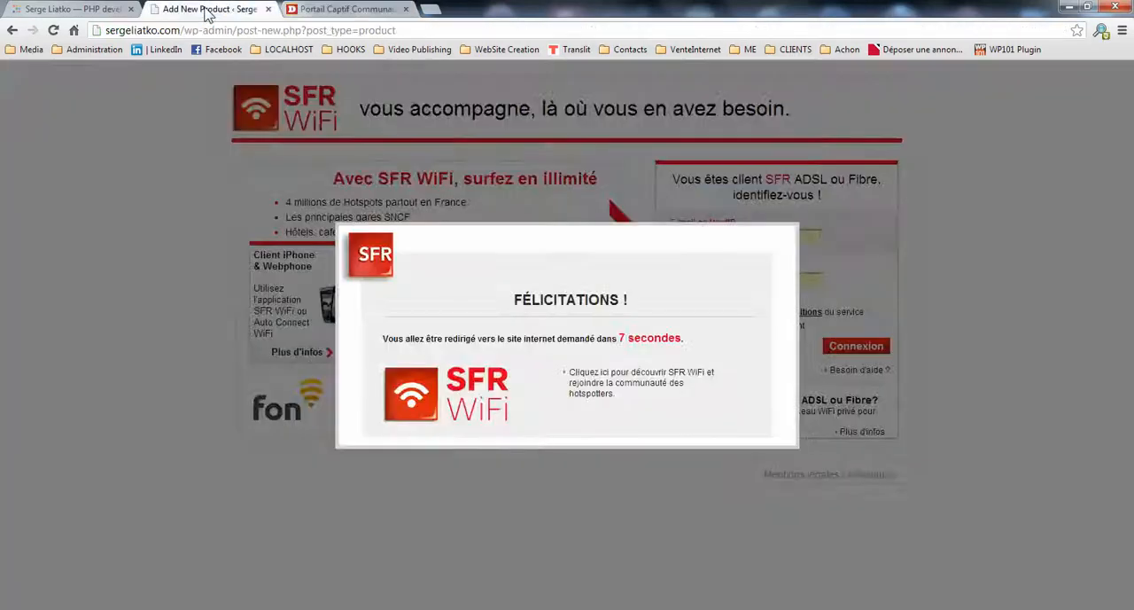
{"action": "left_click", "coordinate": [211, 9]}
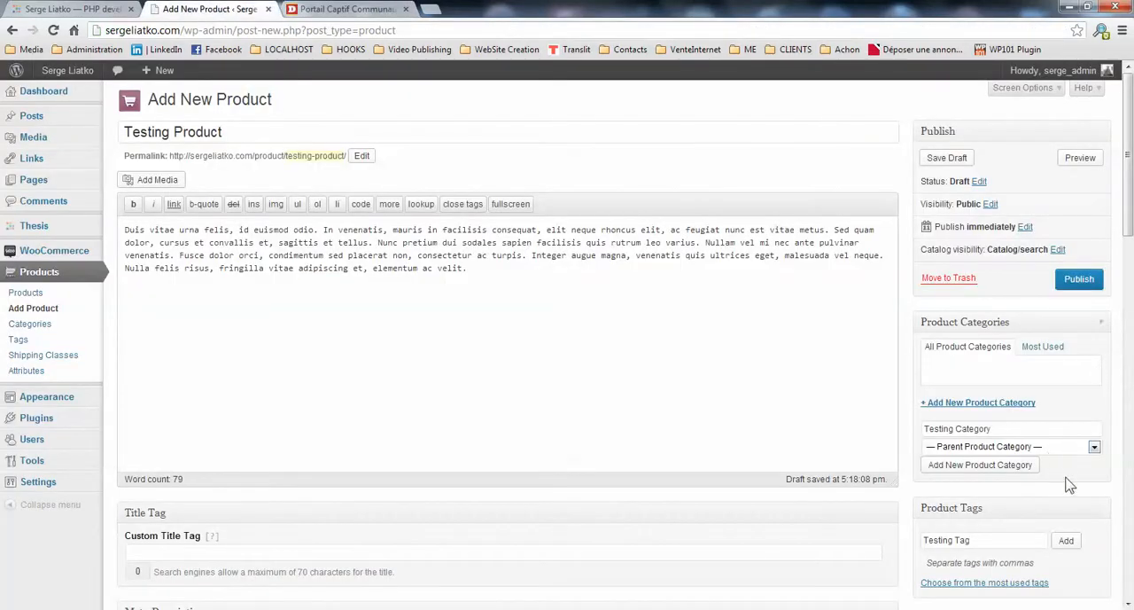
{"action": "mouse_move", "coordinate": [1060, 478]}
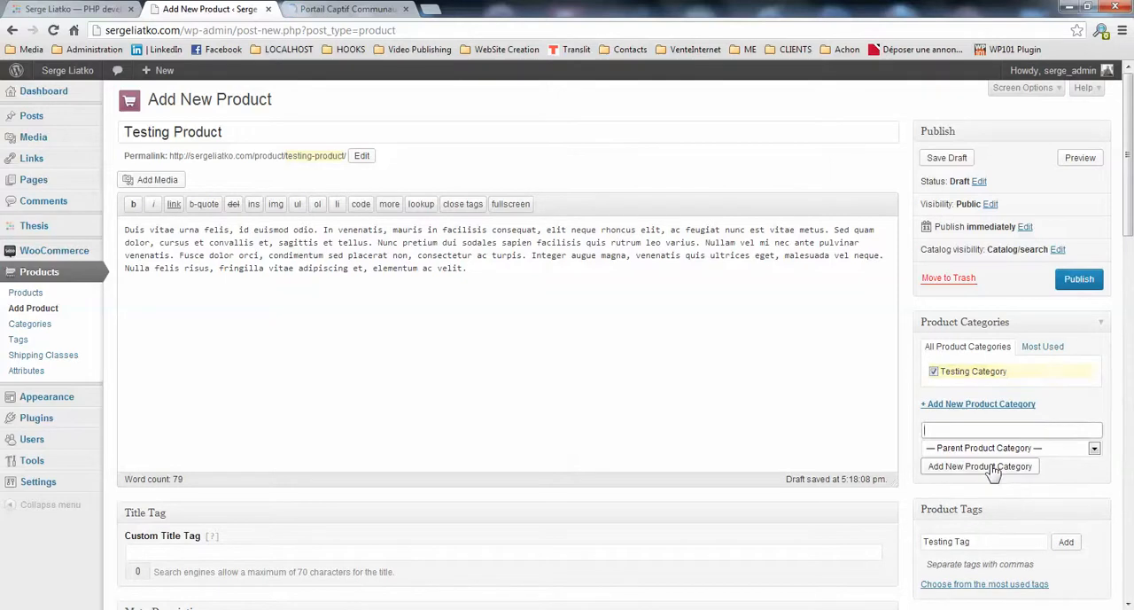
Scroll down the product edit page to the Product Data box
{"action": "scroll", "scroll_direction": "down", "scroll_amount": 3}
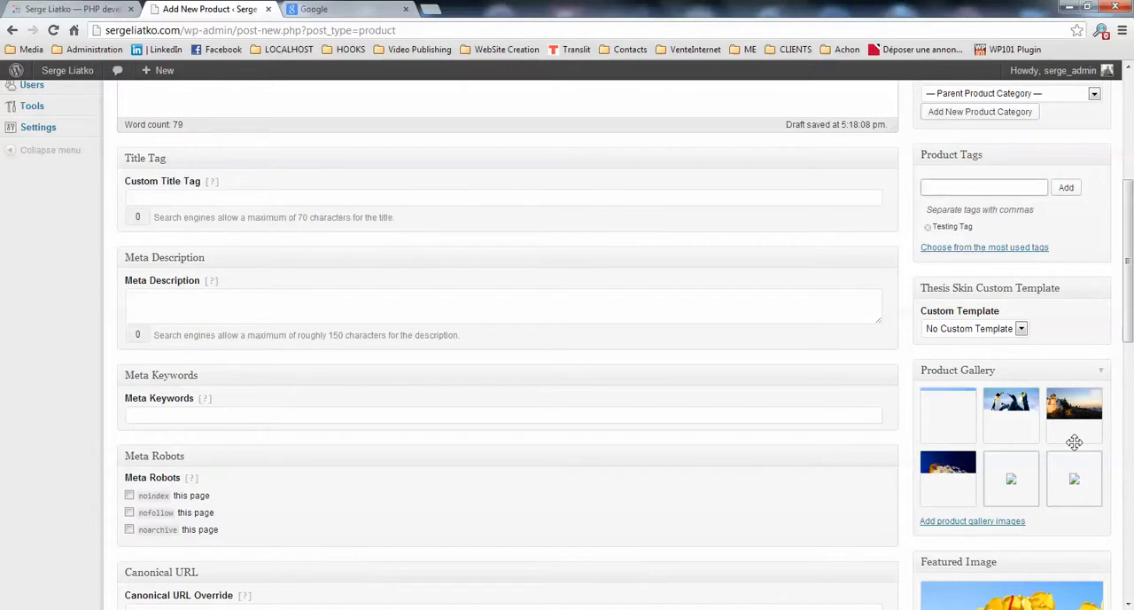
{"action": "scroll", "scroll_direction": "down", "scroll_amount": 3}
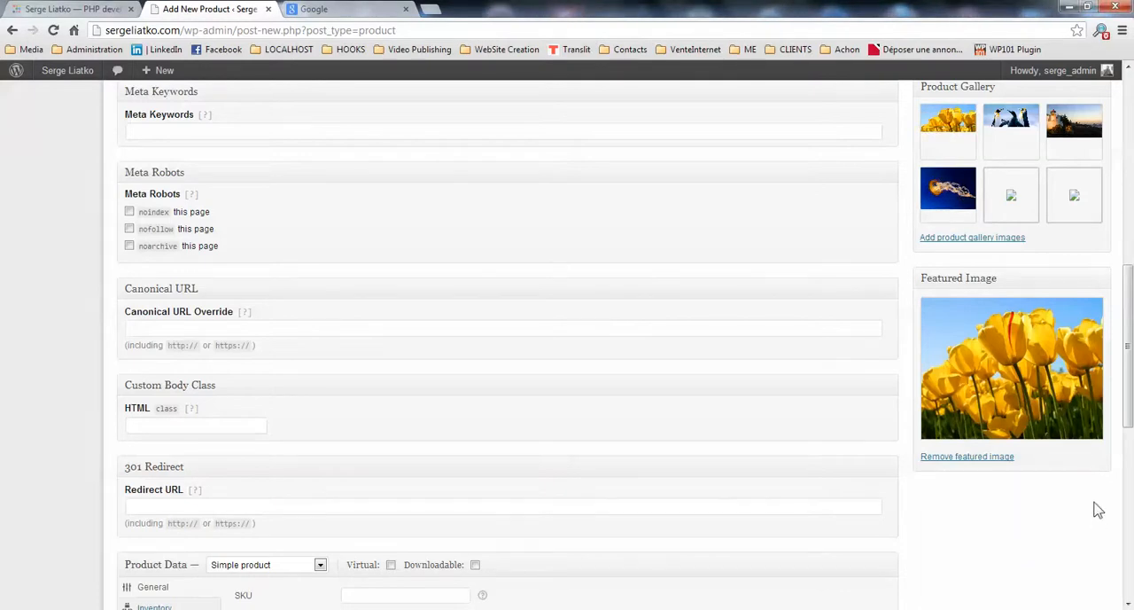
{"action": "scroll", "scroll_direction": "up", "scroll_amount": 3}
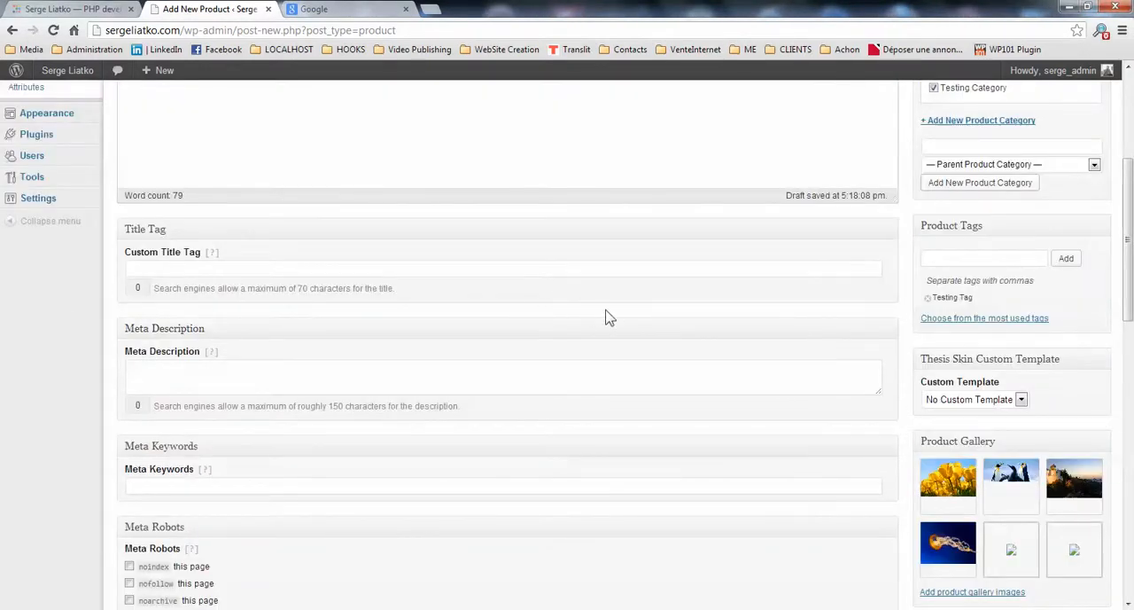
{"action": "scroll", "scroll_direction": "down", "scroll_amount": 3}
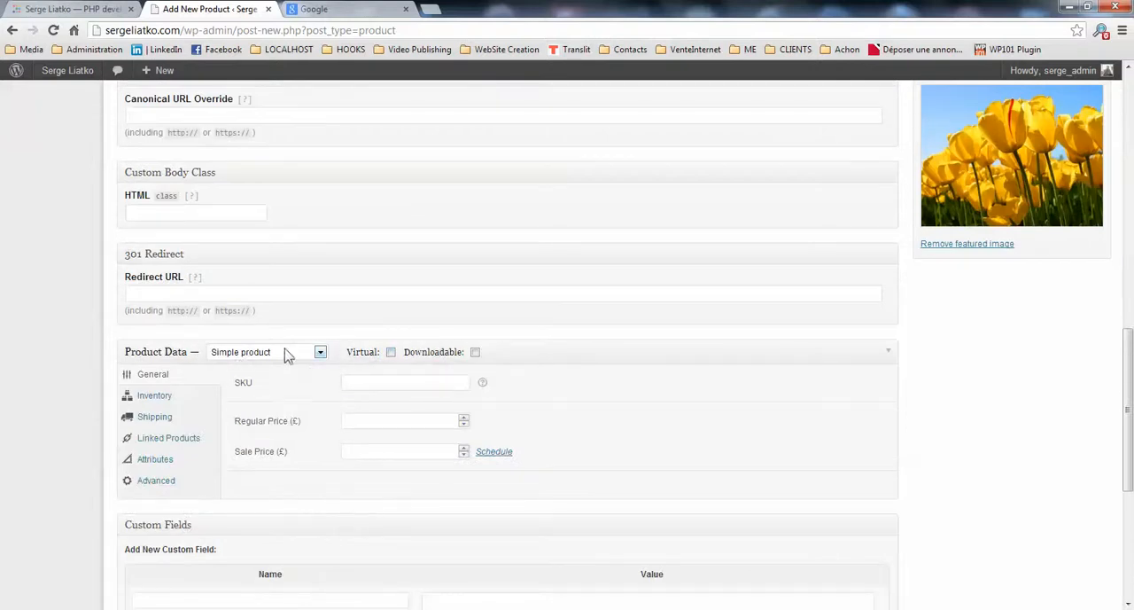
Mark the product as Virtual and enter a regular price of £10
{"action": "left_click", "coordinate": [319, 351]}
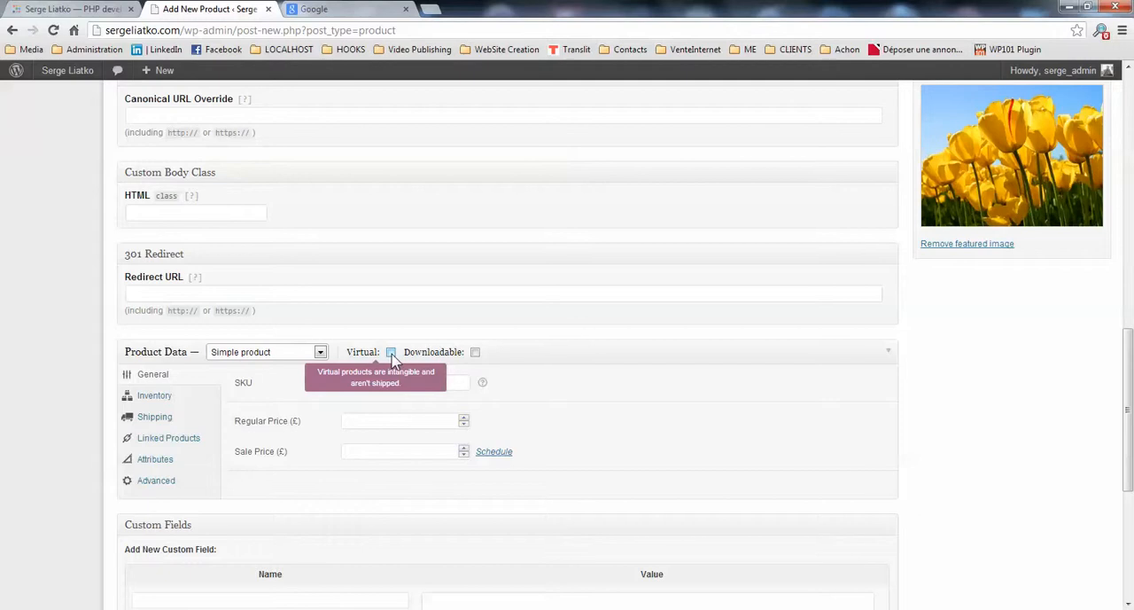
{"action": "left_click", "coordinate": [391, 352]}
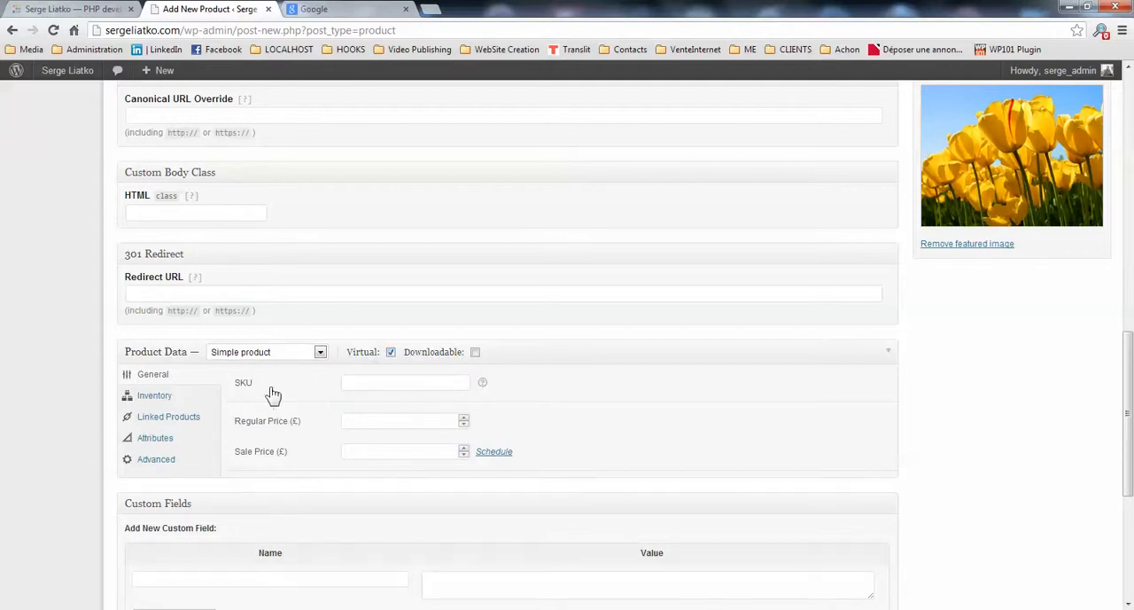
{"action": "mouse_move", "coordinate": [280, 389]}
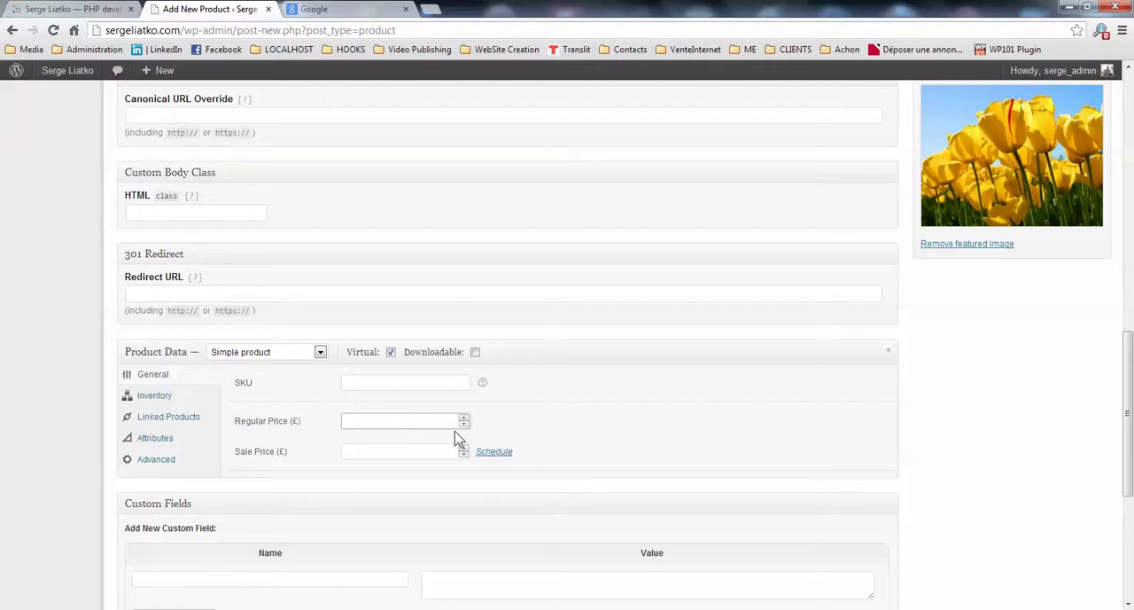
{"action": "type", "text": "10"}
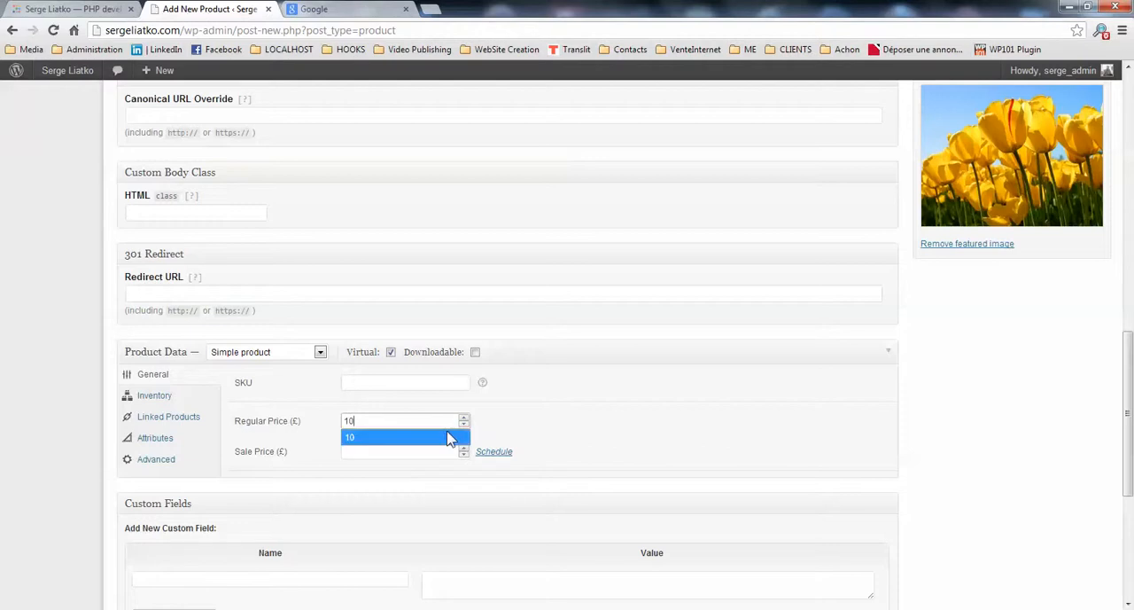
{"action": "scroll", "scroll_direction": "up", "scroll_amount": 3}
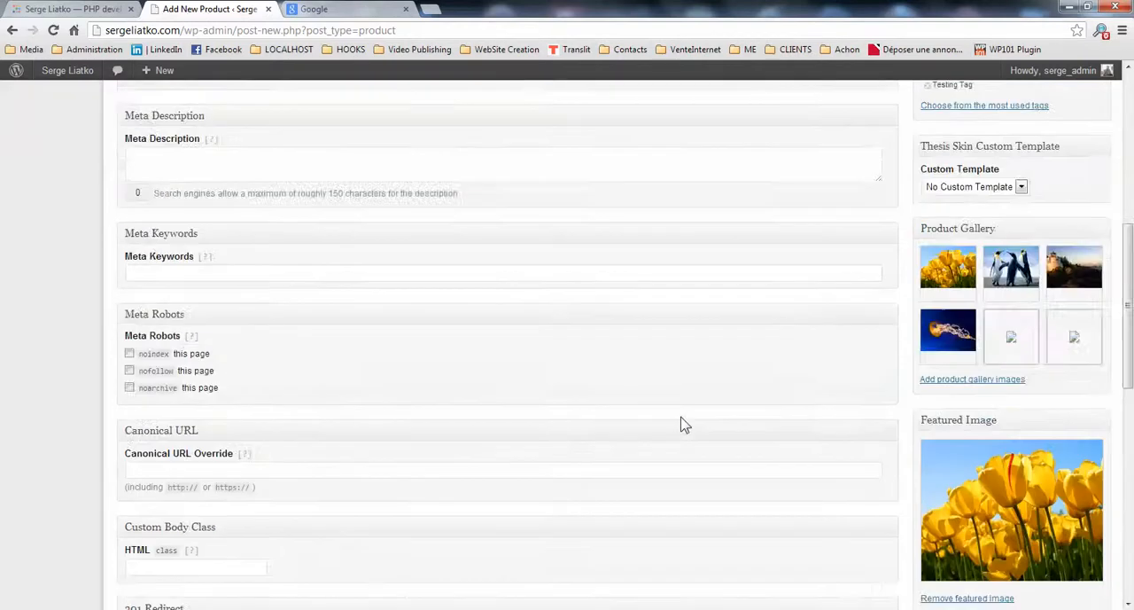
{"action": "scroll", "scroll_direction": "up", "scroll_amount": 3}
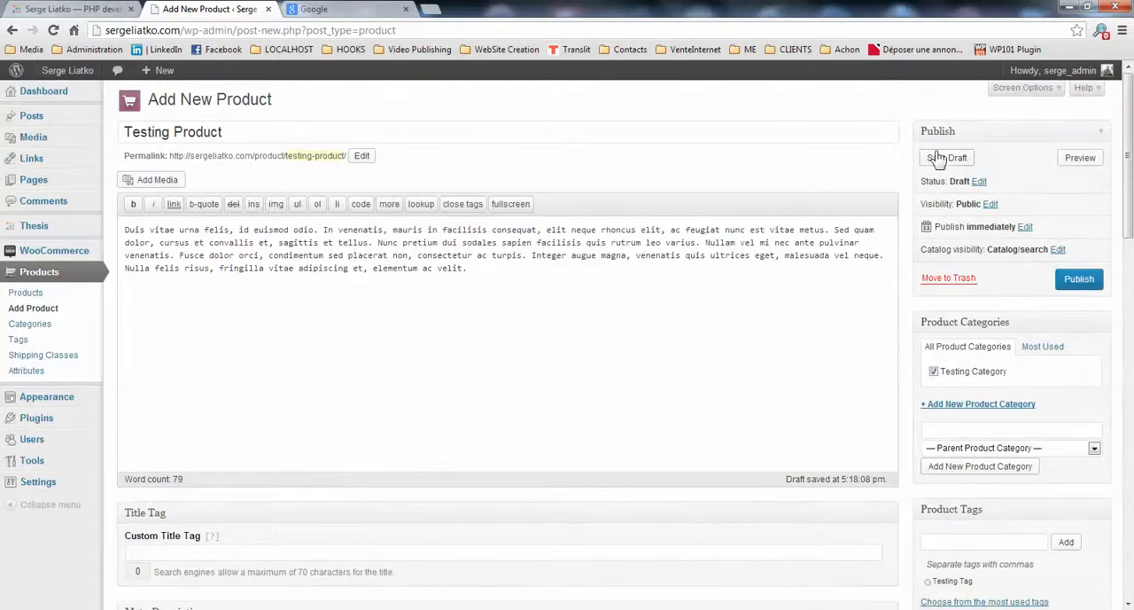
Publish Testing Product and open its View Product link in a new browser tab
{"action": "left_click", "coordinate": [947, 157]}
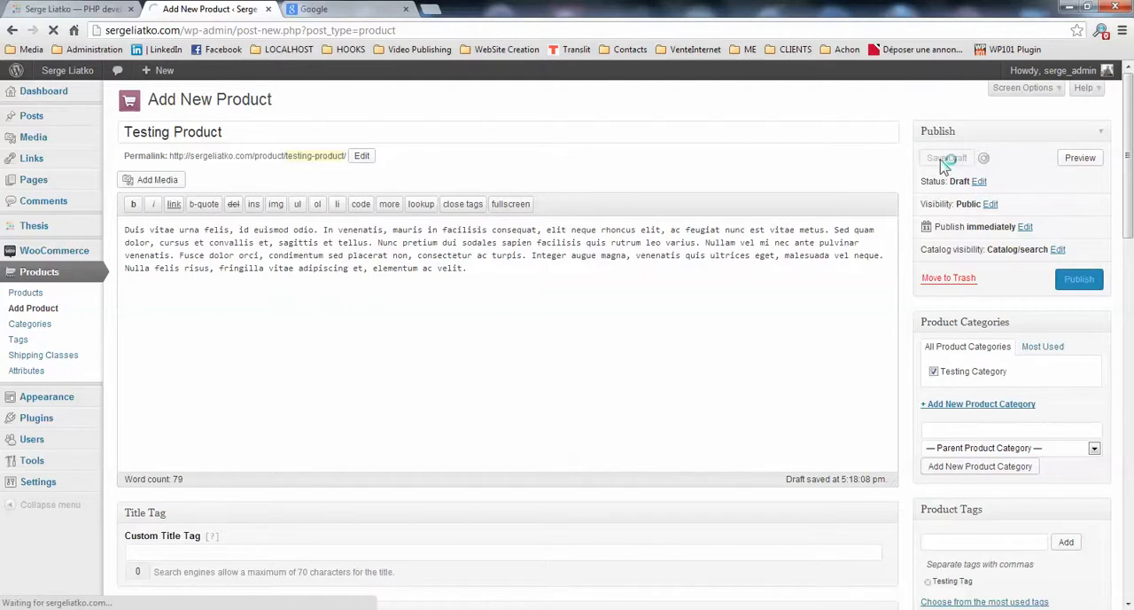
{"action": "left_click", "coordinate": [946, 158]}
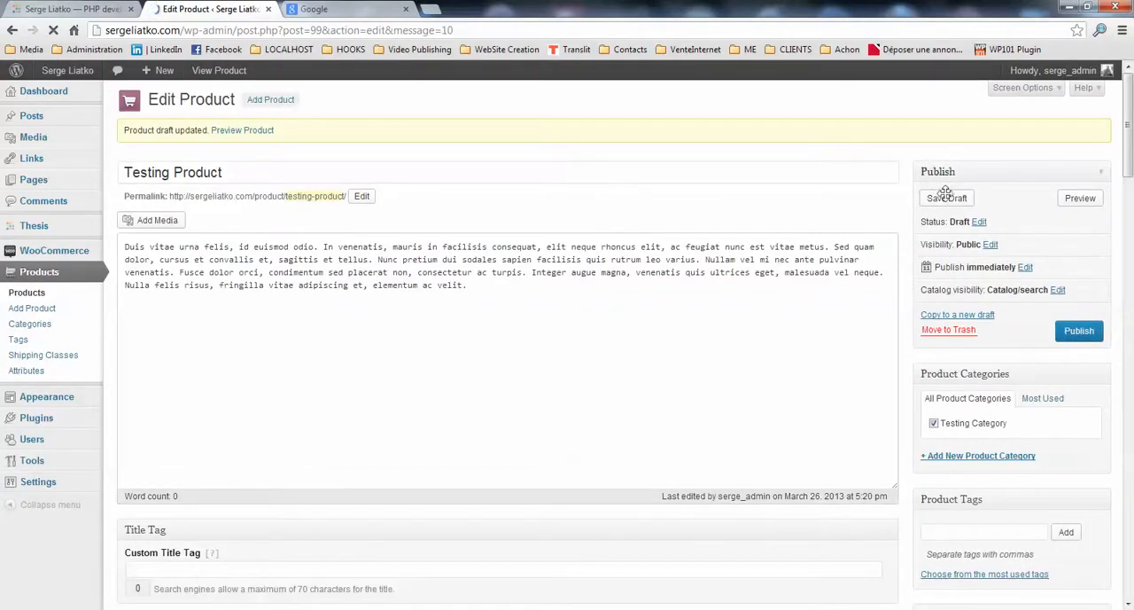
{"action": "left_click", "coordinate": [1080, 330]}
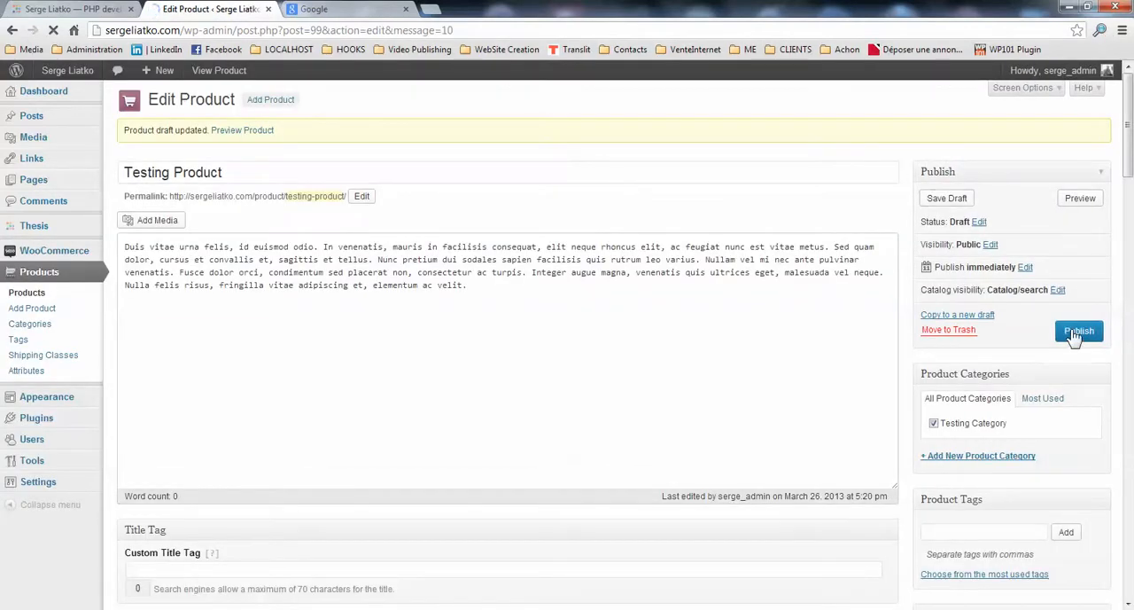
{"action": "left_click", "coordinate": [1080, 330]}
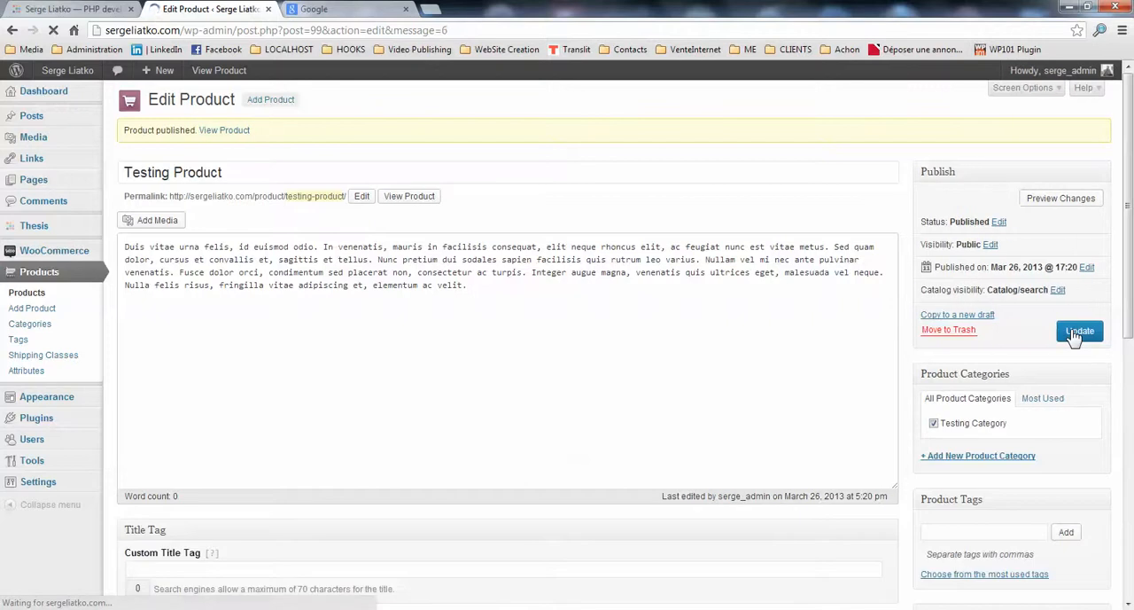
{"action": "left_click", "coordinate": [1079, 330]}
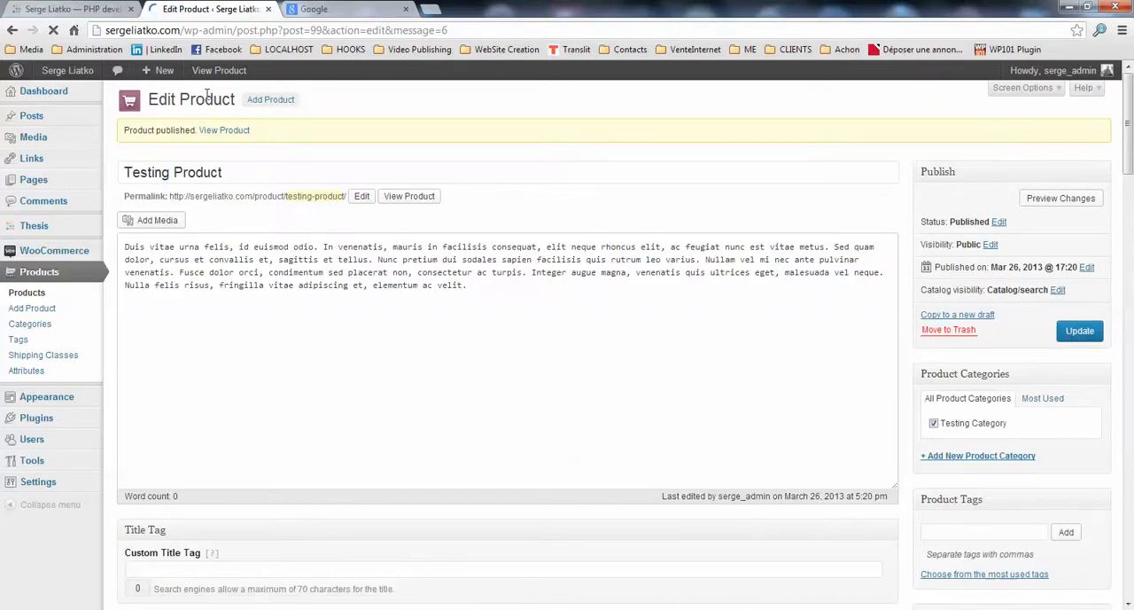
{"action": "right_click", "coordinate": [224, 131]}
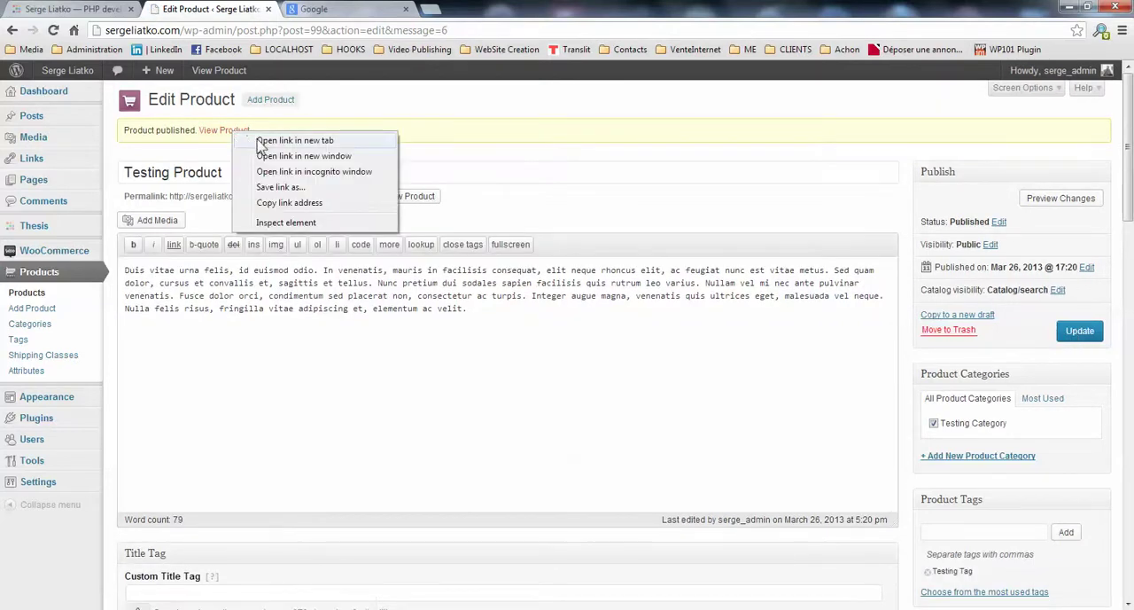
{"action": "left_click", "coordinate": [295, 140]}
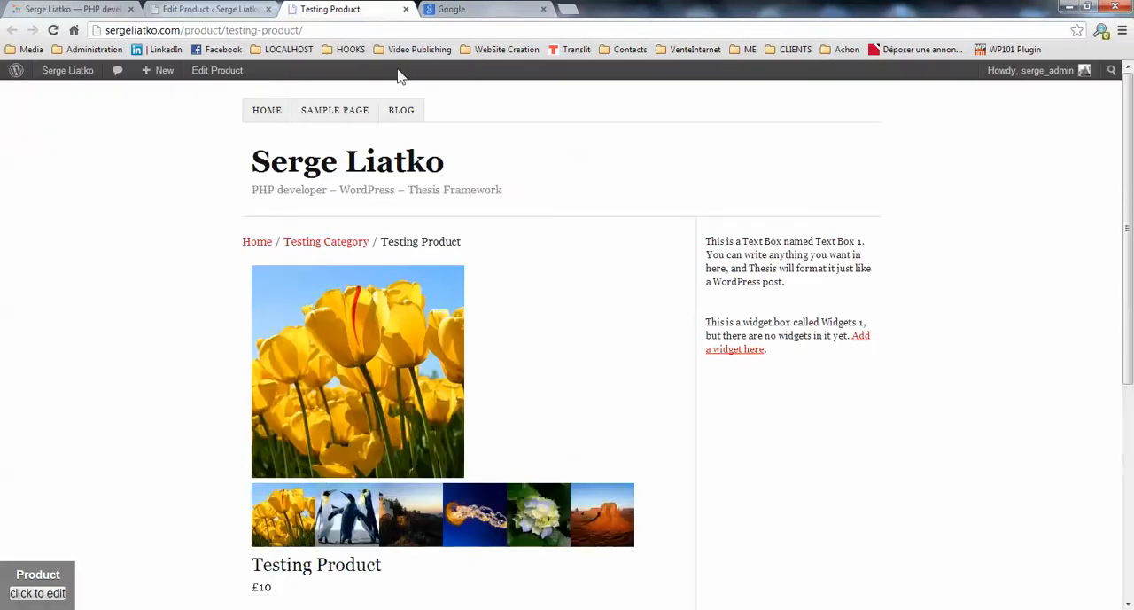
{"action": "mouse_move", "coordinate": [609, 293]}
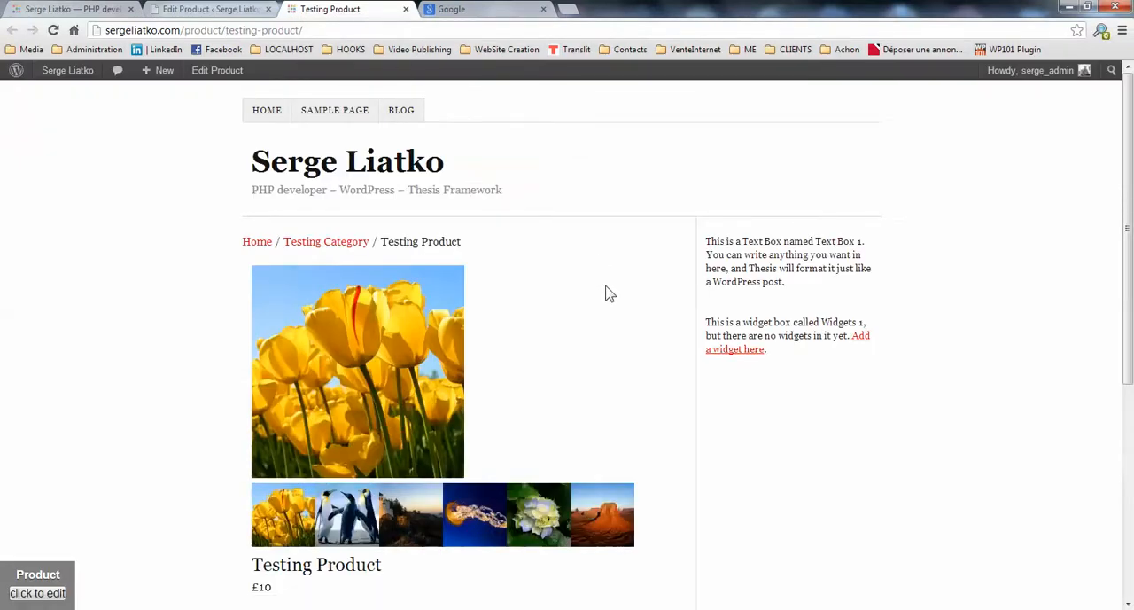
Scroll through the live Testing Product page to check its gallery, £10 price, description and reviews
{"action": "scroll", "scroll_direction": "down", "scroll_amount": 3}
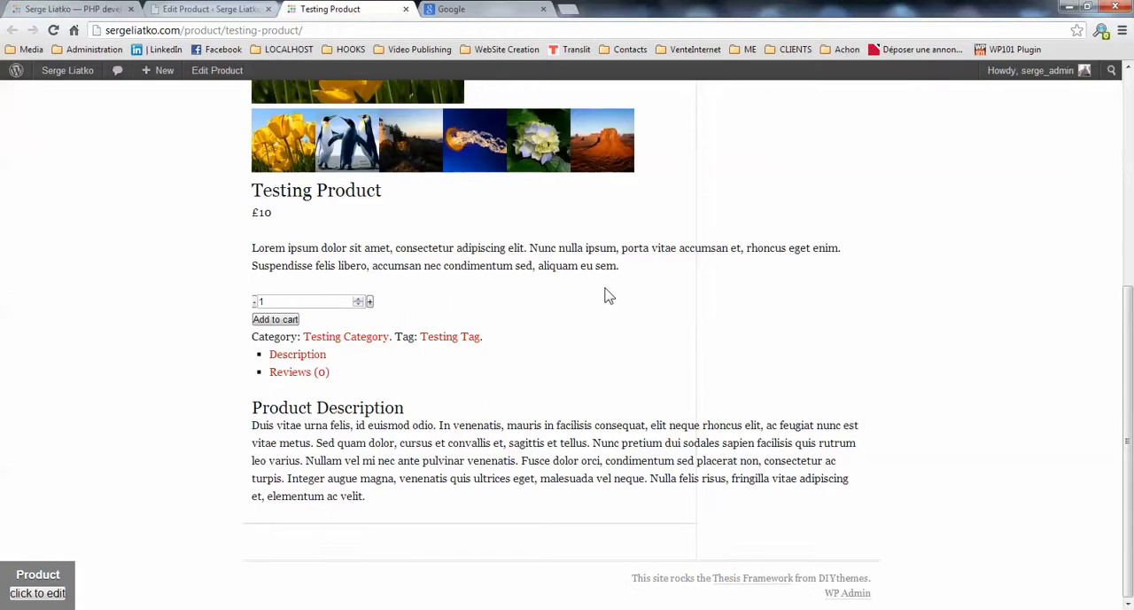
{"action": "mouse_move", "coordinate": [767, 343]}
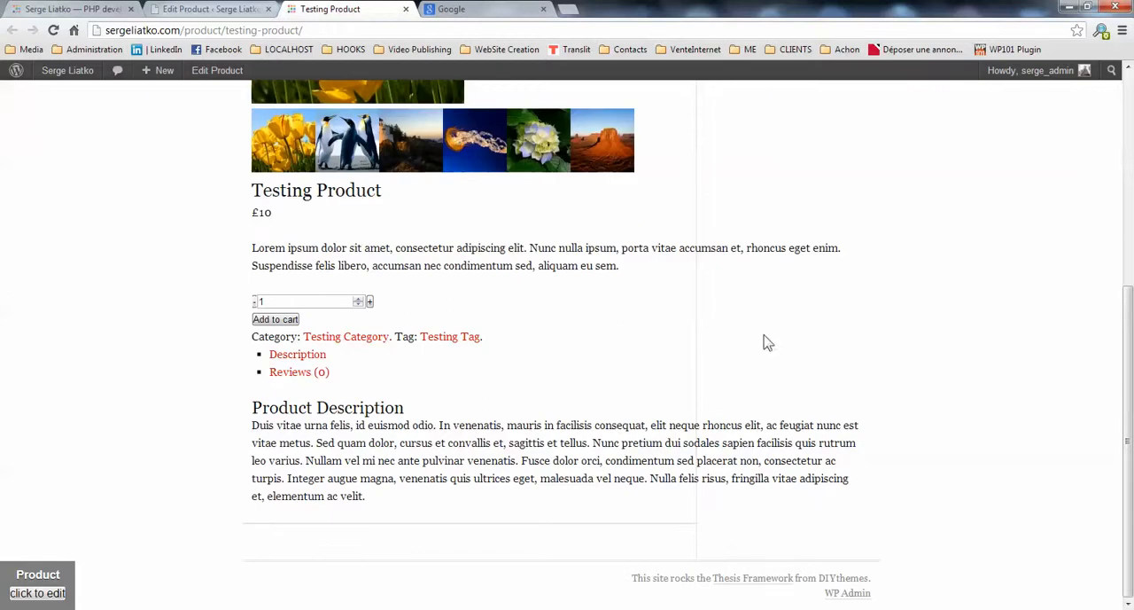
{"action": "scroll", "scroll_direction": "up", "scroll_amount": 3}
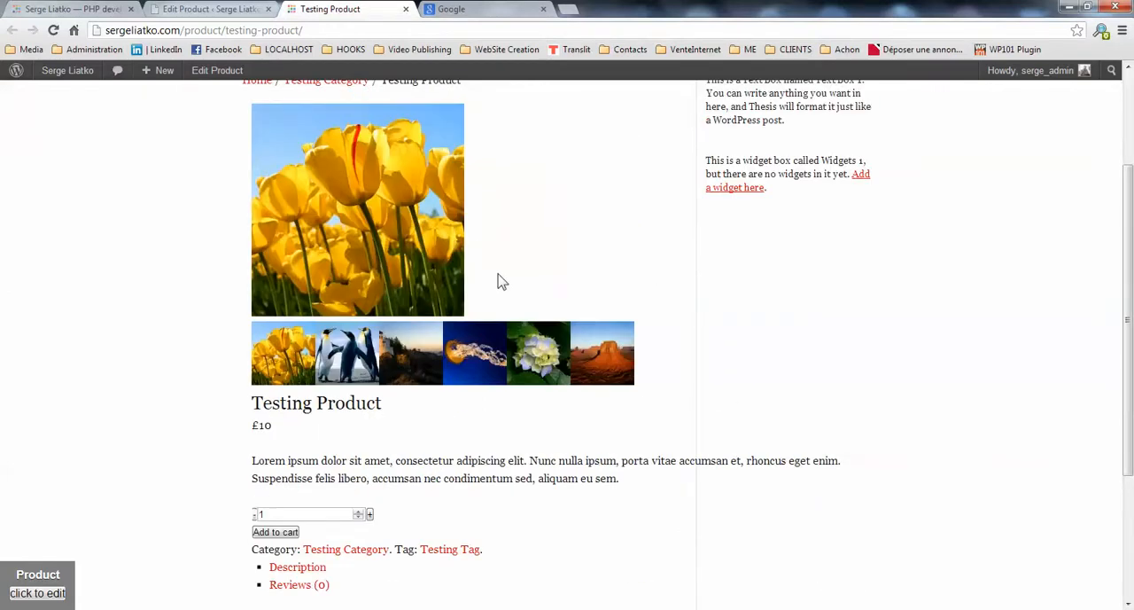
{"action": "mouse_move", "coordinate": [558, 262]}
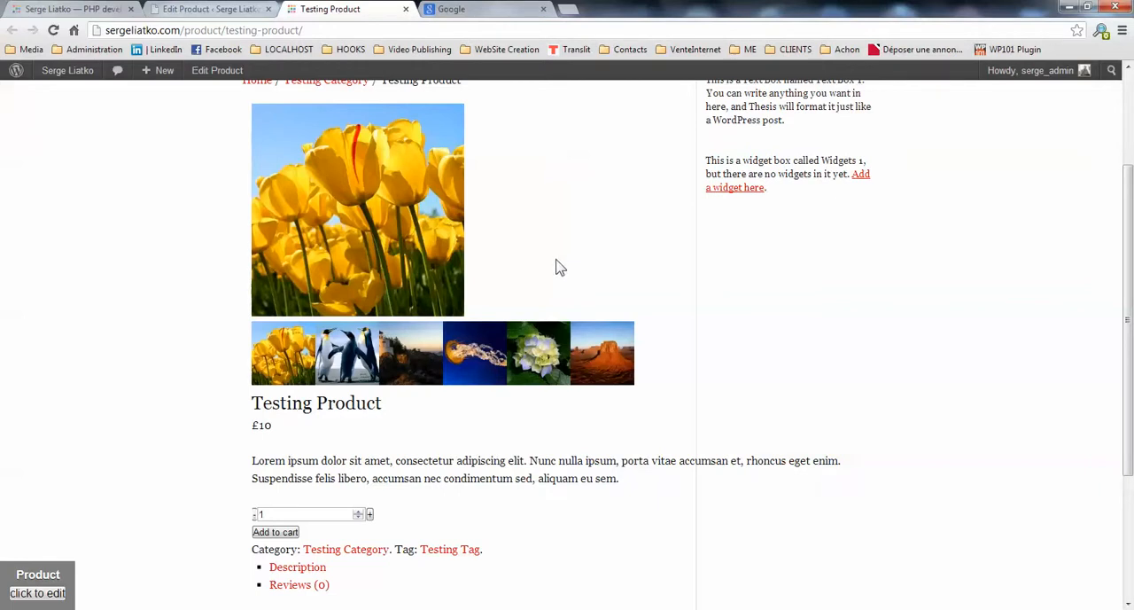
{"action": "mouse_move", "coordinate": [379, 501]}
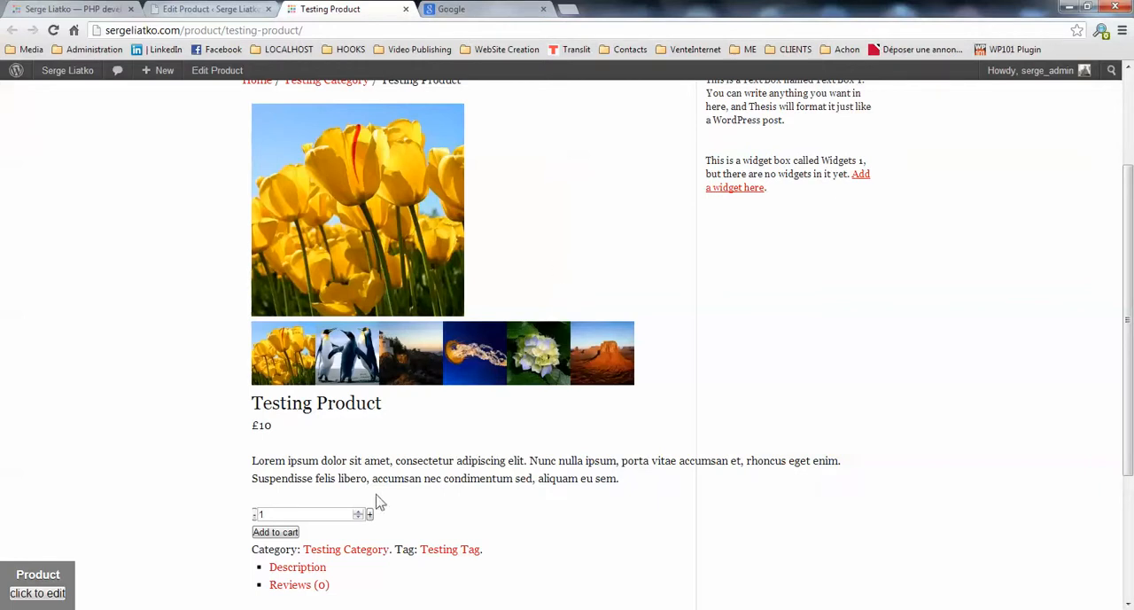
{"action": "mouse_move", "coordinate": [346, 548]}
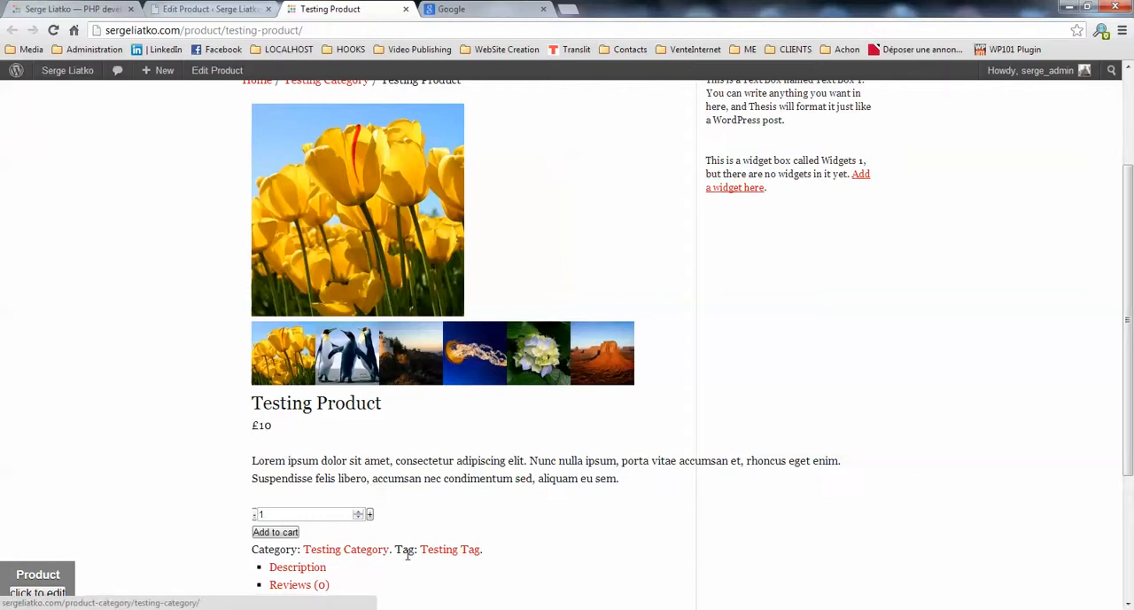
{"action": "scroll", "scroll_direction": "up", "scroll_amount": 3}
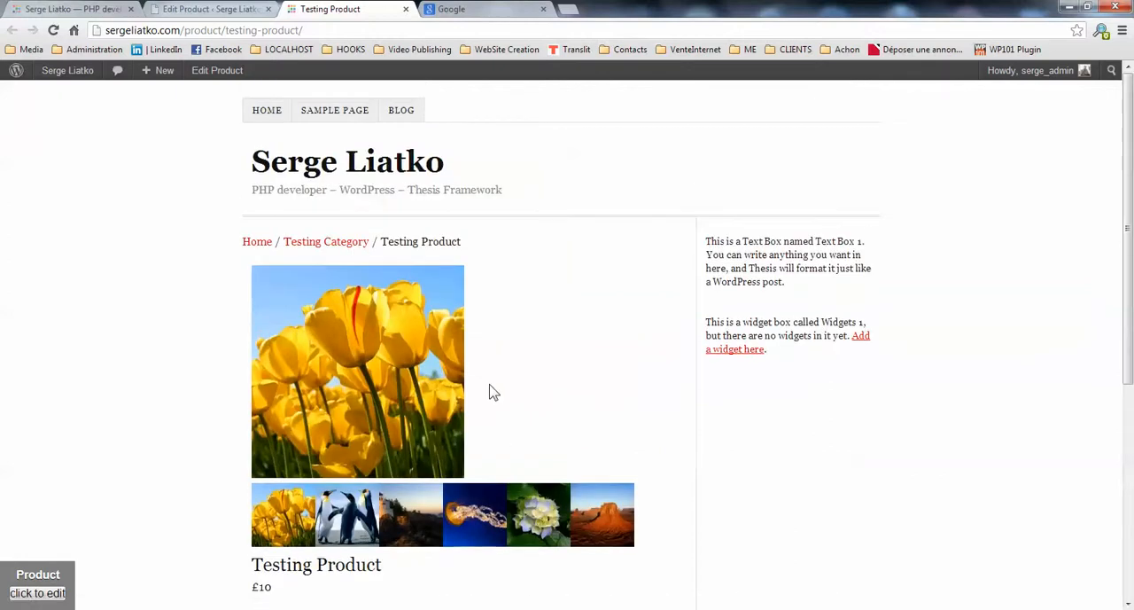
{"action": "mouse_move", "coordinate": [386, 241]}
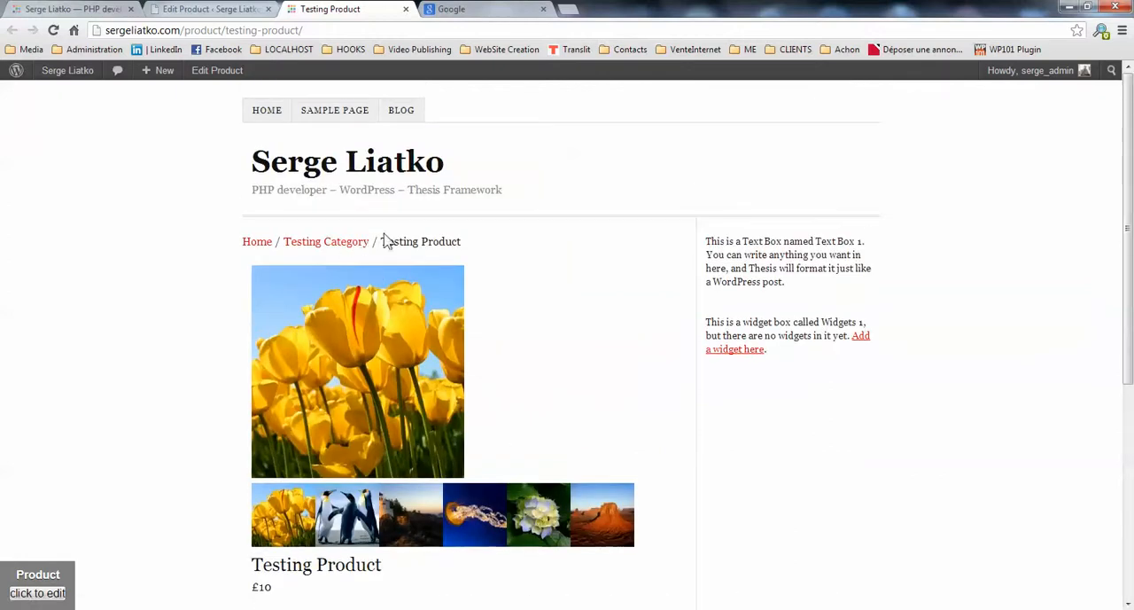
From the Edit Product tab, open the Thesis Skin Editor in a new tab and close the extra window
{"action": "left_click", "coordinate": [208, 9]}
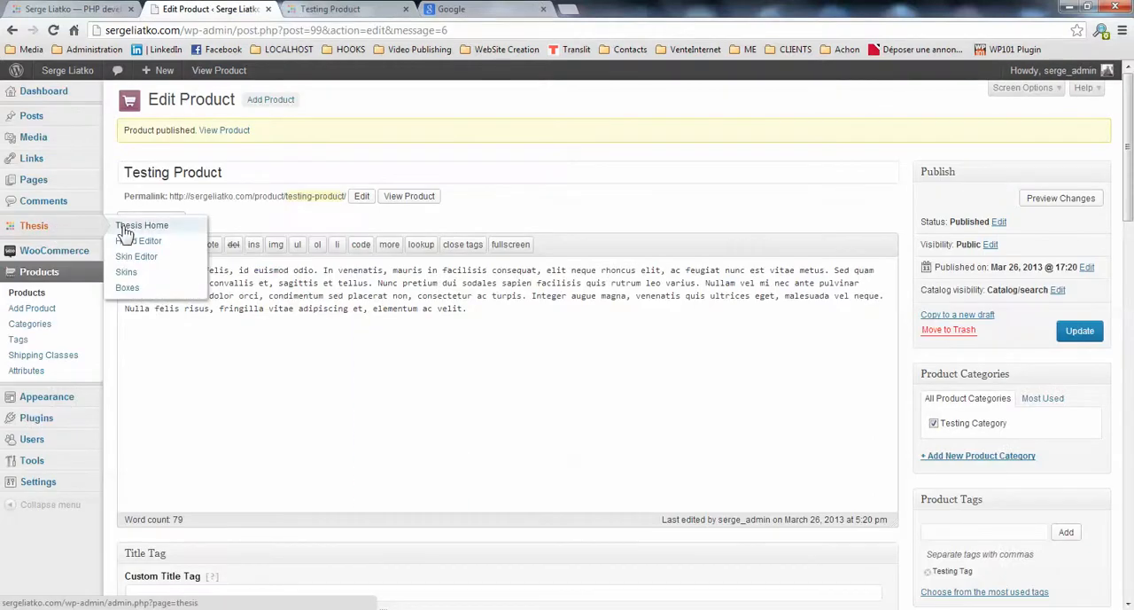
{"action": "right_click", "coordinate": [142, 224]}
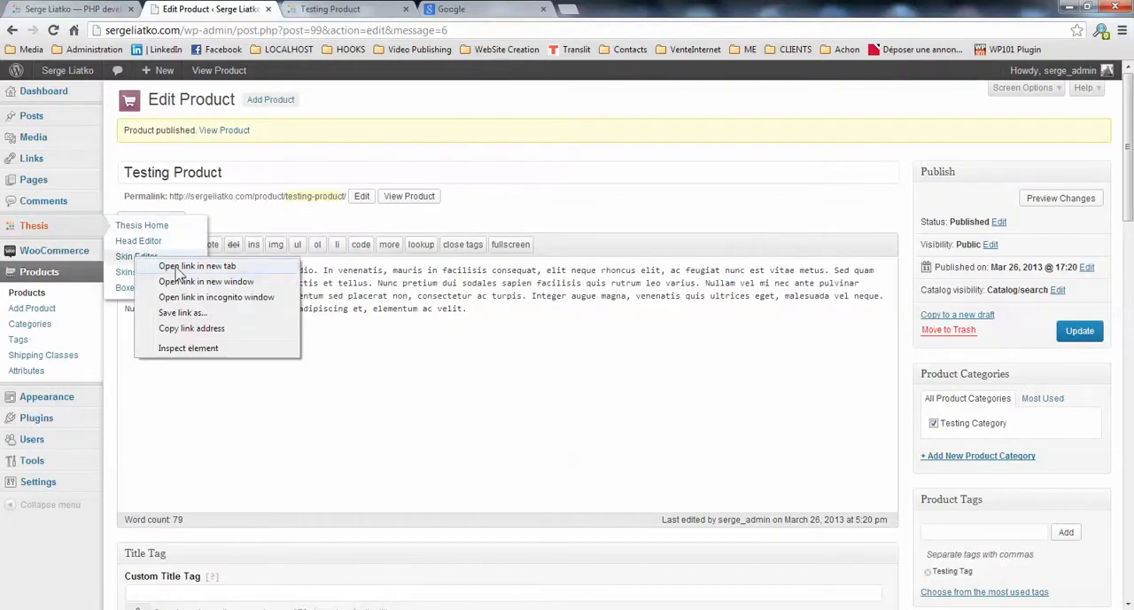
{"action": "left_click", "coordinate": [197, 266]}
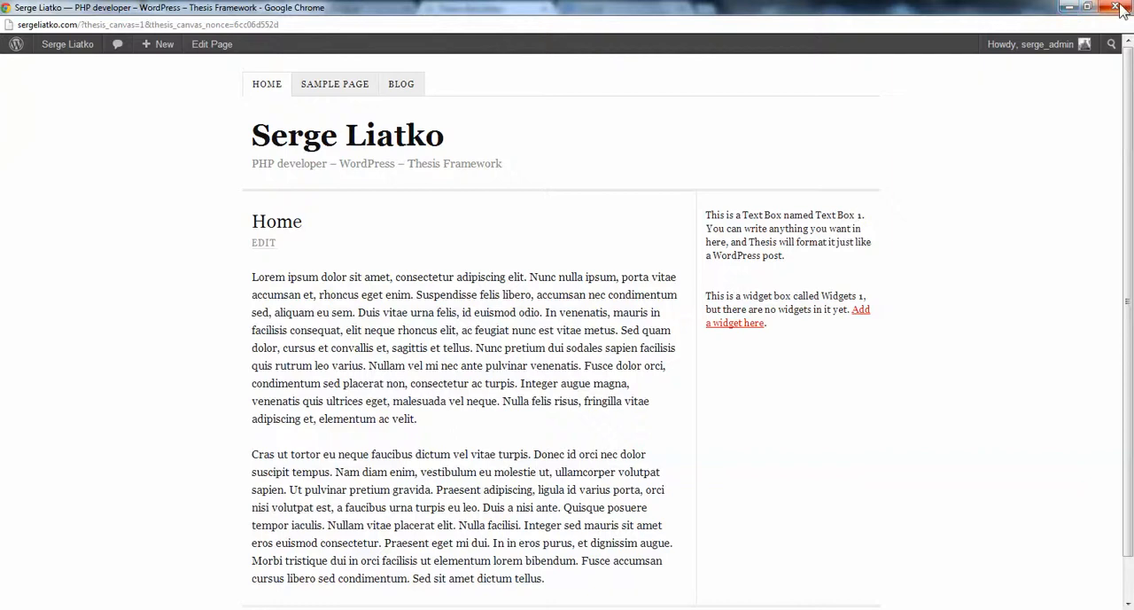
{"action": "left_click", "coordinate": [479, 9]}
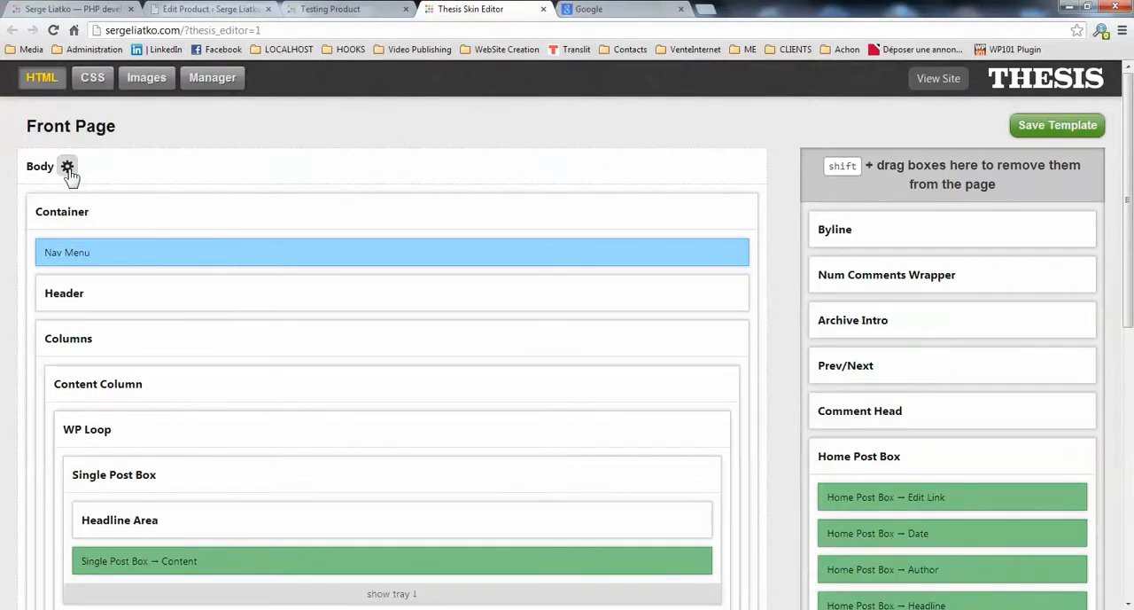
Enable automatically-generated WordPress body classes on the Front Page Body and save the template
{"action": "left_click", "coordinate": [67, 166]}
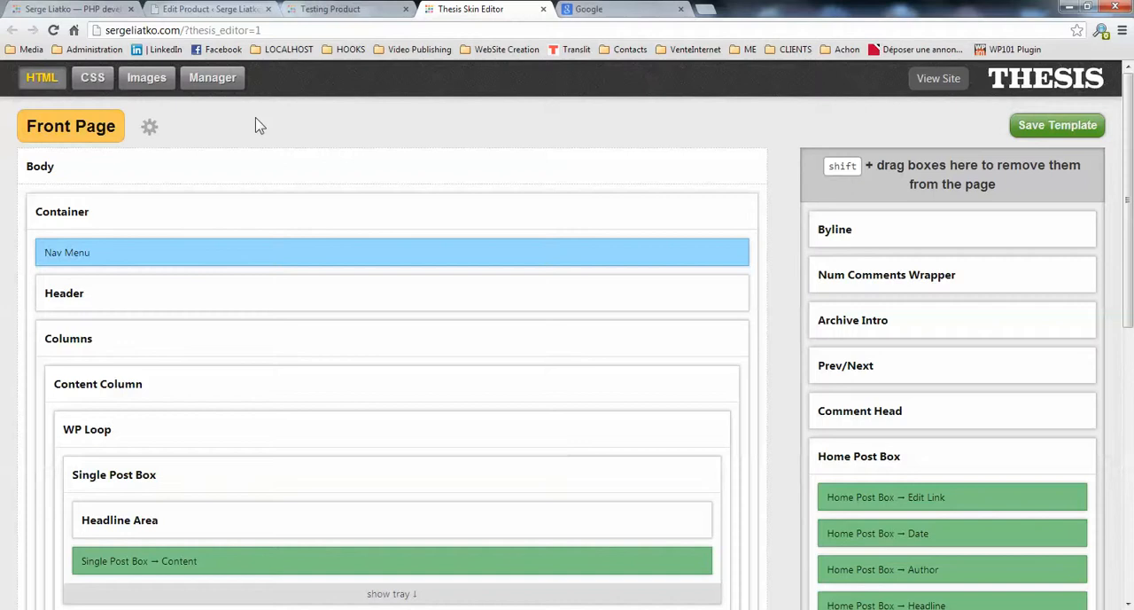
{"action": "mouse_move", "coordinate": [67, 167]}
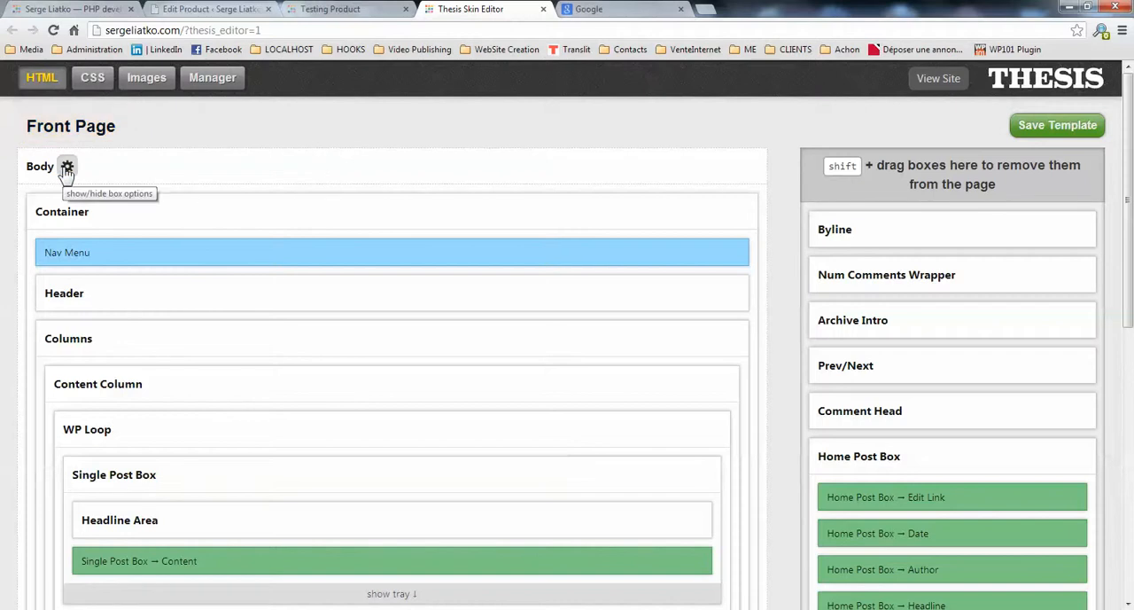
{"action": "left_click", "coordinate": [68, 167]}
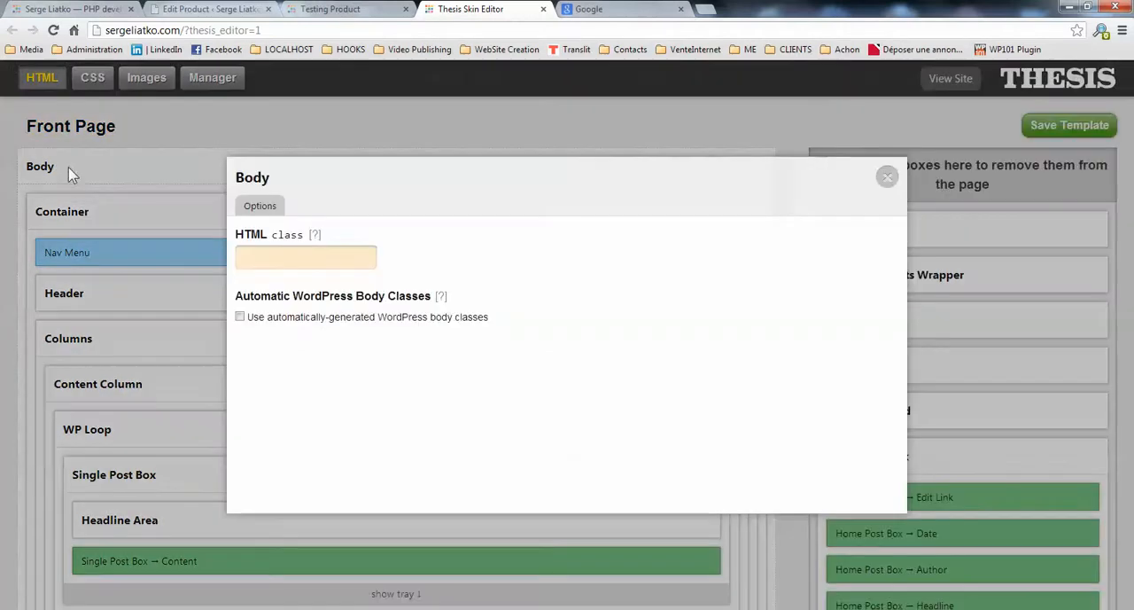
{"action": "mouse_move", "coordinate": [252, 348]}
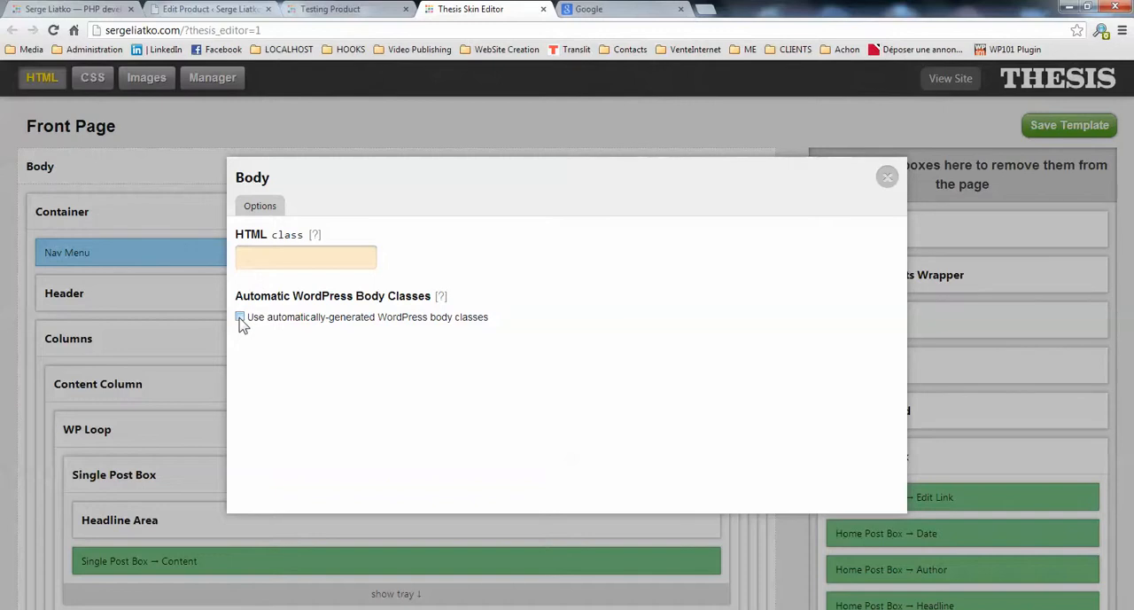
{"action": "left_click", "coordinate": [239, 317]}
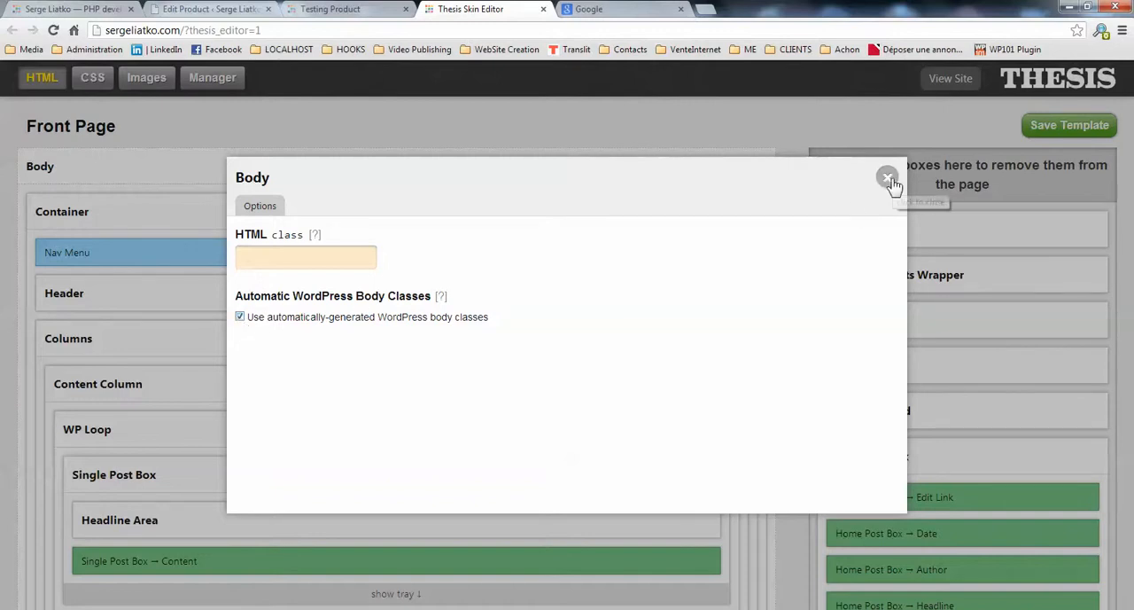
{"action": "left_click", "coordinate": [888, 177]}
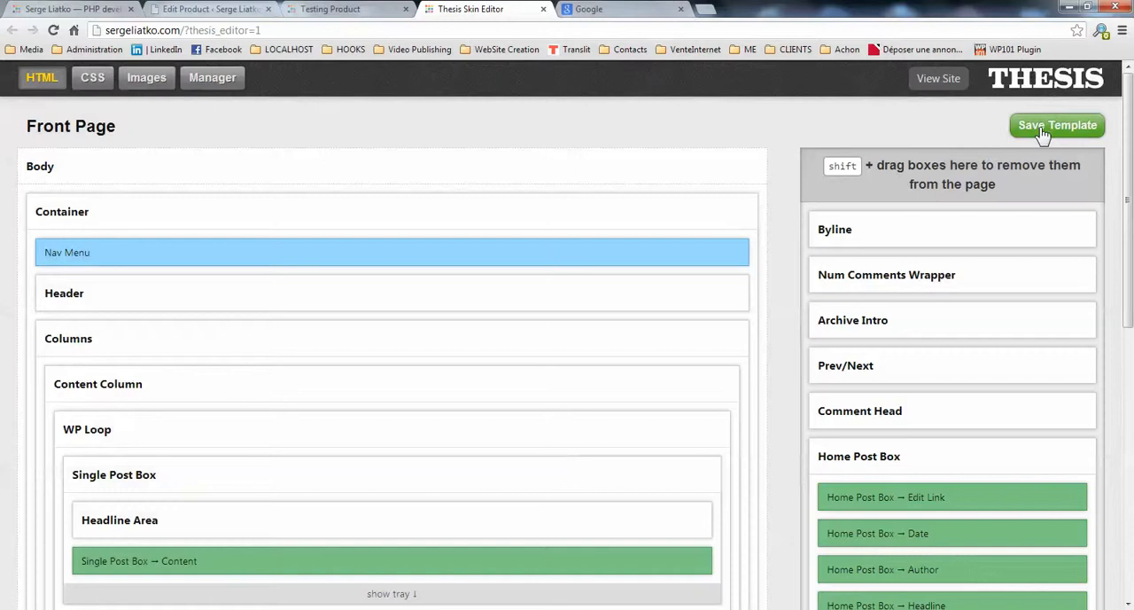
{"action": "left_click", "coordinate": [1057, 125]}
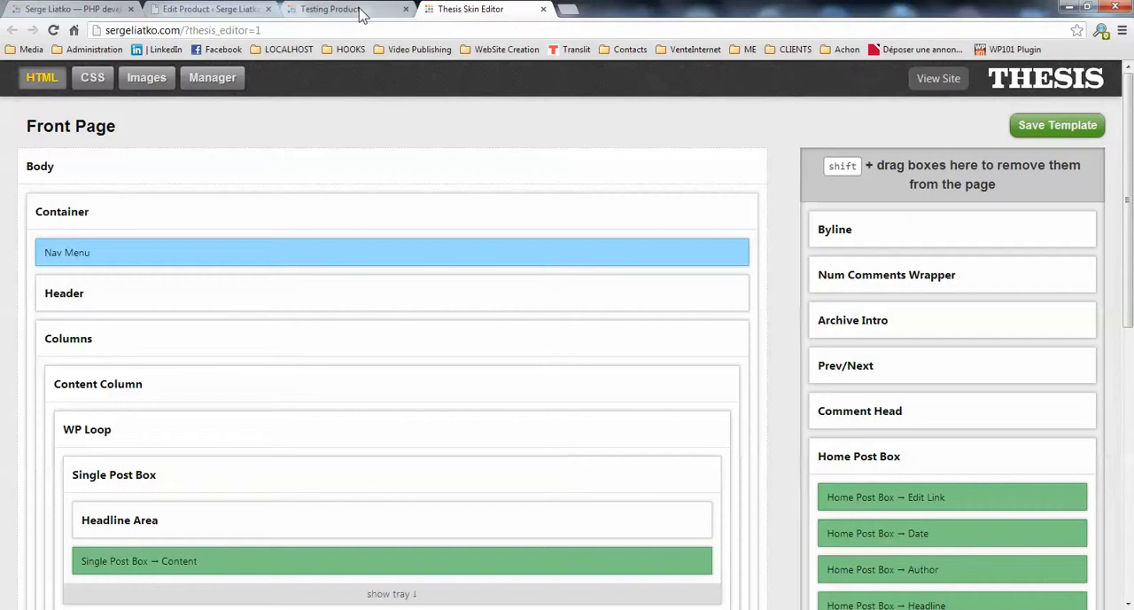
Reload the Testing Product tab and scroll down and back up to recheck the layout
{"action": "left_click", "coordinate": [332, 9]}
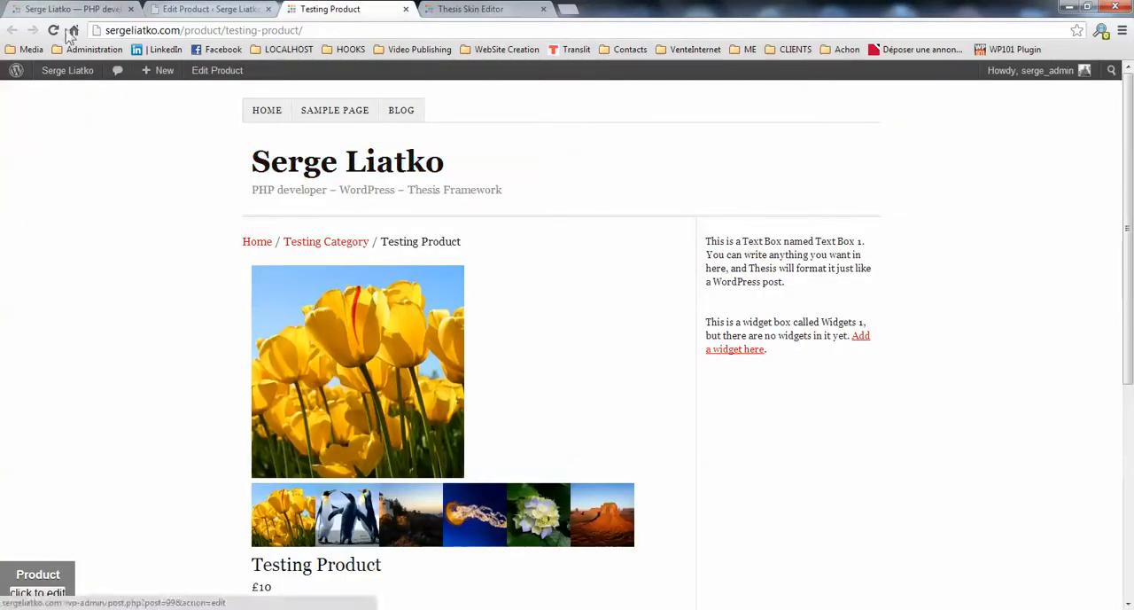
{"action": "left_click", "coordinate": [54, 30]}
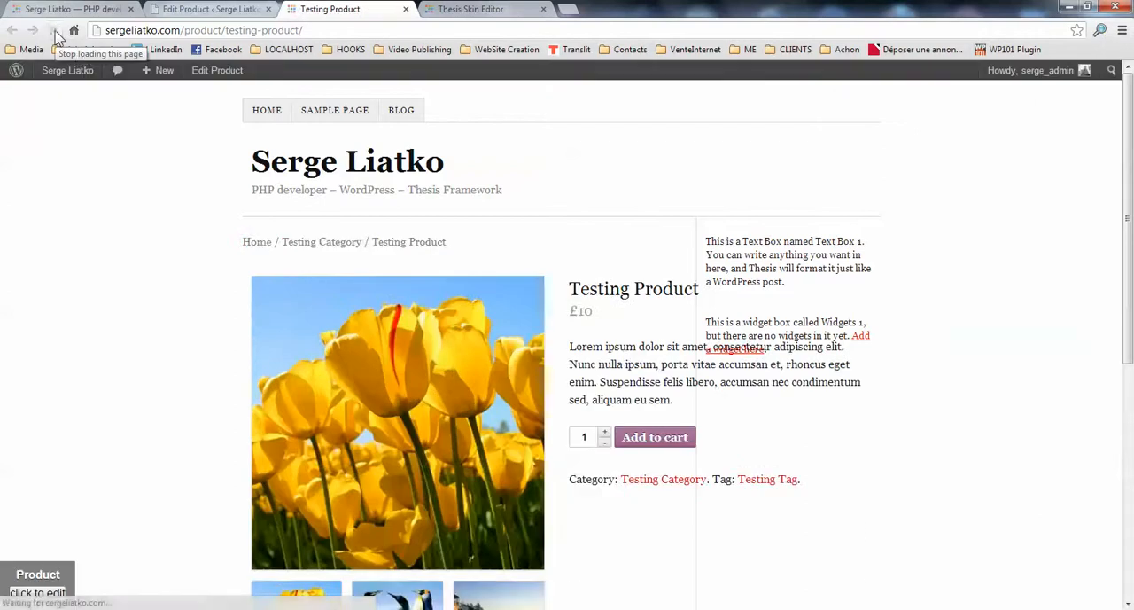
{"action": "scroll", "scroll_direction": "down", "scroll_amount": 3}
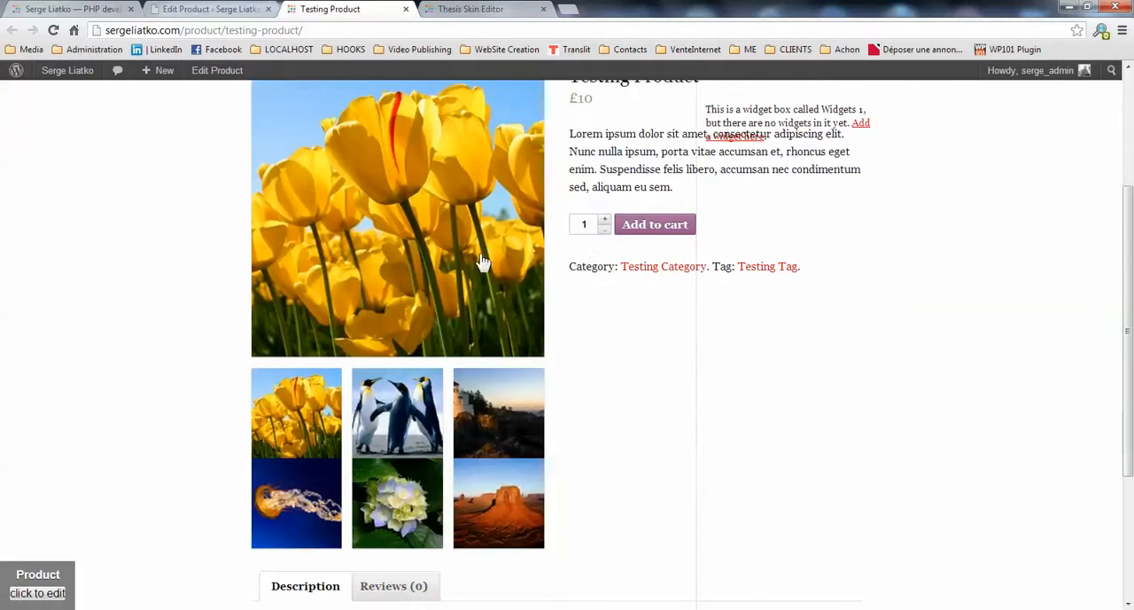
{"action": "scroll", "scroll_direction": "down", "scroll_amount": 3}
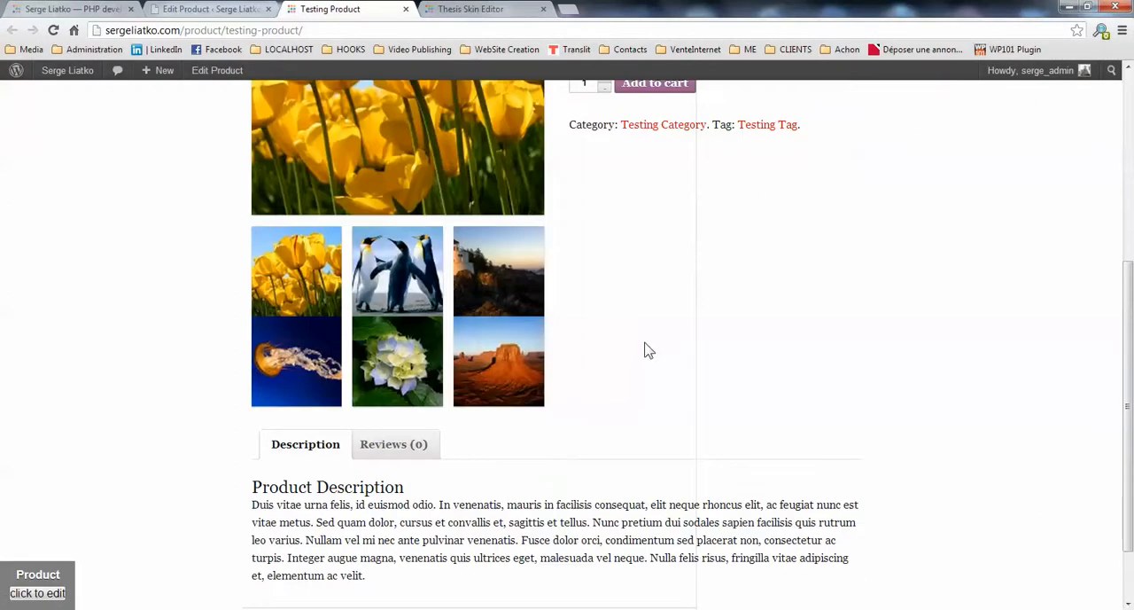
{"action": "mouse_move", "coordinate": [603, 390]}
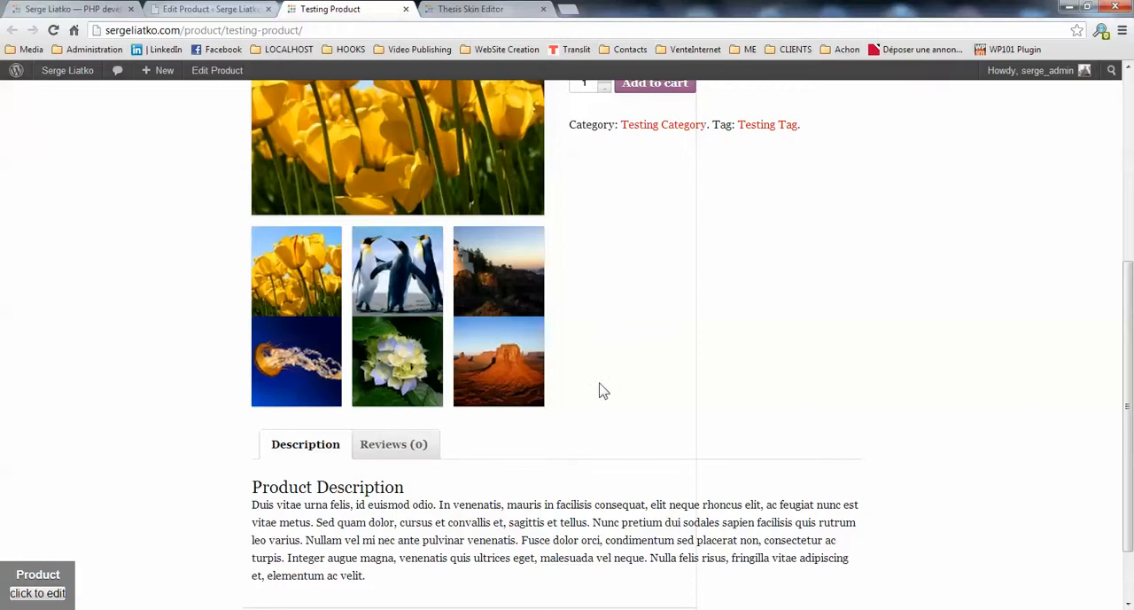
{"action": "mouse_move", "coordinate": [476, 251]}
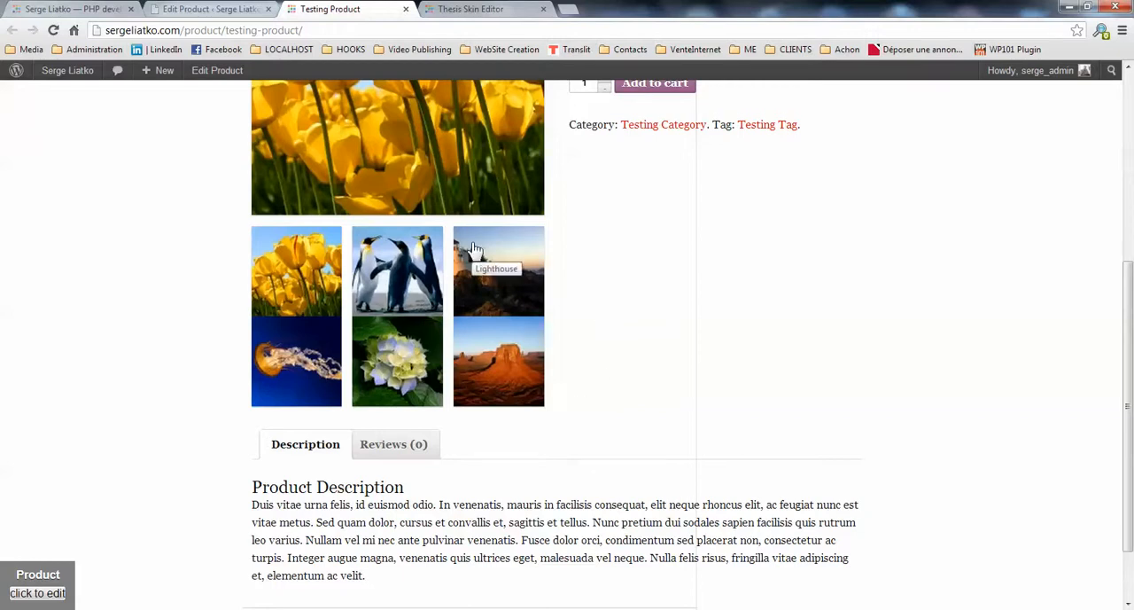
{"action": "mouse_move", "coordinate": [487, 274]}
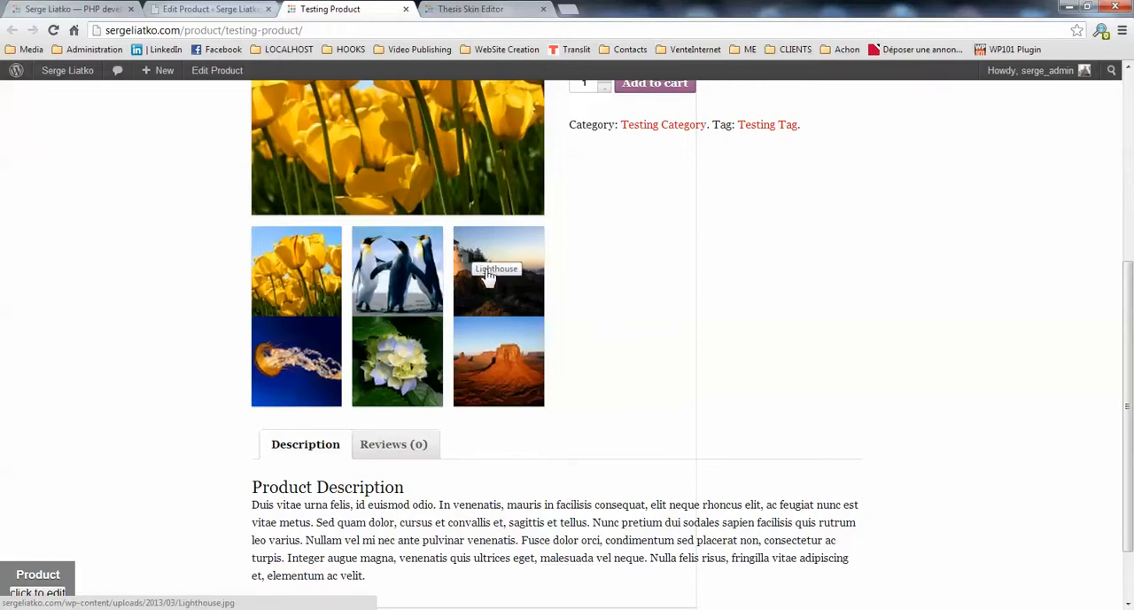
{"action": "scroll", "scroll_direction": "down", "scroll_amount": 3}
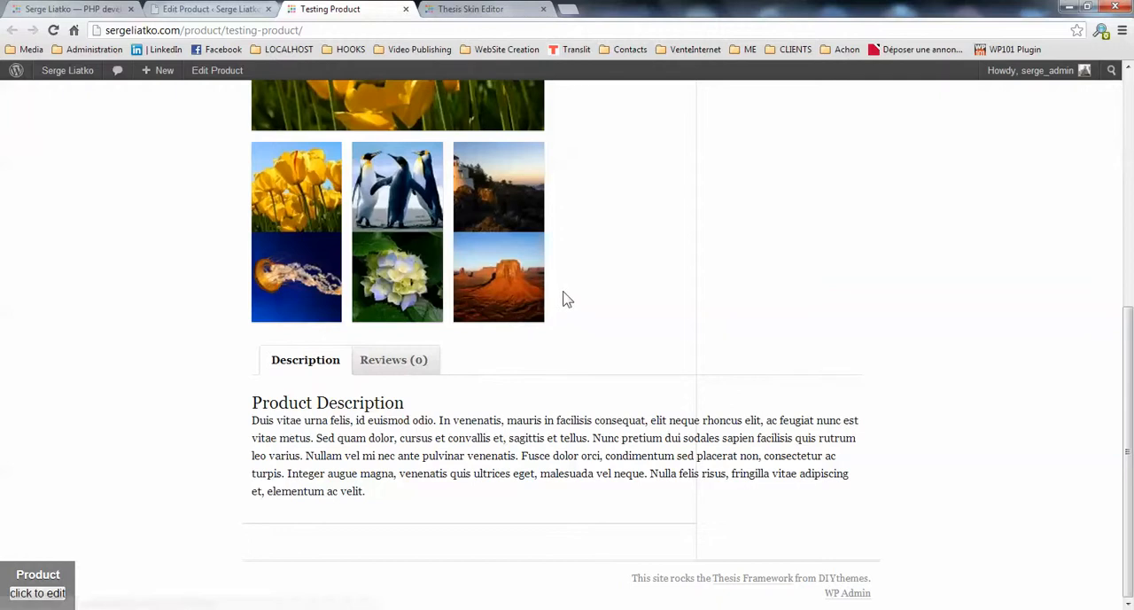
{"action": "mouse_move", "coordinate": [709, 451]}
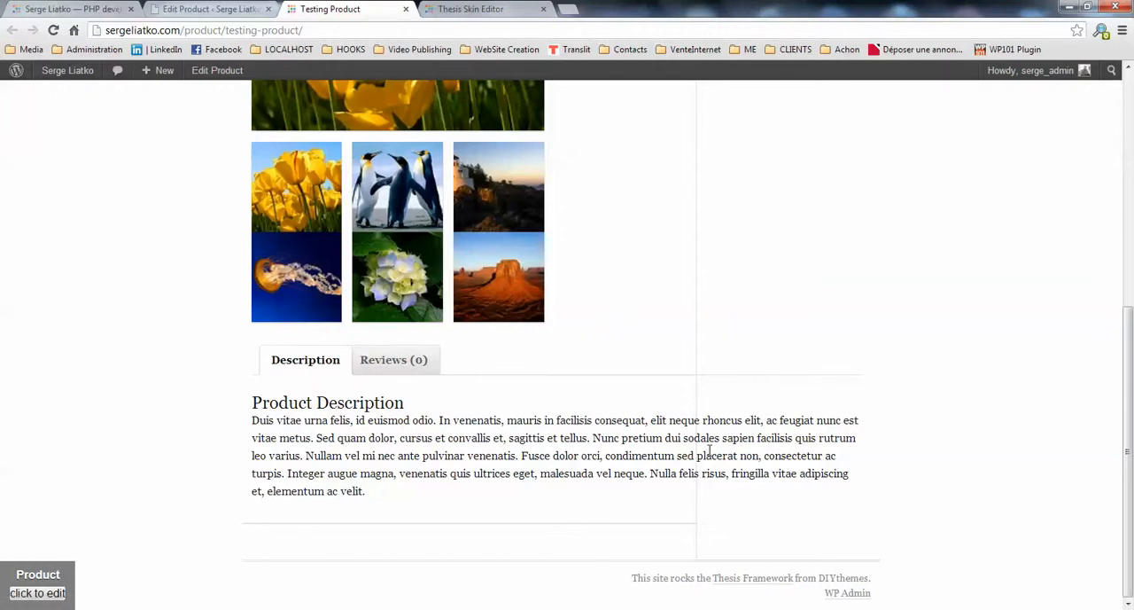
{"action": "scroll", "scroll_direction": "up", "scroll_amount": 3}
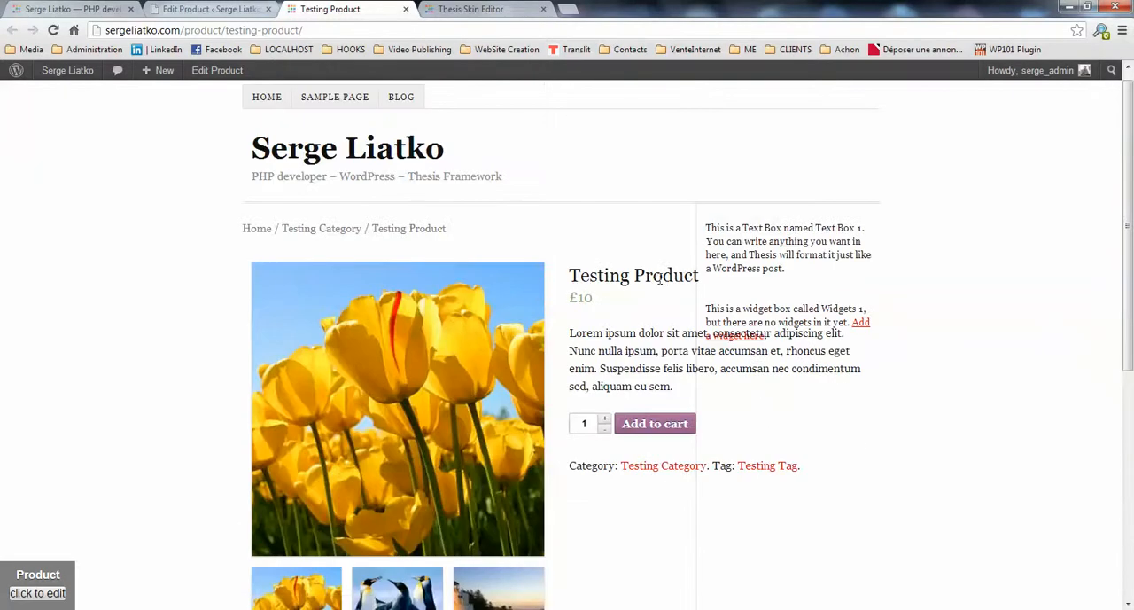
{"action": "mouse_move", "coordinate": [709, 279]}
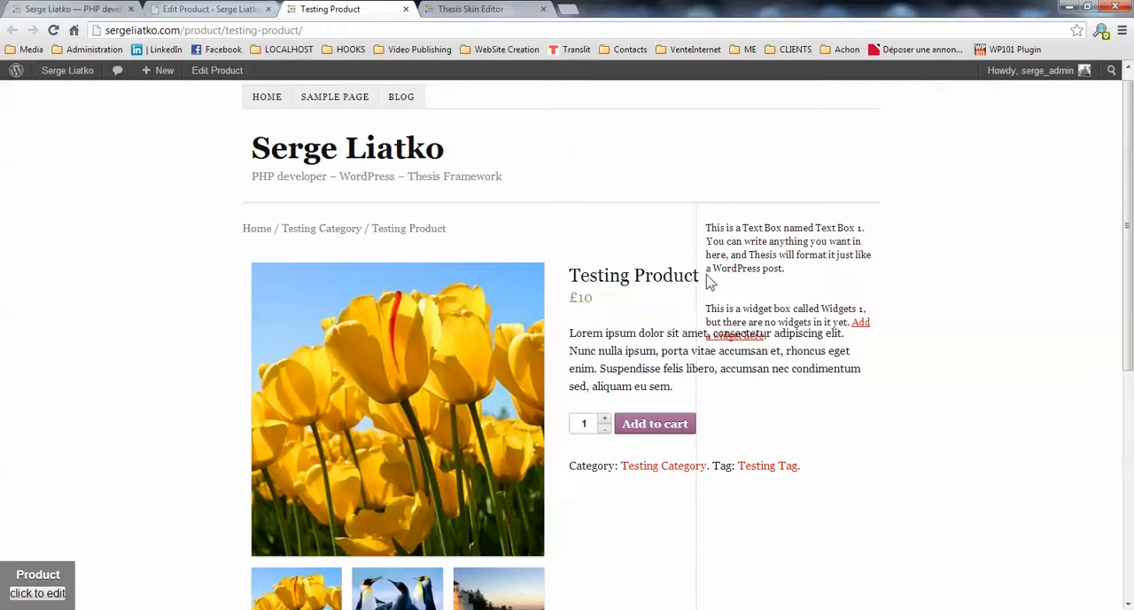
{"action": "mouse_move", "coordinate": [707, 331]}
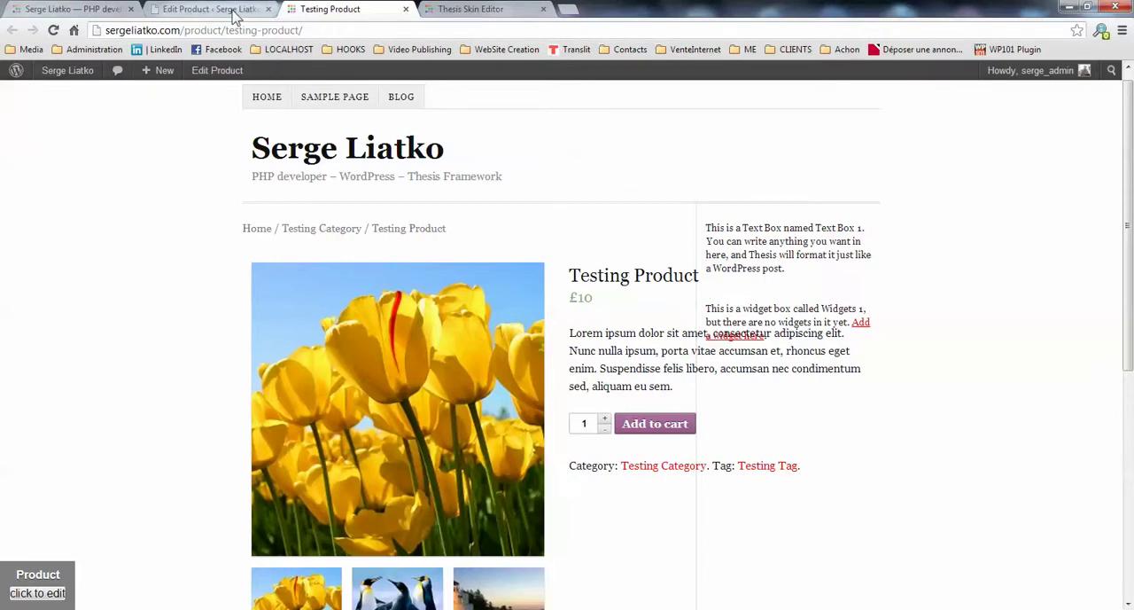
Go to WooCommerce Settings in the WordPress admin and open the Integration tab
{"action": "left_click", "coordinate": [471, 9]}
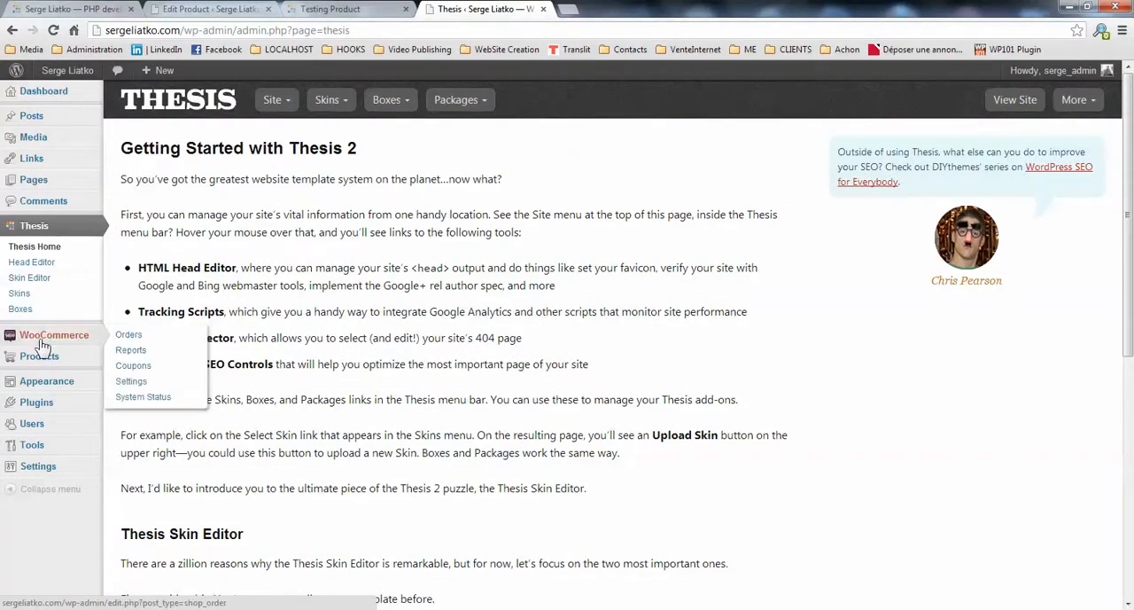
{"action": "left_click", "coordinate": [131, 381]}
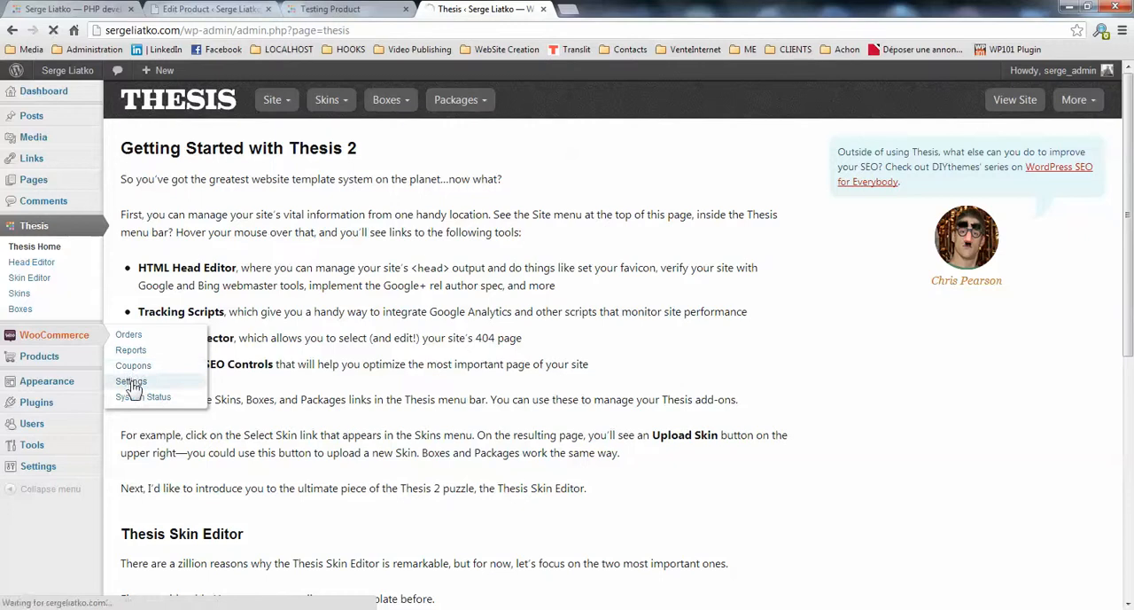
{"action": "left_click", "coordinate": [130, 381]}
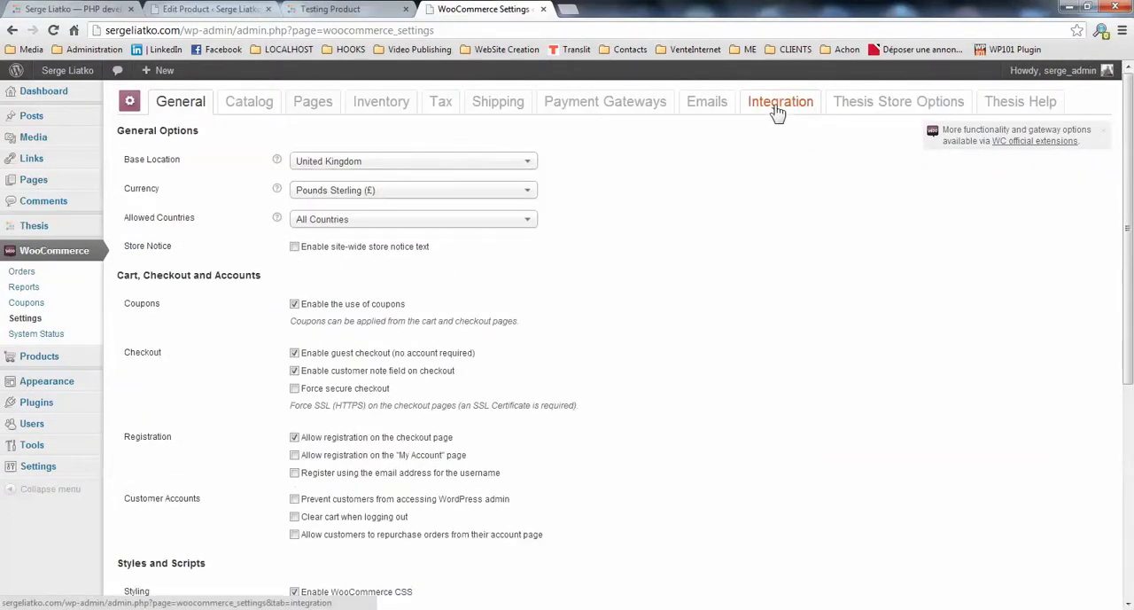
{"action": "left_click", "coordinate": [780, 101]}
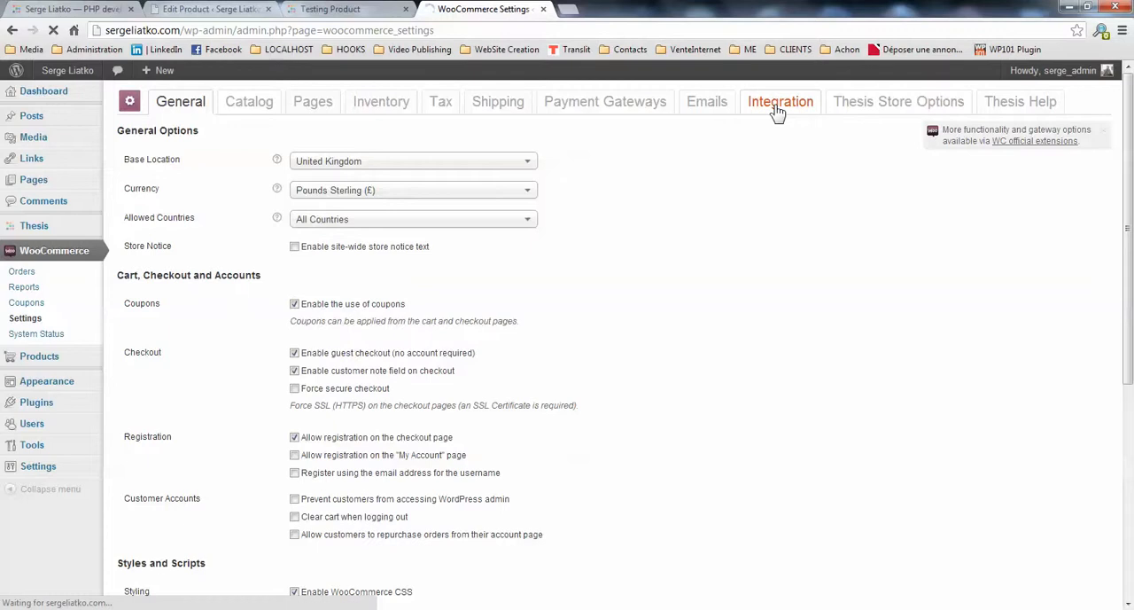
{"action": "left_click", "coordinate": [781, 101]}
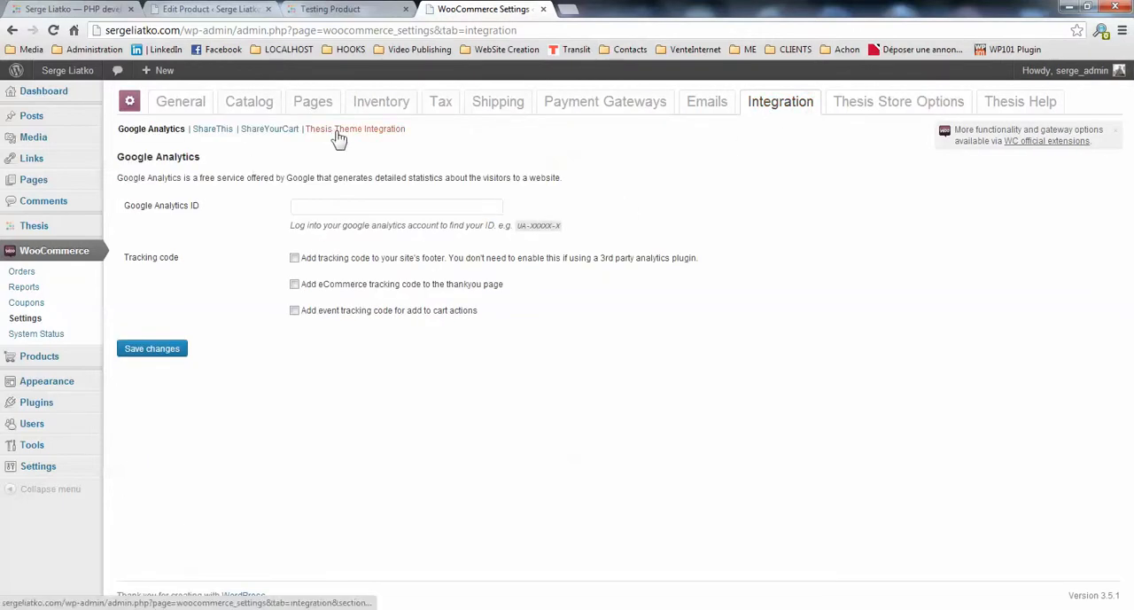
Open the Thesis Theme Integration section under WooCommerce Integration settings
{"action": "left_click", "coordinate": [356, 129]}
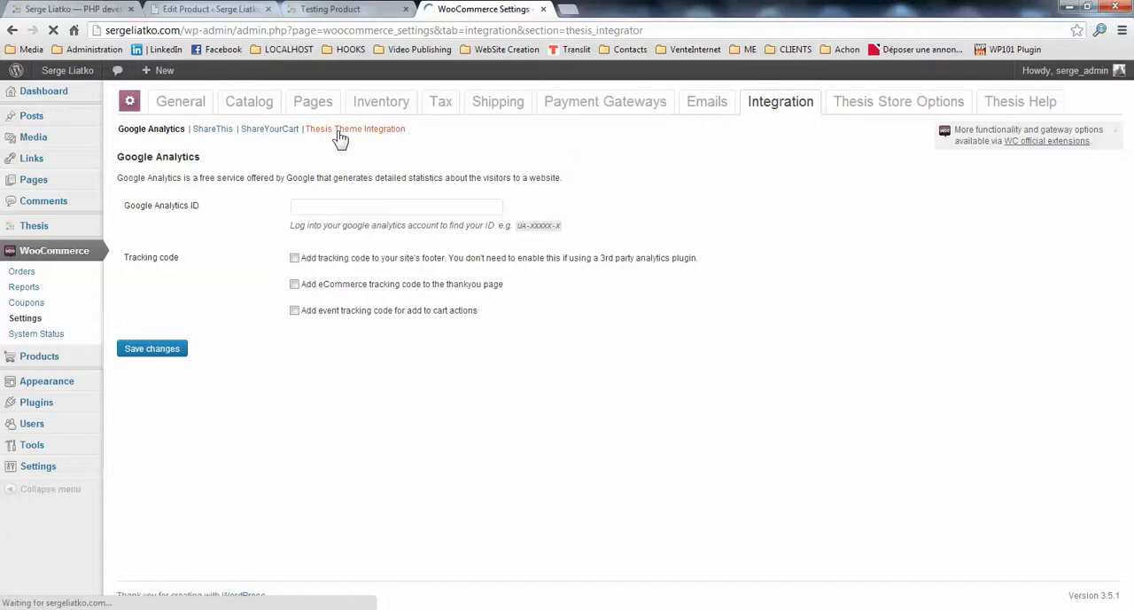
{"action": "left_click", "coordinate": [355, 129]}
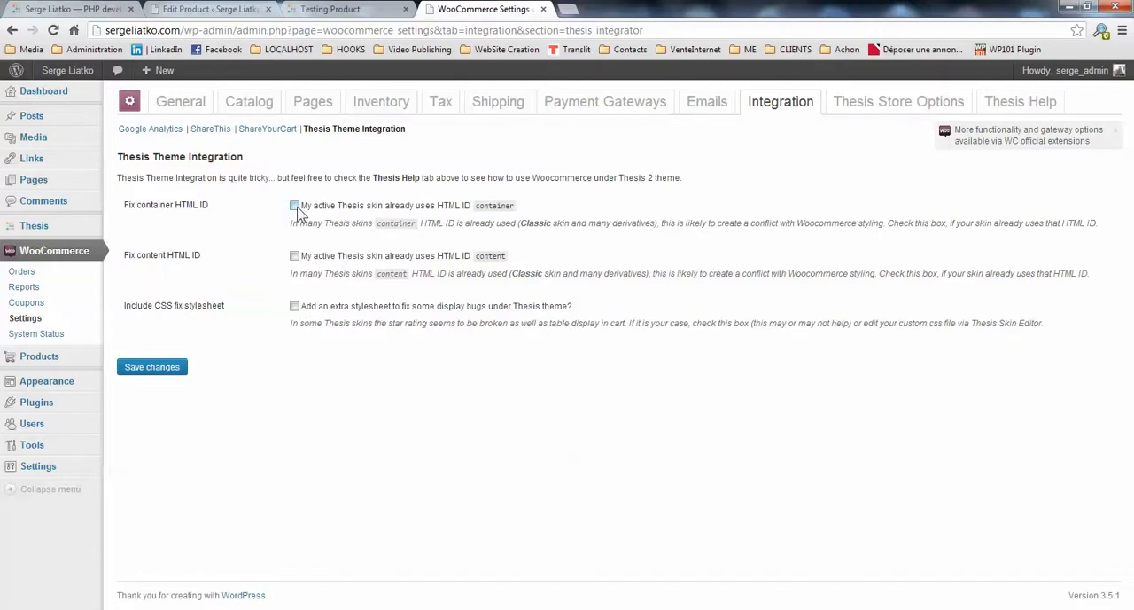
{"action": "mouse_move", "coordinate": [479, 220]}
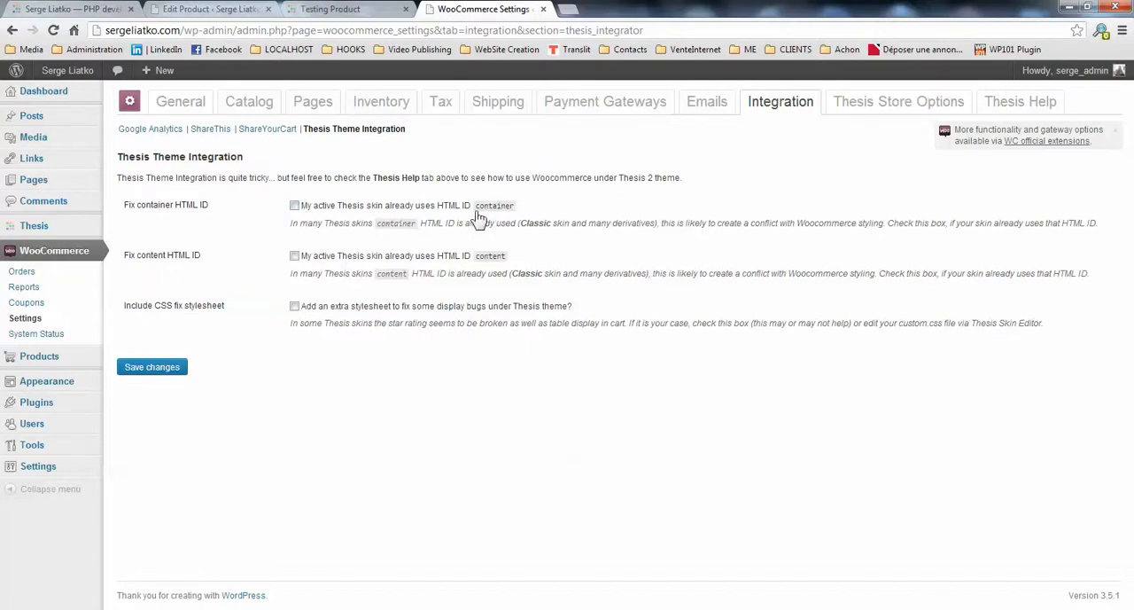
{"action": "mouse_move", "coordinate": [437, 218]}
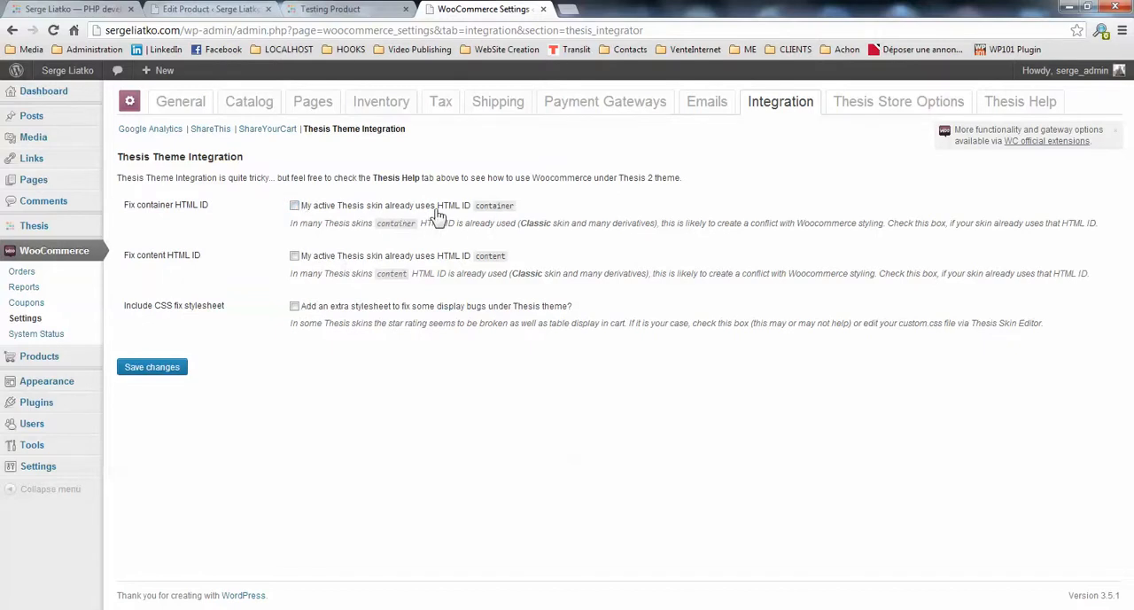
{"action": "mouse_move", "coordinate": [460, 213]}
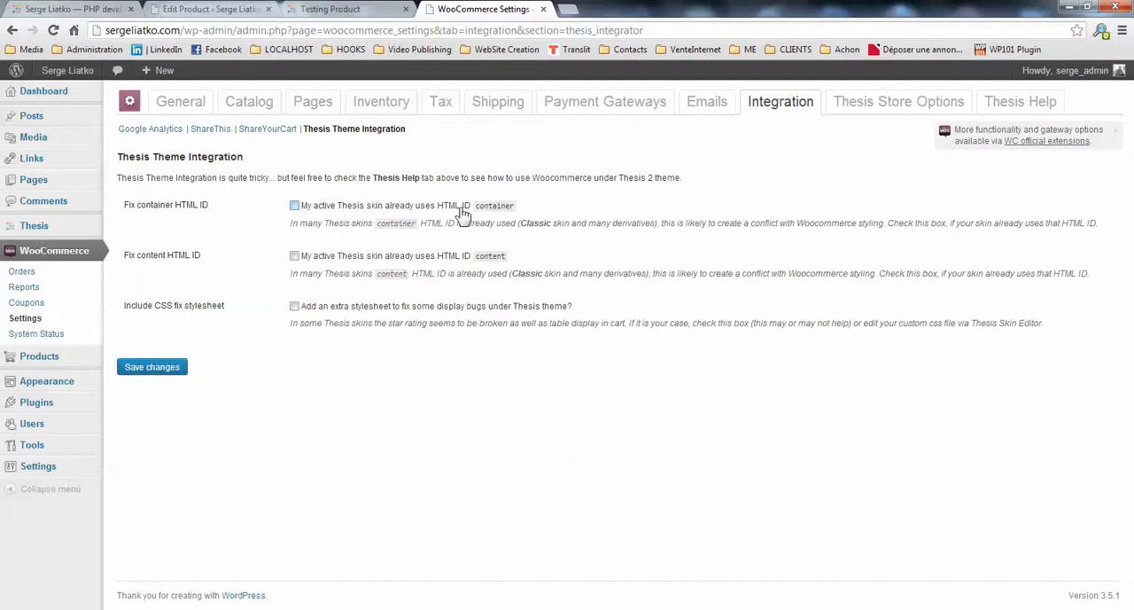
Launch another Thesis Skin Editor from the Edit Product tab, then return to the live product page
{"action": "left_click", "coordinate": [346, 9]}
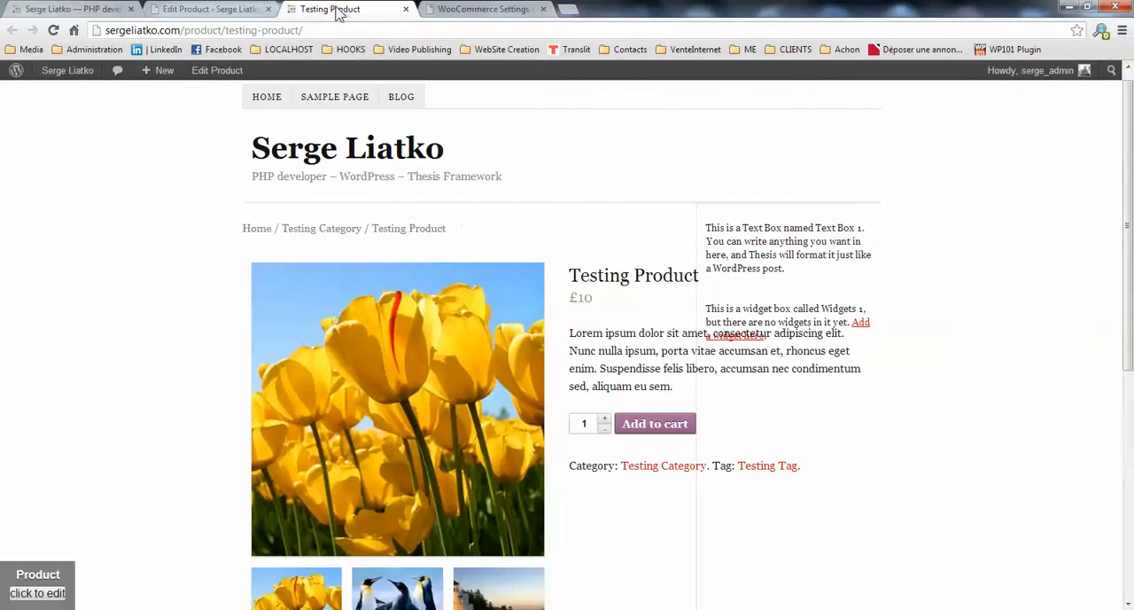
{"action": "mouse_move", "coordinate": [497, 213]}
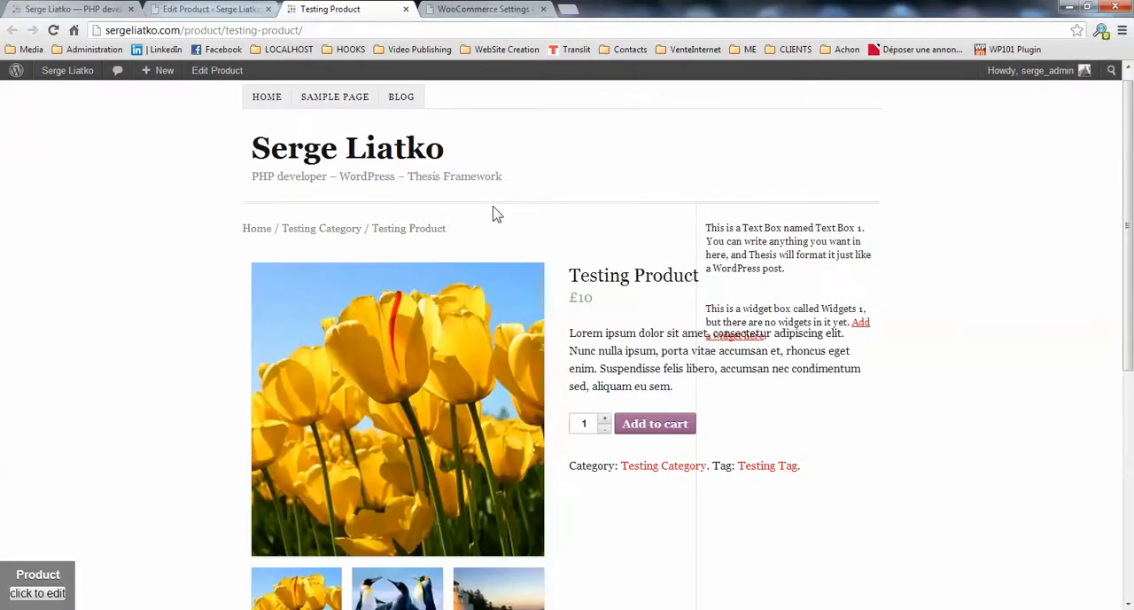
{"action": "left_click", "coordinate": [210, 9]}
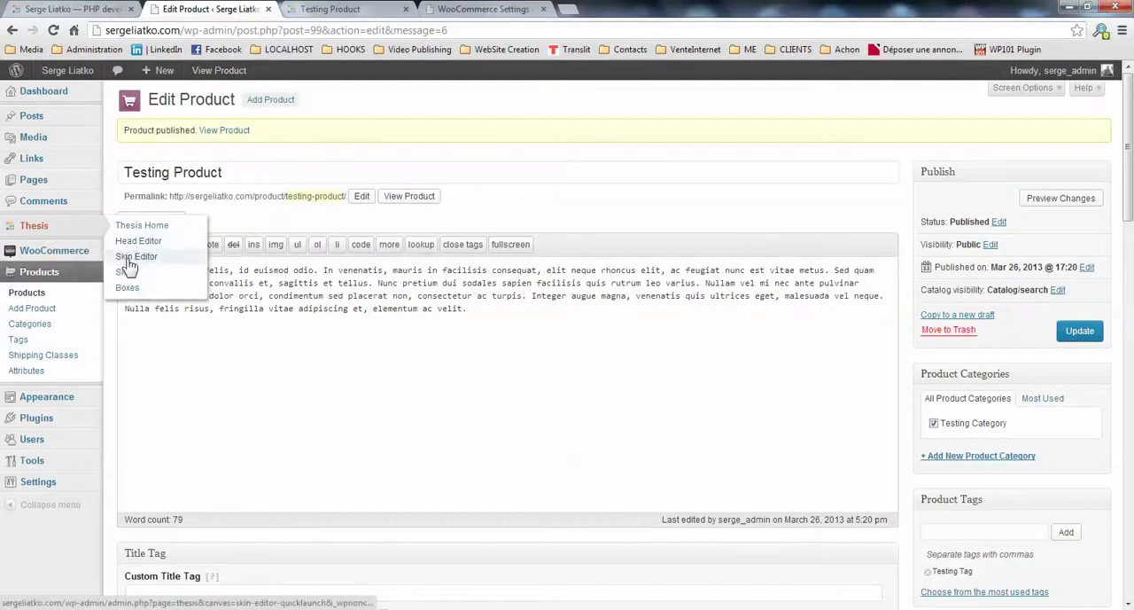
{"action": "left_click", "coordinate": [137, 256]}
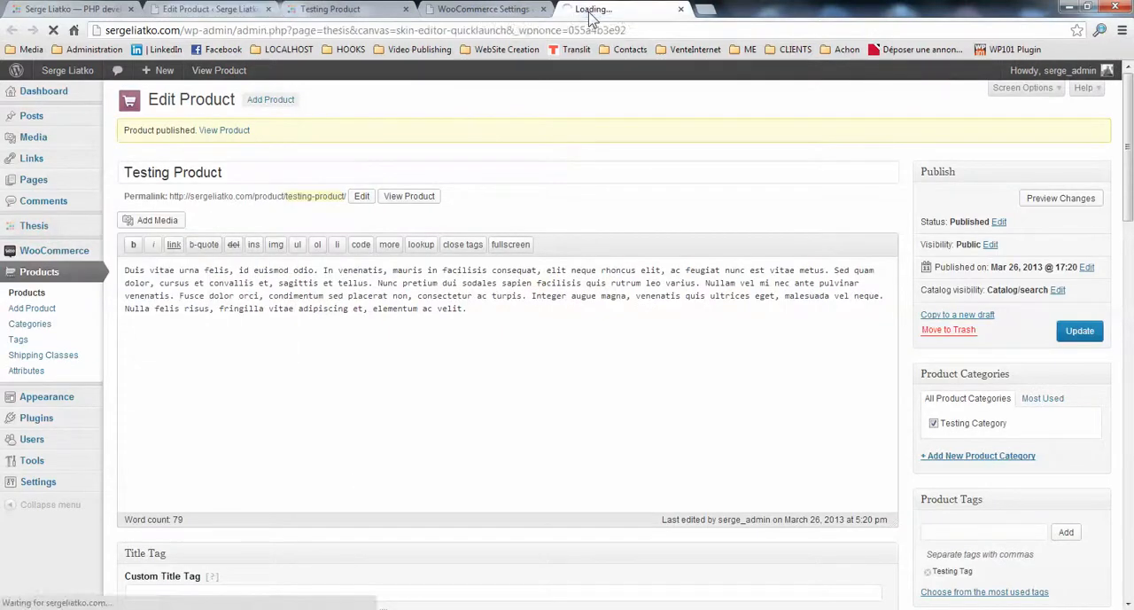
{"action": "left_click", "coordinate": [346, 8]}
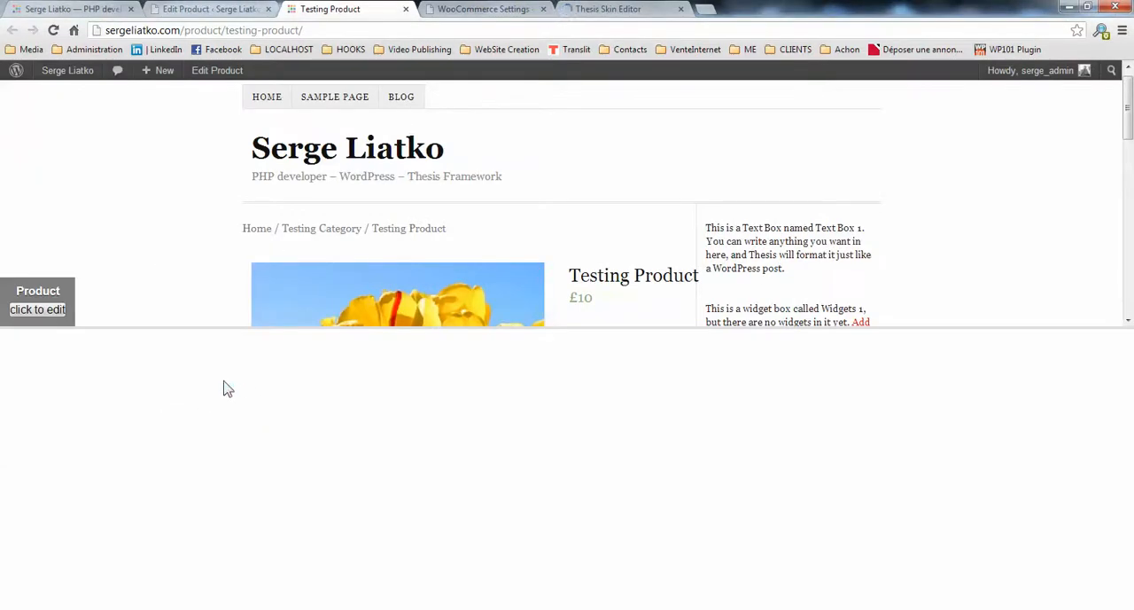
Confirm the 'container' HTML id in the page inspector and the Thesis Container options
{"action": "key", "text": "F12"}
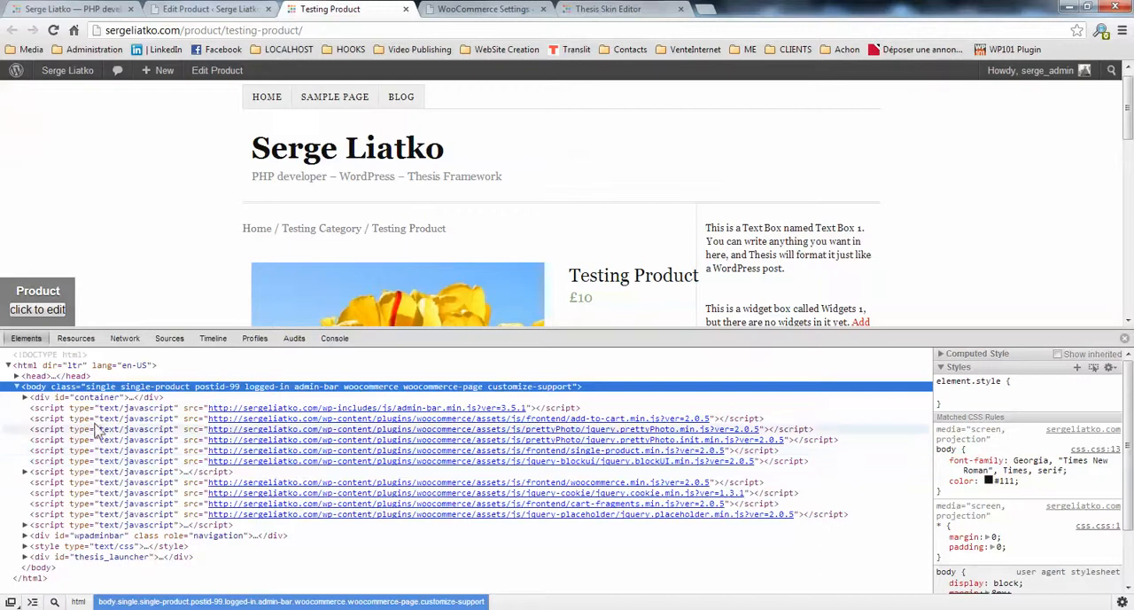
{"action": "mouse_move", "coordinate": [44, 397]}
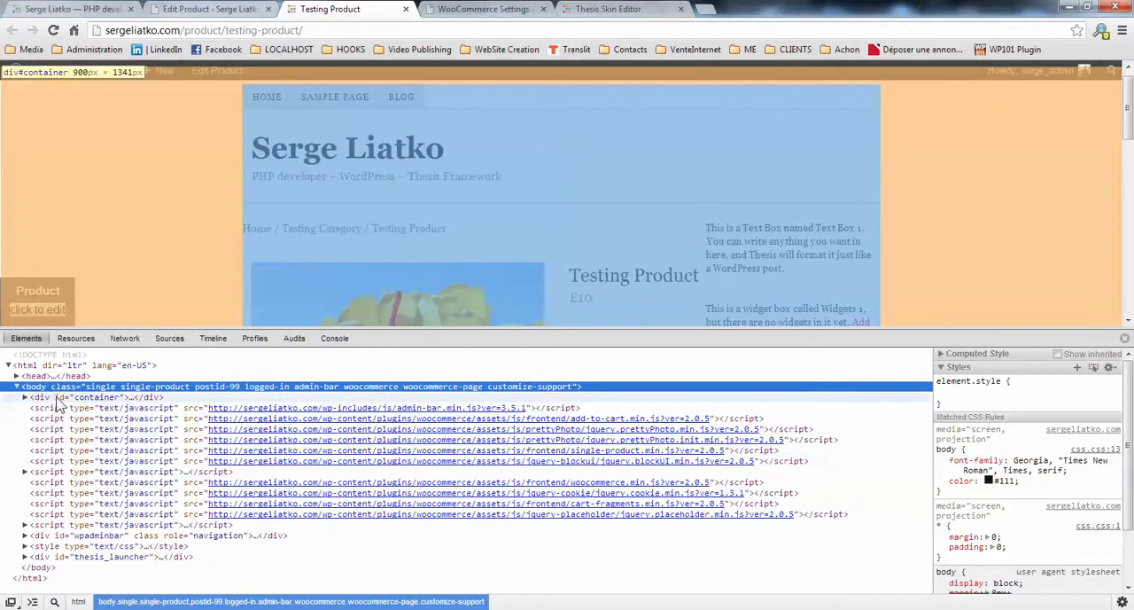
{"action": "mouse_move", "coordinate": [93, 404]}
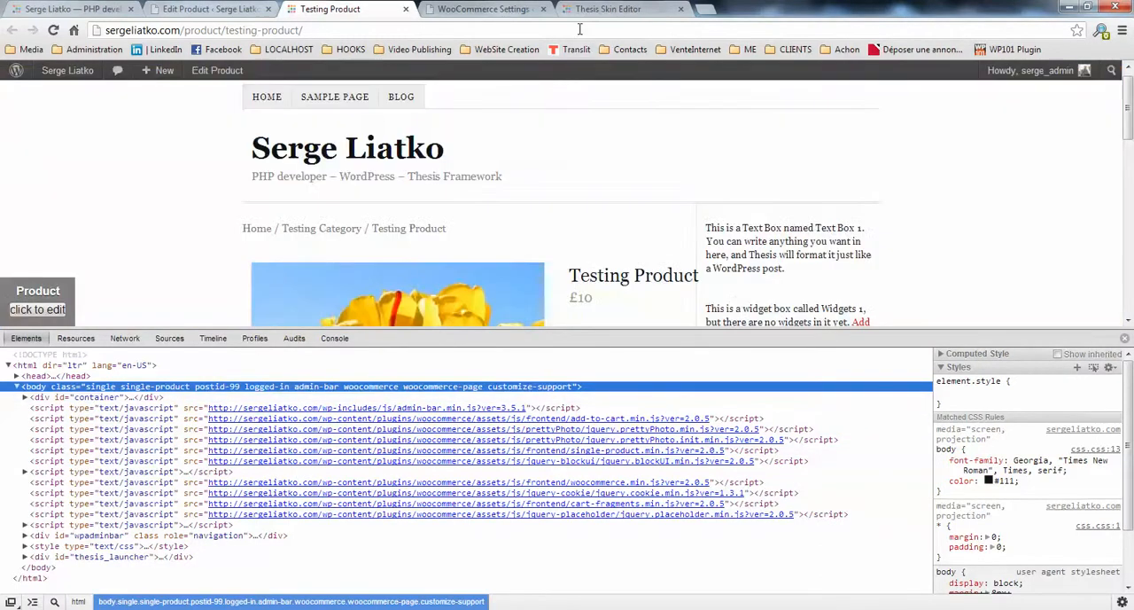
{"action": "left_click", "coordinate": [608, 9]}
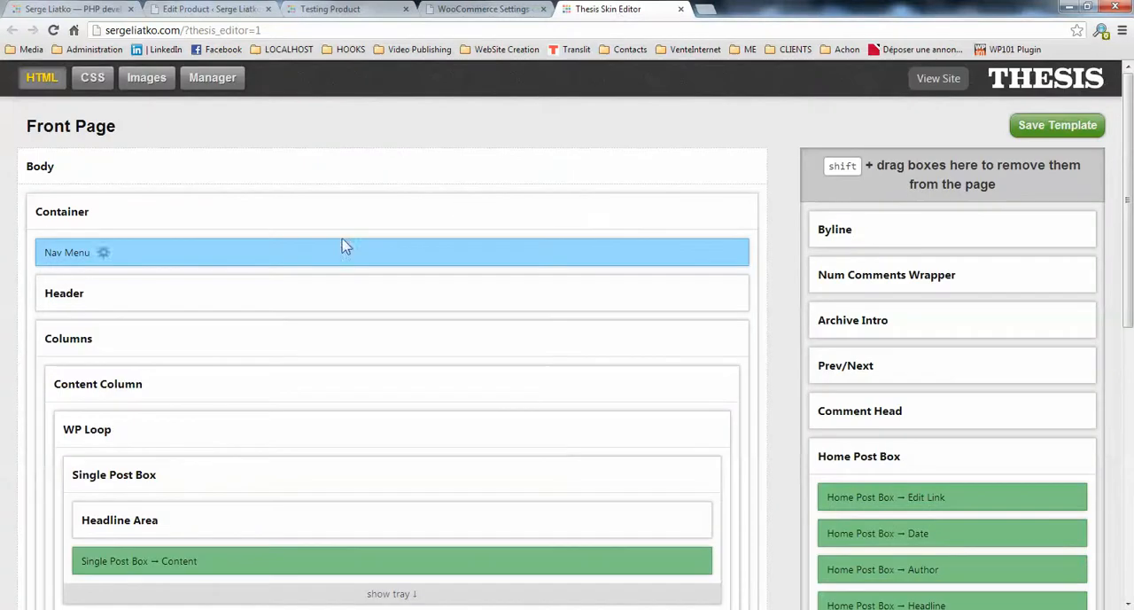
{"action": "mouse_move", "coordinate": [111, 211]}
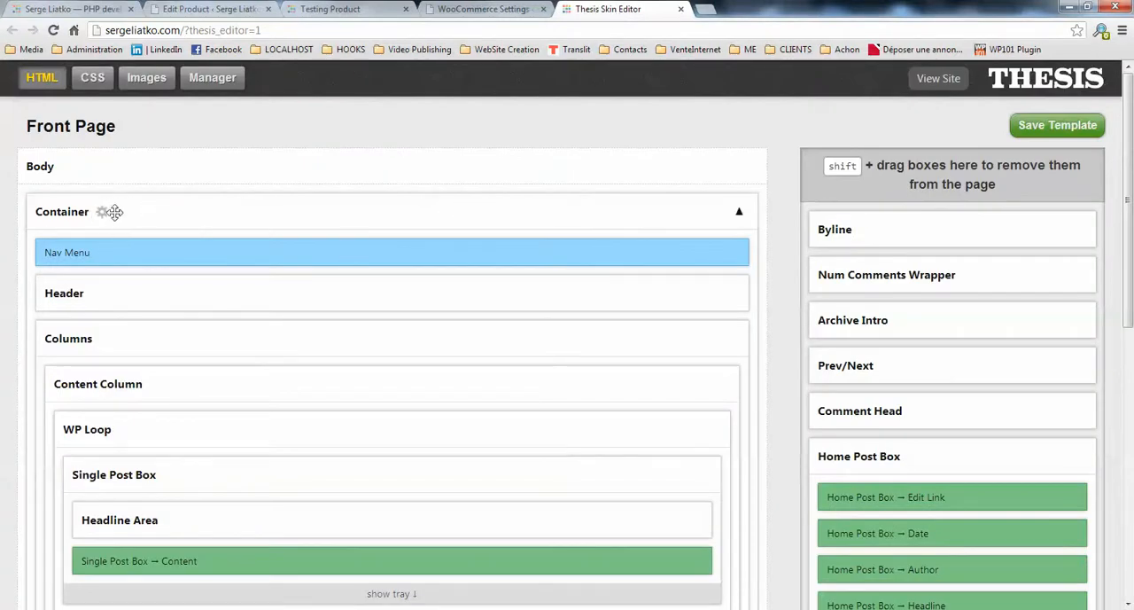
{"action": "left_click", "coordinate": [110, 211]}
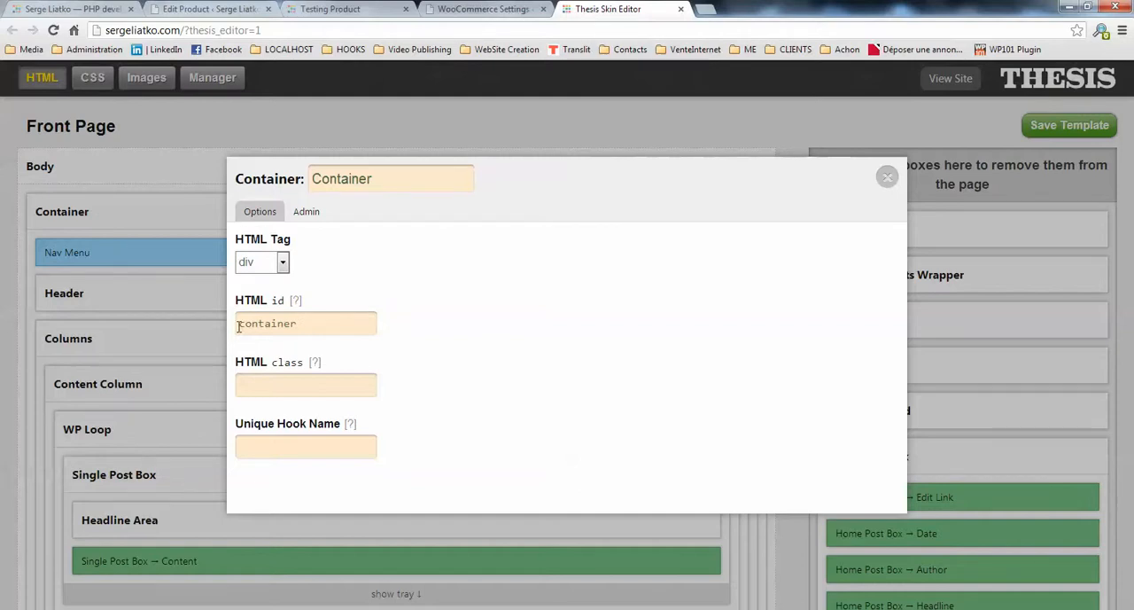
{"action": "left_click", "coordinate": [481, 9]}
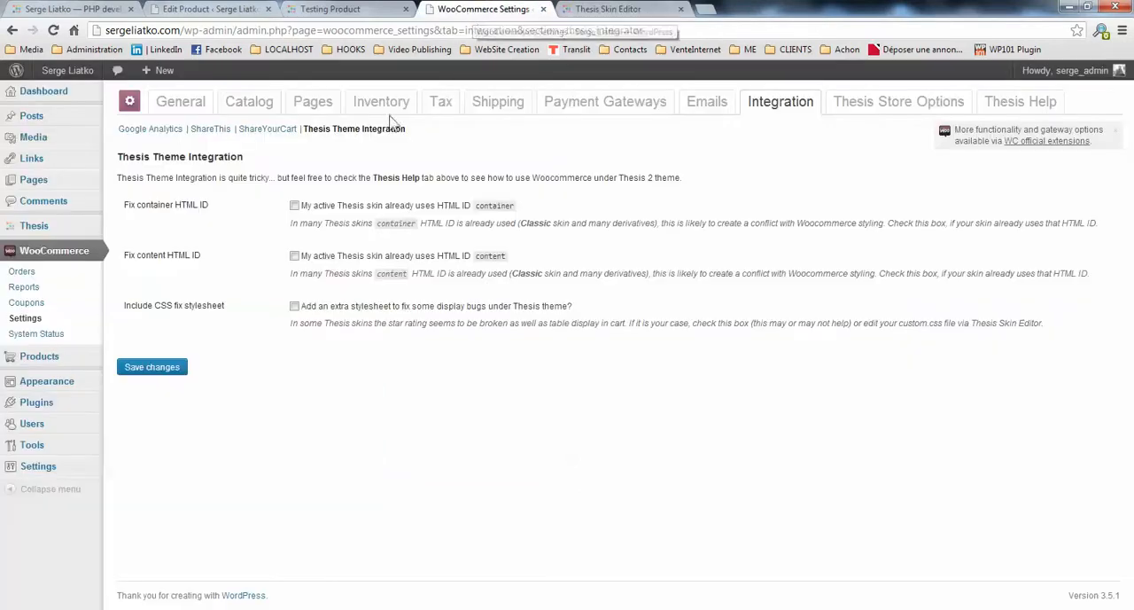
Tick 'My active Thesis skin already uses HTML ID container' in the Thesis Theme Integration settings
{"action": "left_click", "coordinate": [294, 205]}
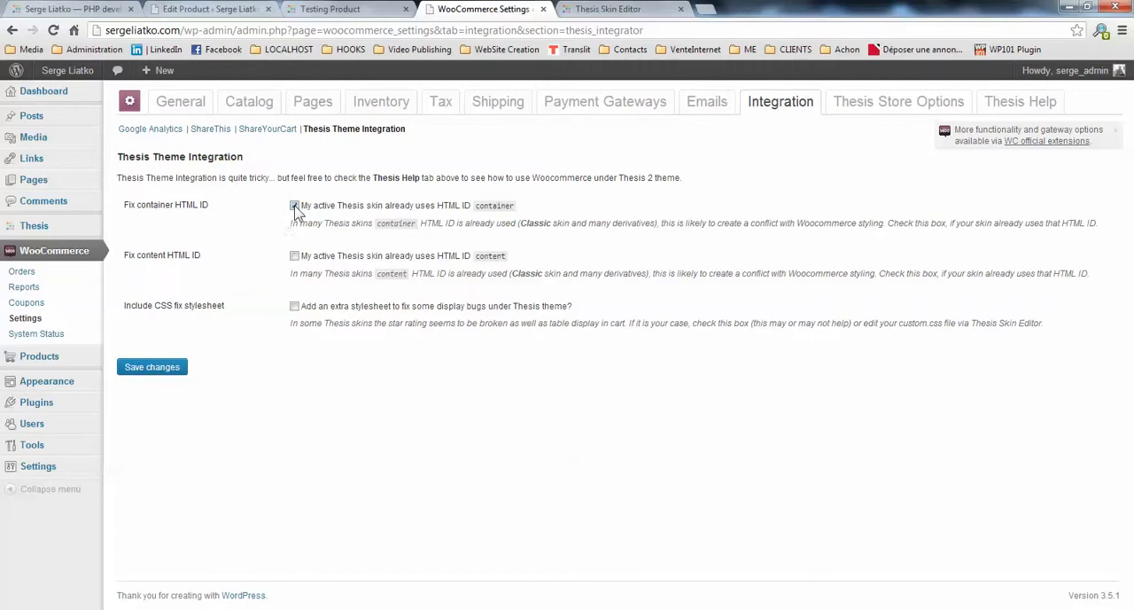
{"action": "left_click", "coordinate": [294, 204]}
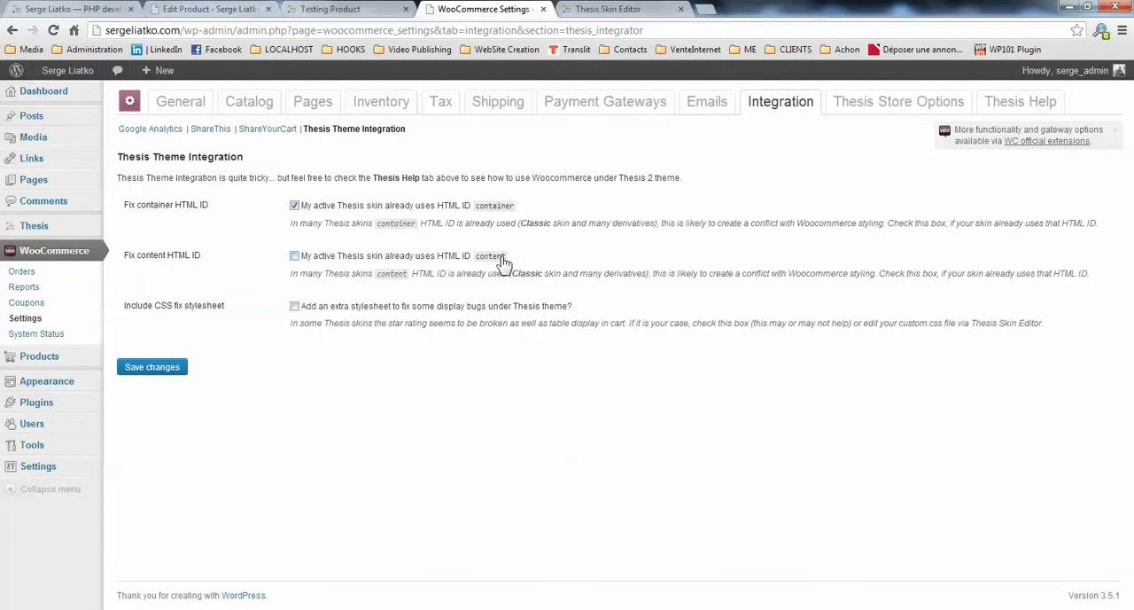
{"action": "left_click", "coordinate": [608, 9]}
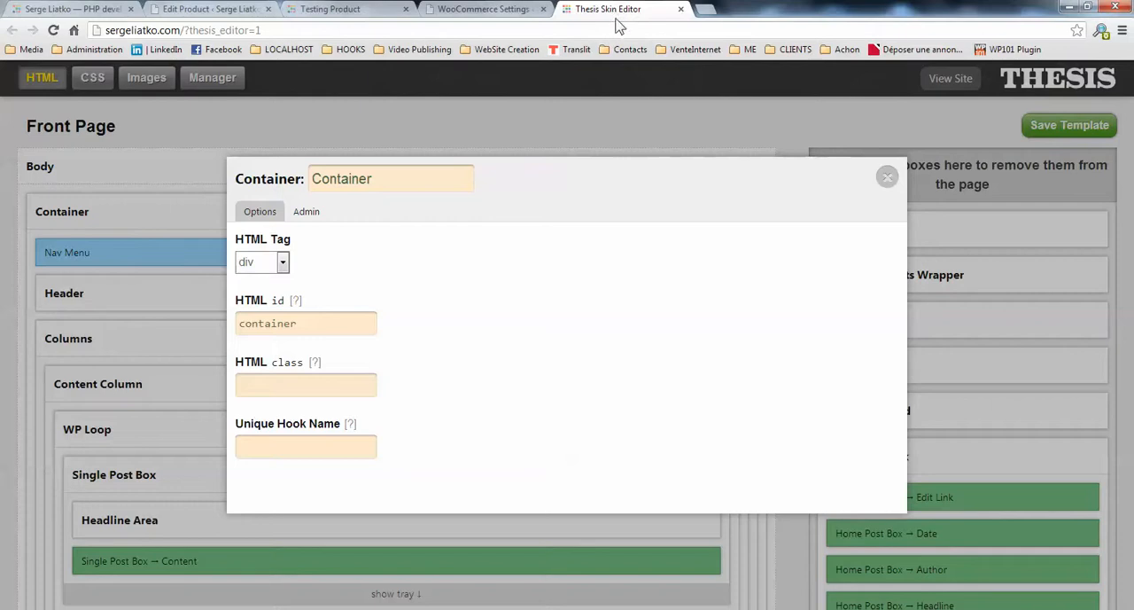
In the Testing Product markup, expand div#container, div.columns and div.content to find the nested container
{"action": "left_click", "coordinate": [330, 9]}
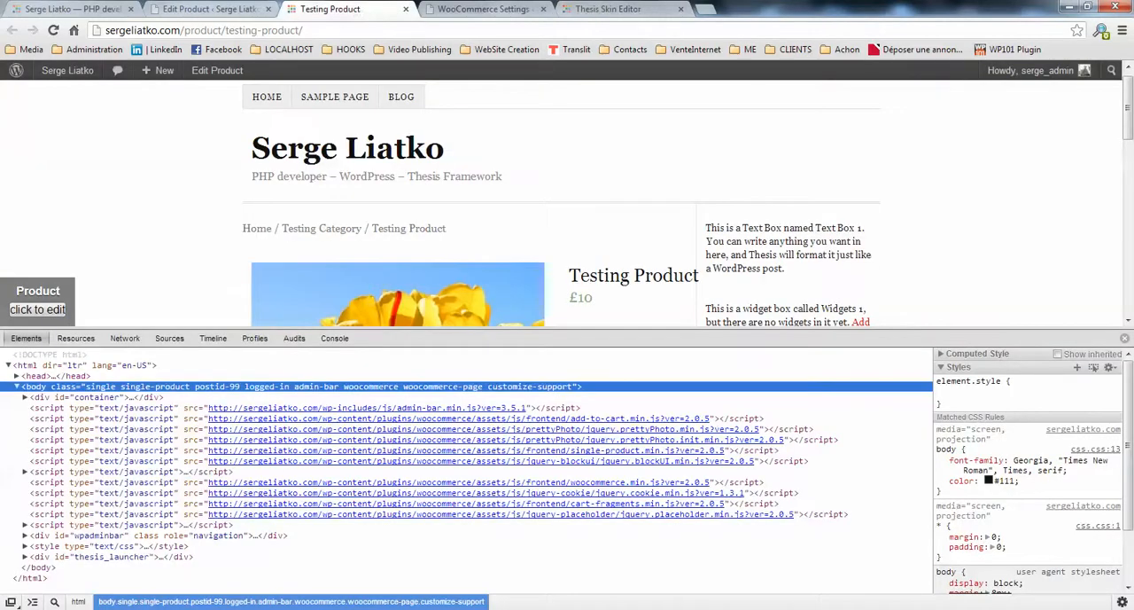
{"action": "left_click", "coordinate": [15, 396]}
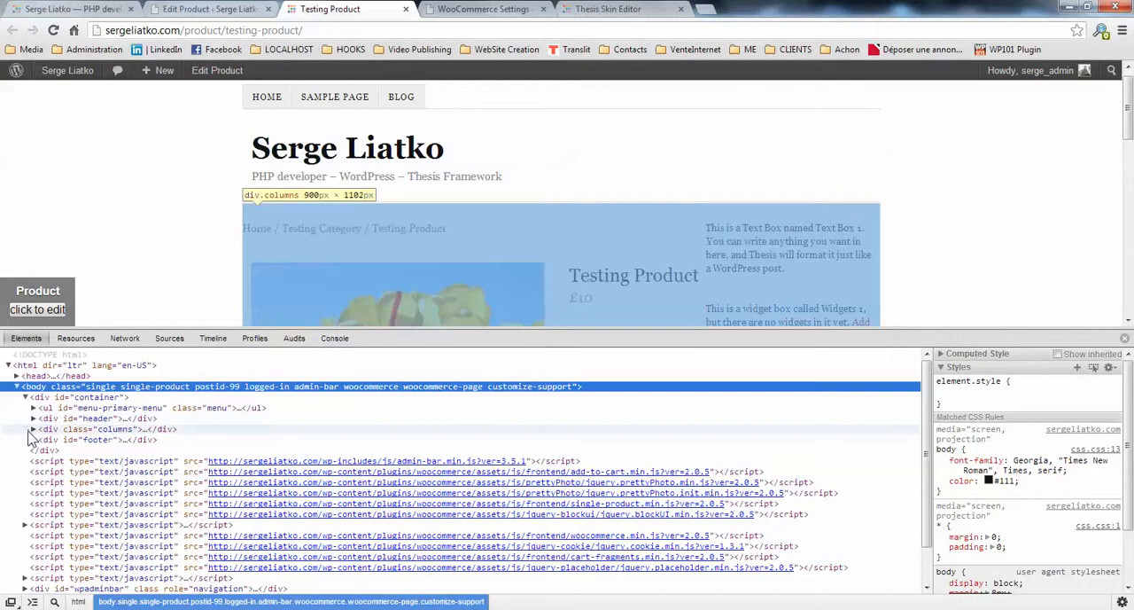
{"action": "left_click", "coordinate": [34, 428]}
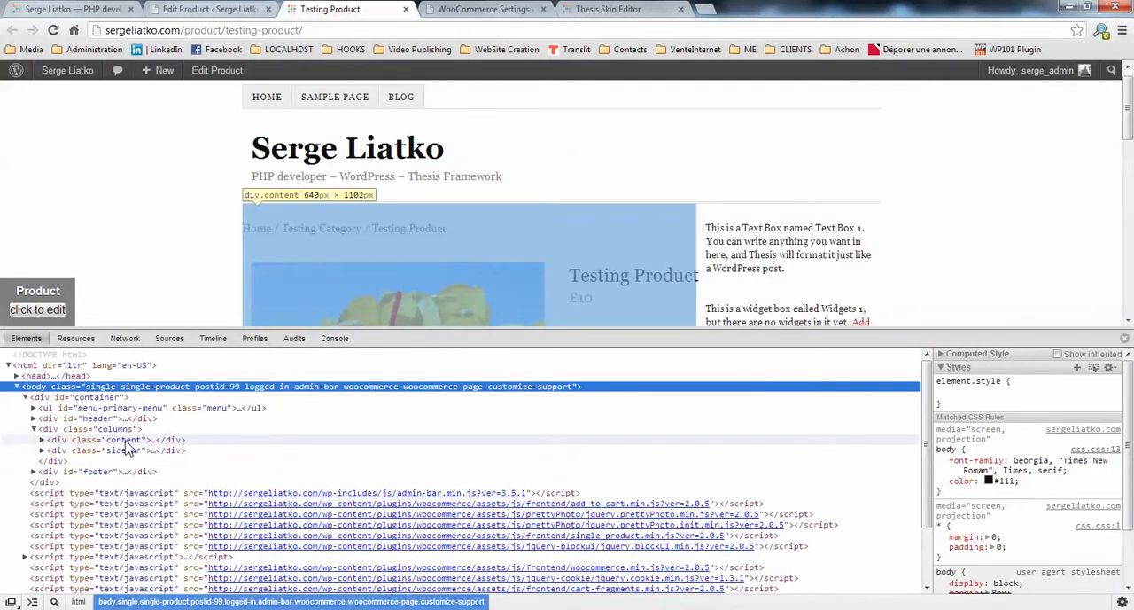
{"action": "left_click", "coordinate": [41, 439]}
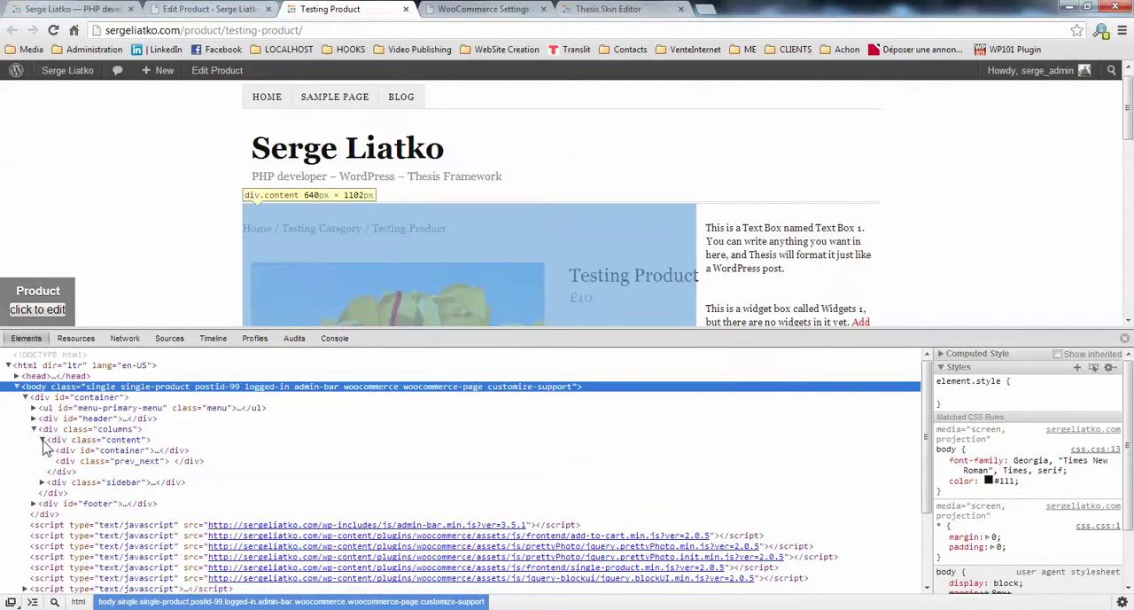
{"action": "mouse_move", "coordinate": [122, 449]}
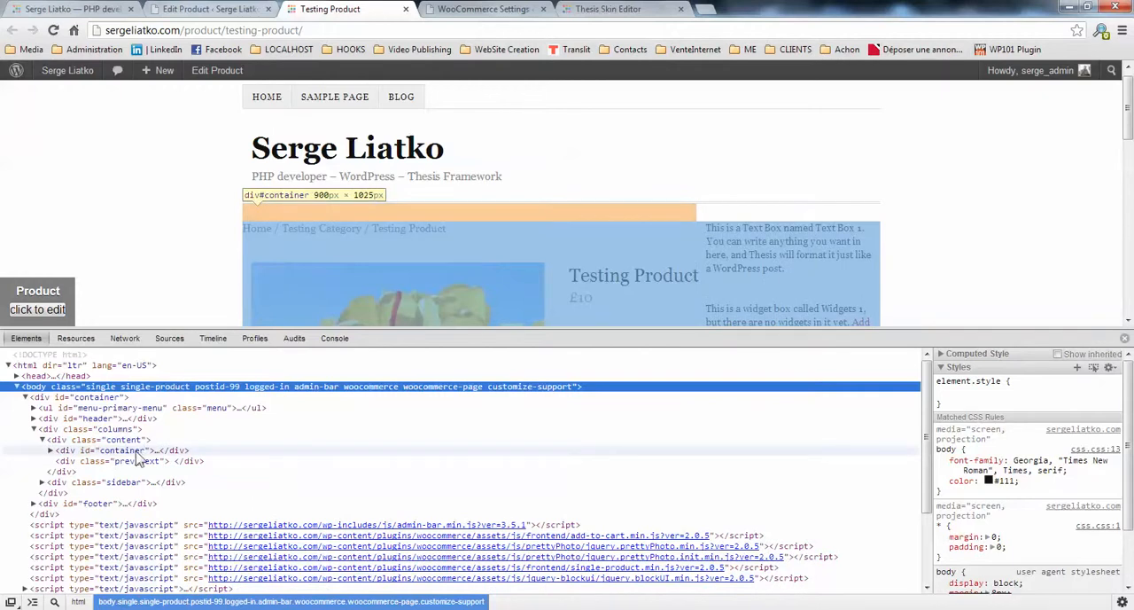
{"action": "mouse_move", "coordinate": [142, 461]}
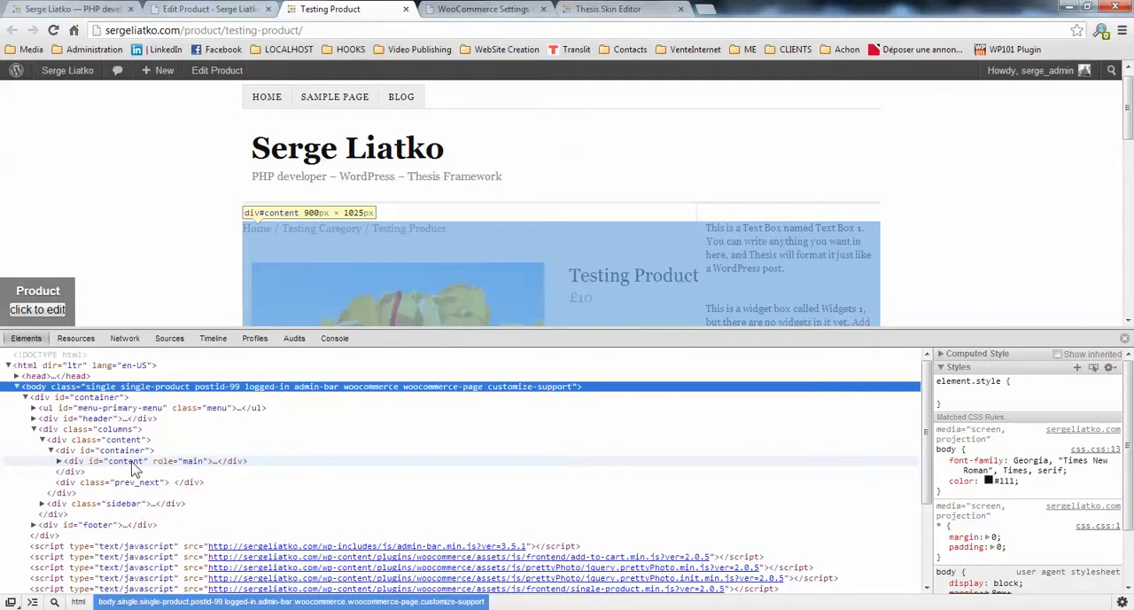
{"action": "mouse_move", "coordinate": [124, 440]}
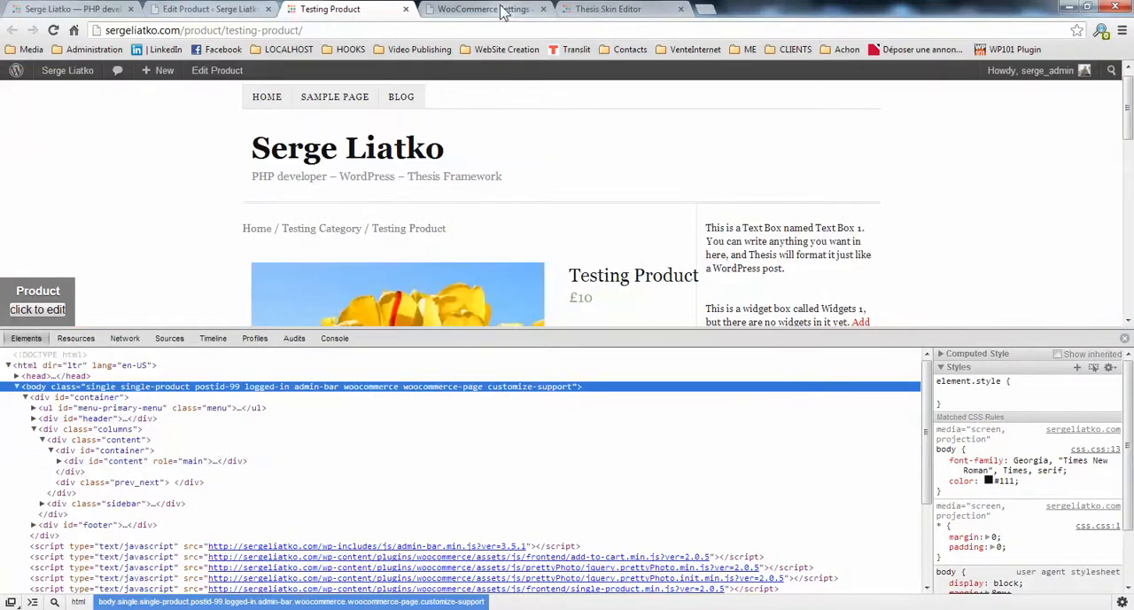
Tick 'My active Thesis skin already uses HTML ID content', save, and return to the product page
{"action": "left_click", "coordinate": [486, 9]}
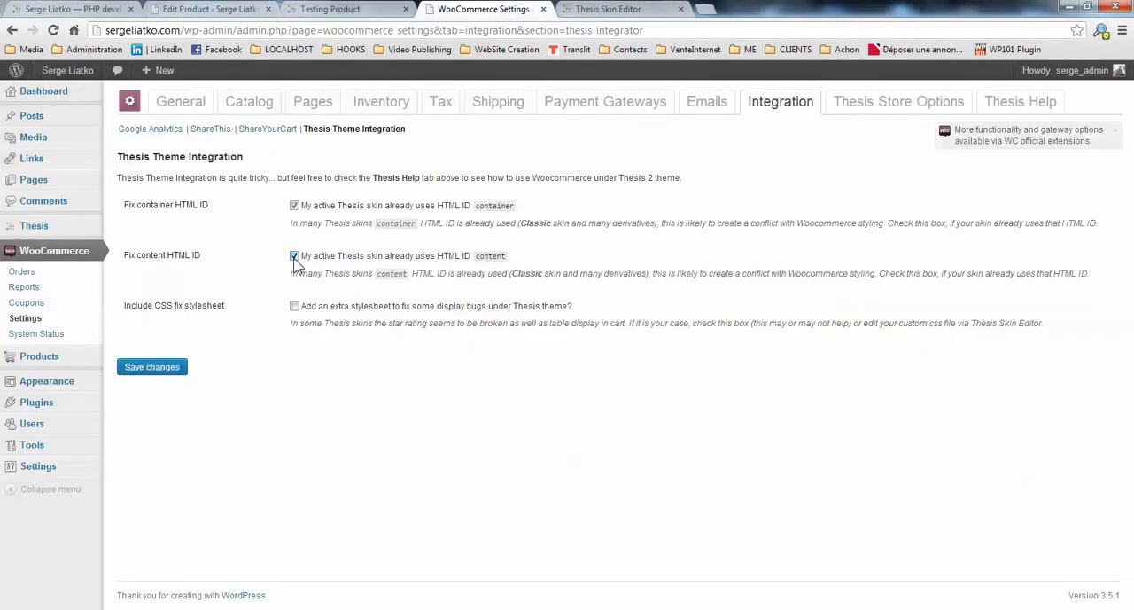
{"action": "left_click", "coordinate": [152, 367]}
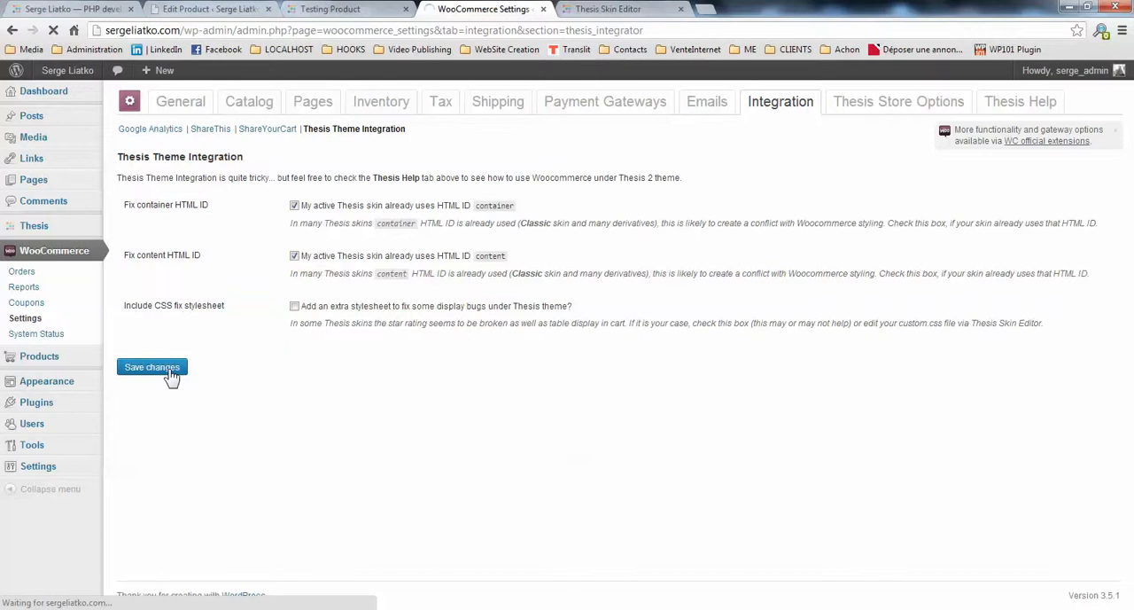
{"action": "left_click", "coordinate": [152, 367]}
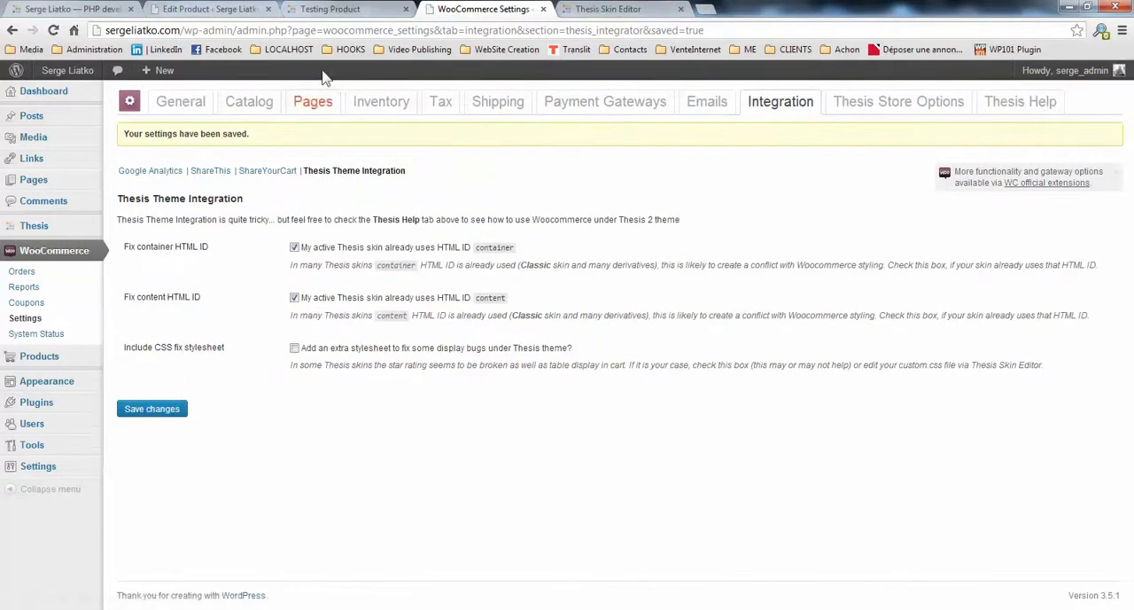
{"action": "left_click", "coordinate": [346, 8]}
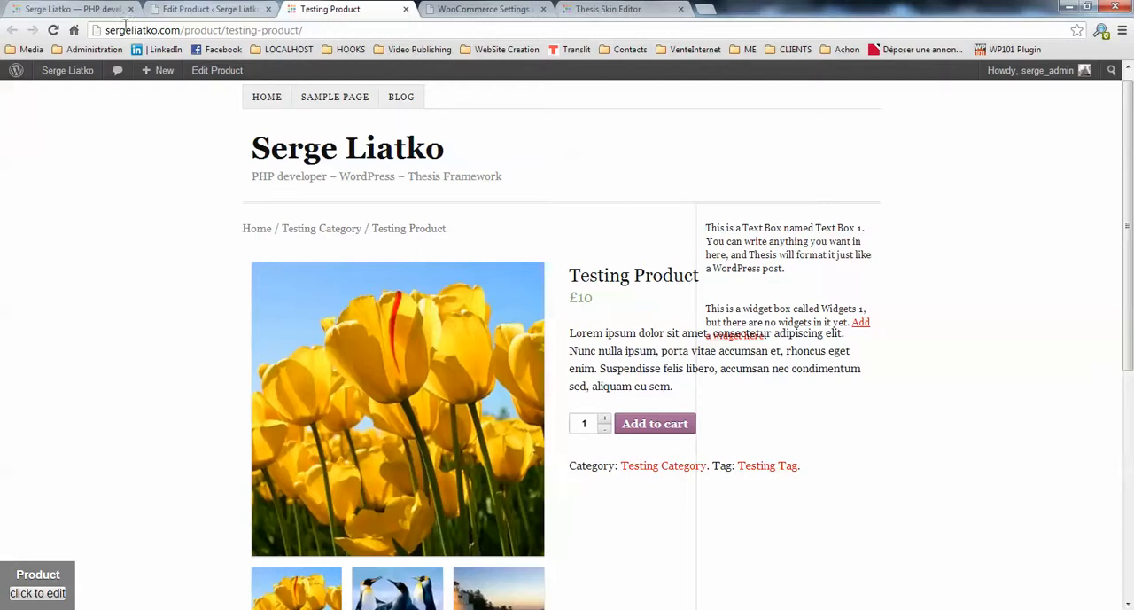
Reload the Testing Product page and scroll down to the product tabs
{"action": "left_click", "coordinate": [53, 30]}
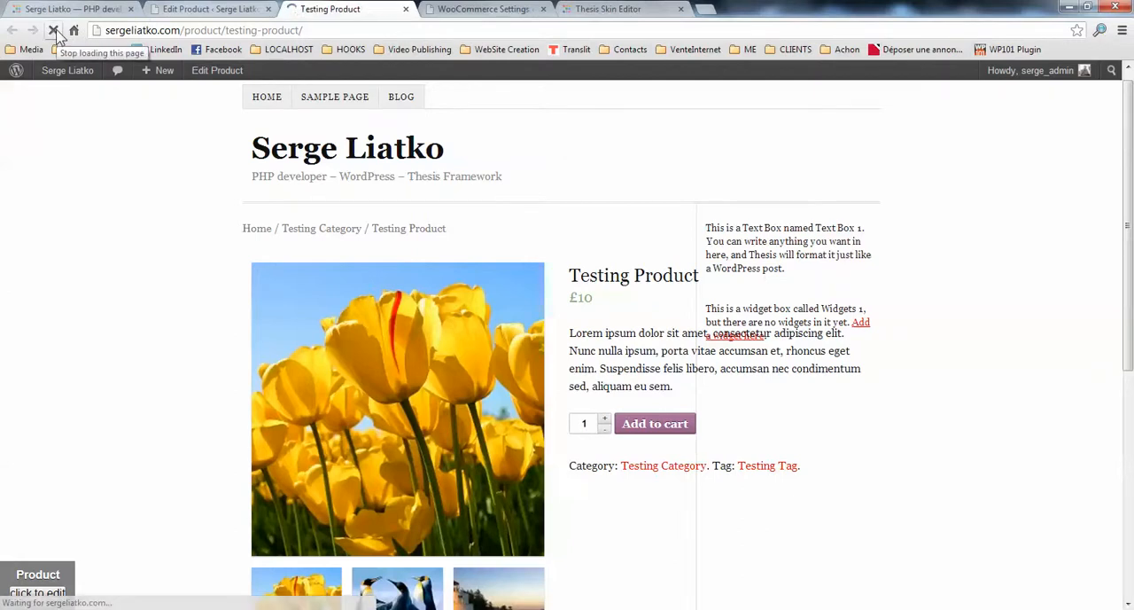
{"action": "left_click", "coordinate": [55, 31]}
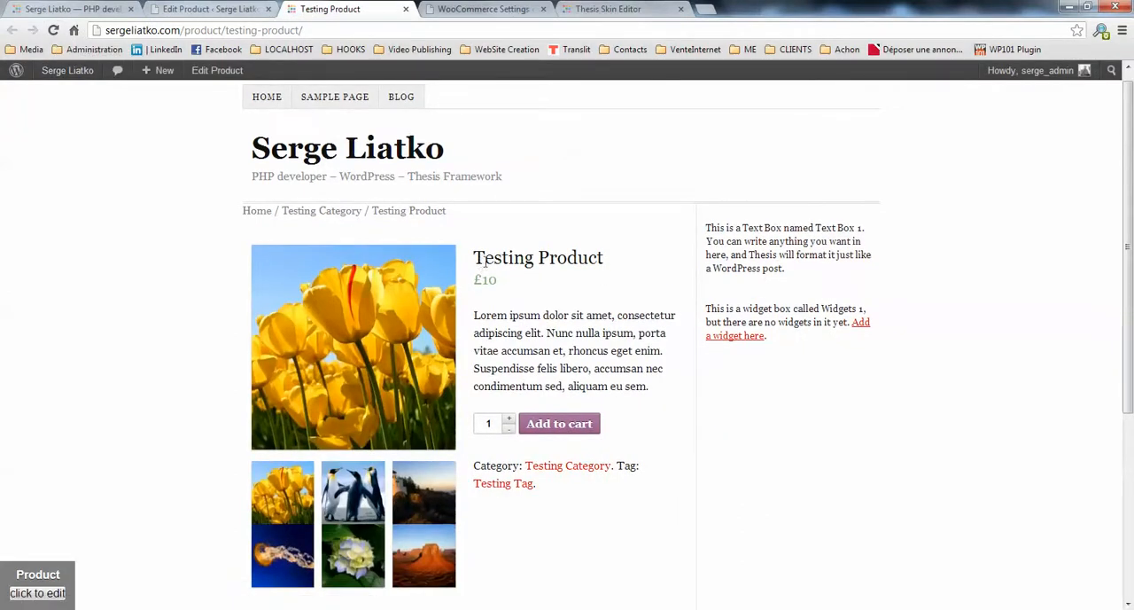
{"action": "scroll", "scroll_direction": "down", "scroll_amount": 3}
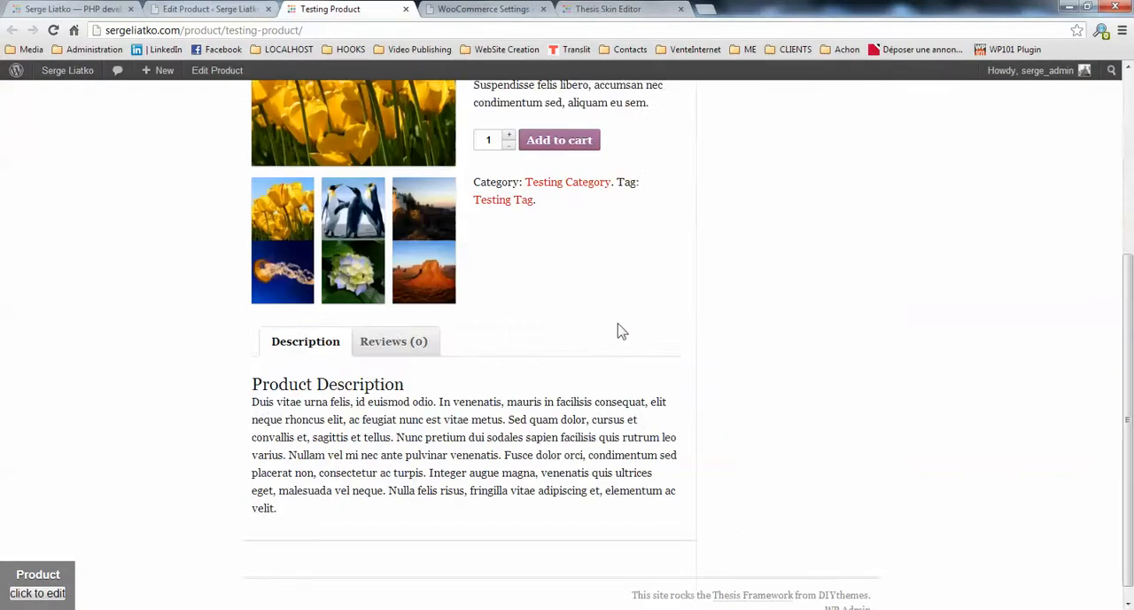
{"action": "scroll", "scroll_direction": "down", "scroll_amount": 3}
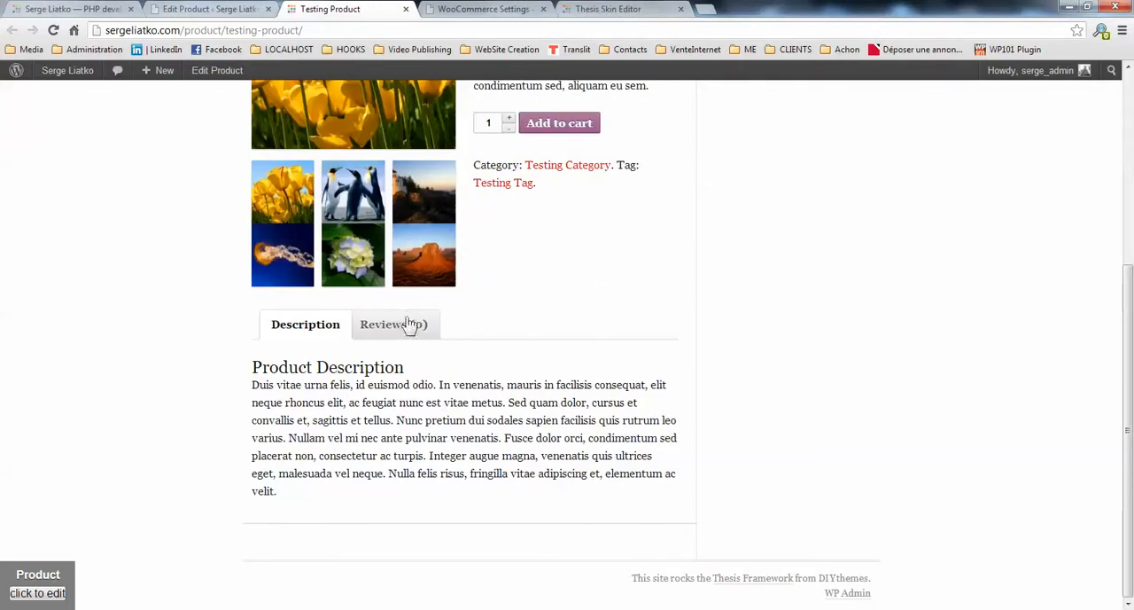
Open the Reviews tab's review form, try the rating stars, and close it unsubmitted
{"action": "left_click", "coordinate": [394, 324]}
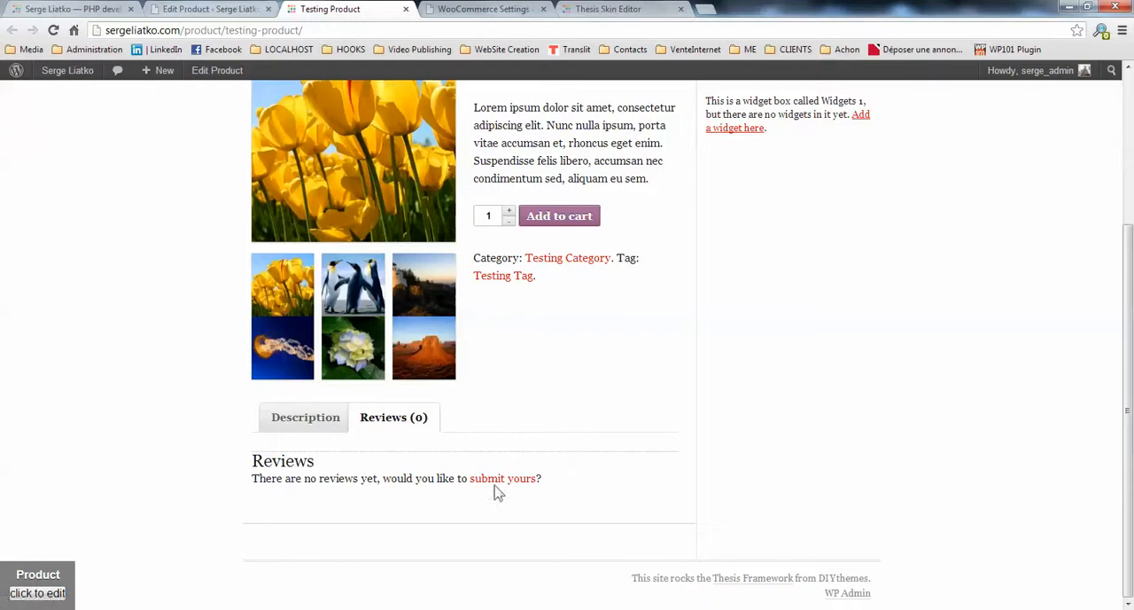
{"action": "left_click", "coordinate": [503, 478]}
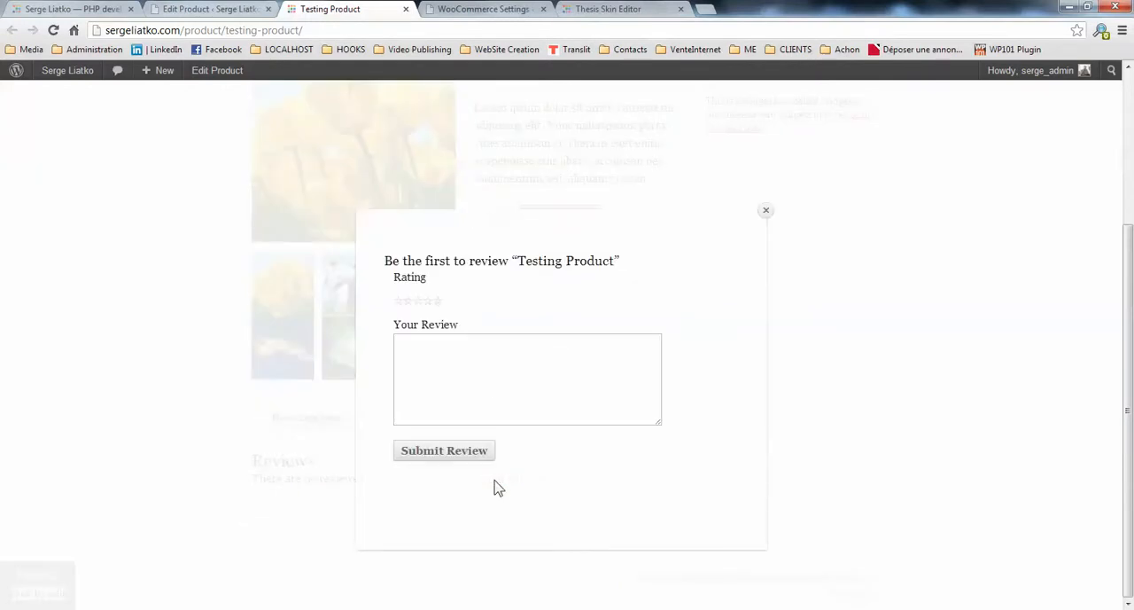
{"action": "left_click", "coordinate": [430, 301]}
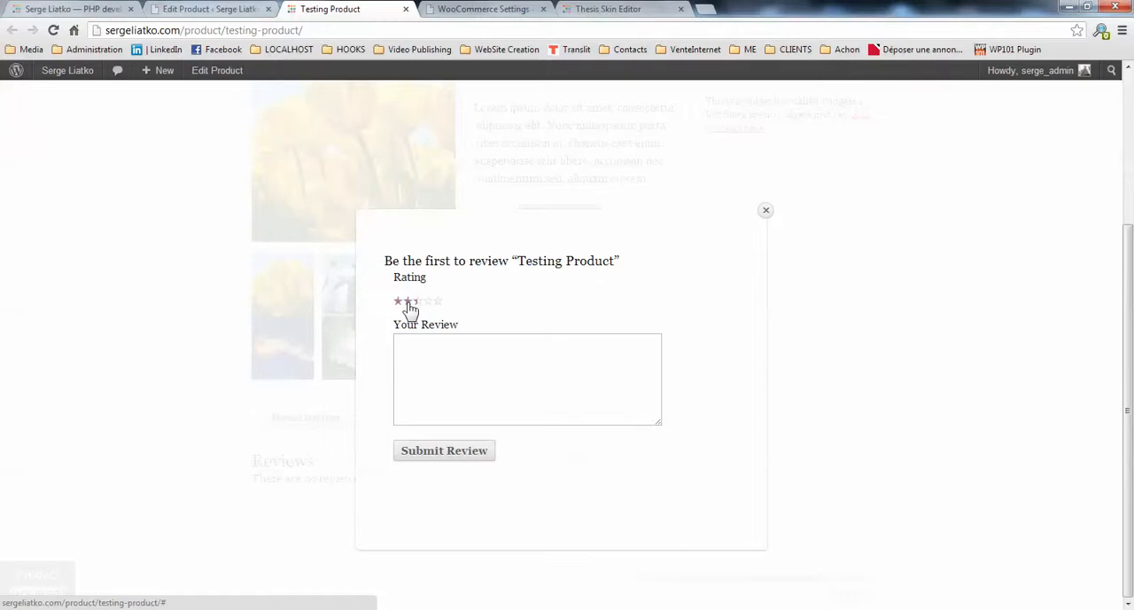
{"action": "left_click", "coordinate": [418, 301]}
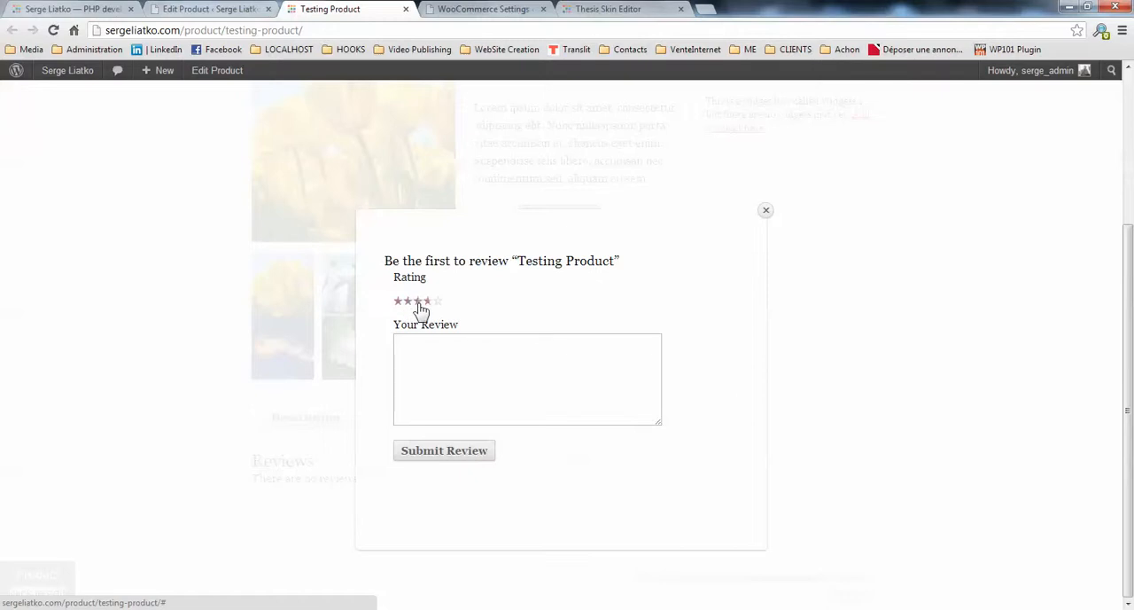
{"action": "mouse_move", "coordinate": [410, 305]}
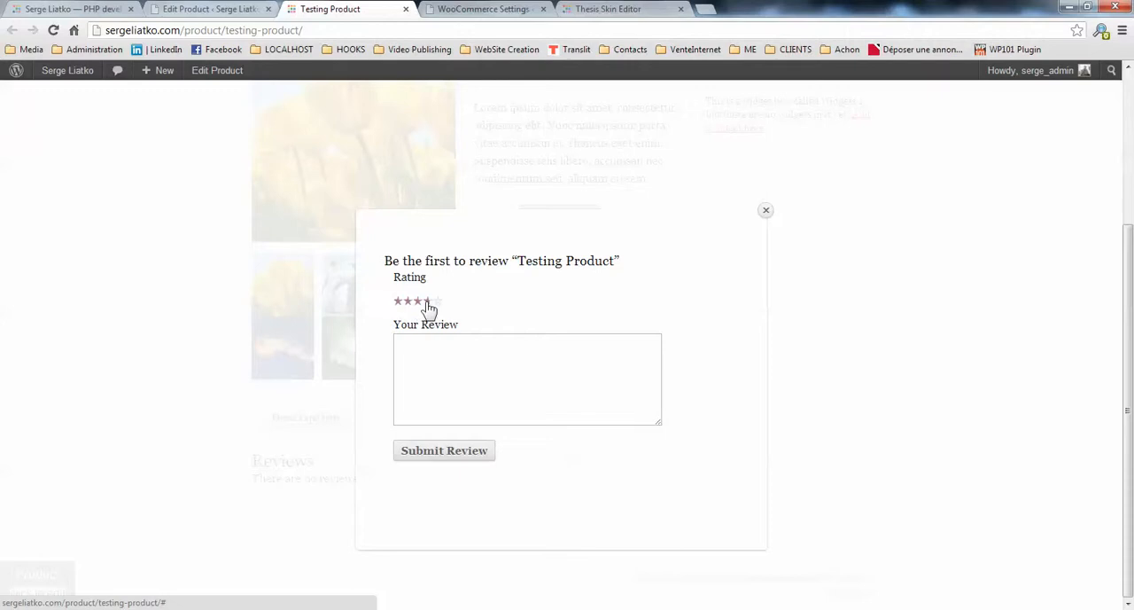
{"action": "mouse_move", "coordinate": [766, 212]}
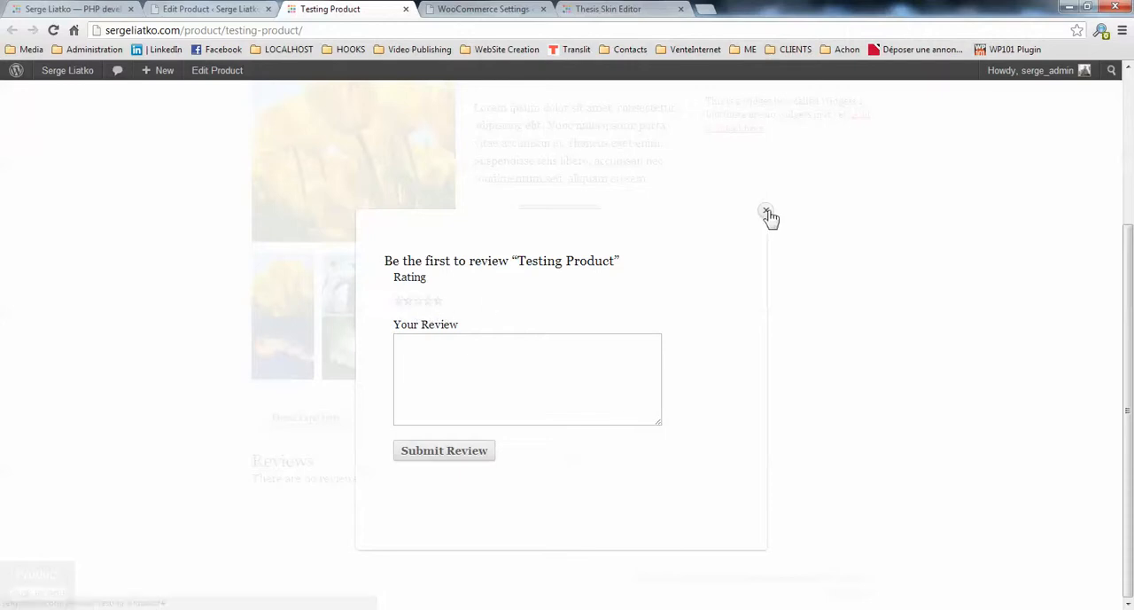
{"action": "left_click", "coordinate": [766, 212]}
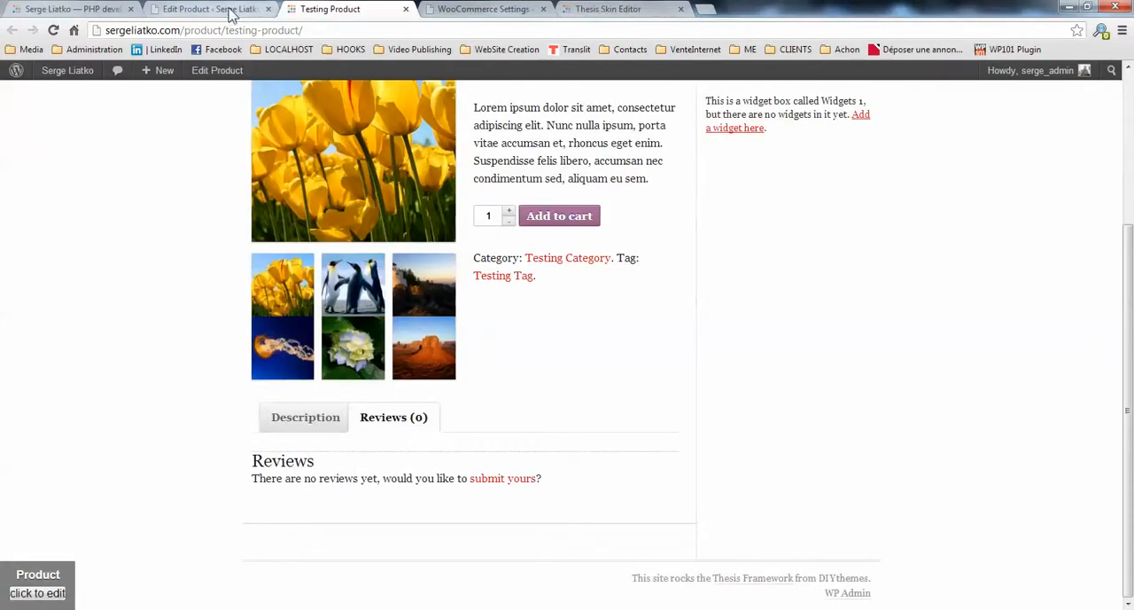
Tick 'Include CSS fix stylesheet' under Thesis Theme Integration and save the settings
{"action": "left_click", "coordinate": [483, 9]}
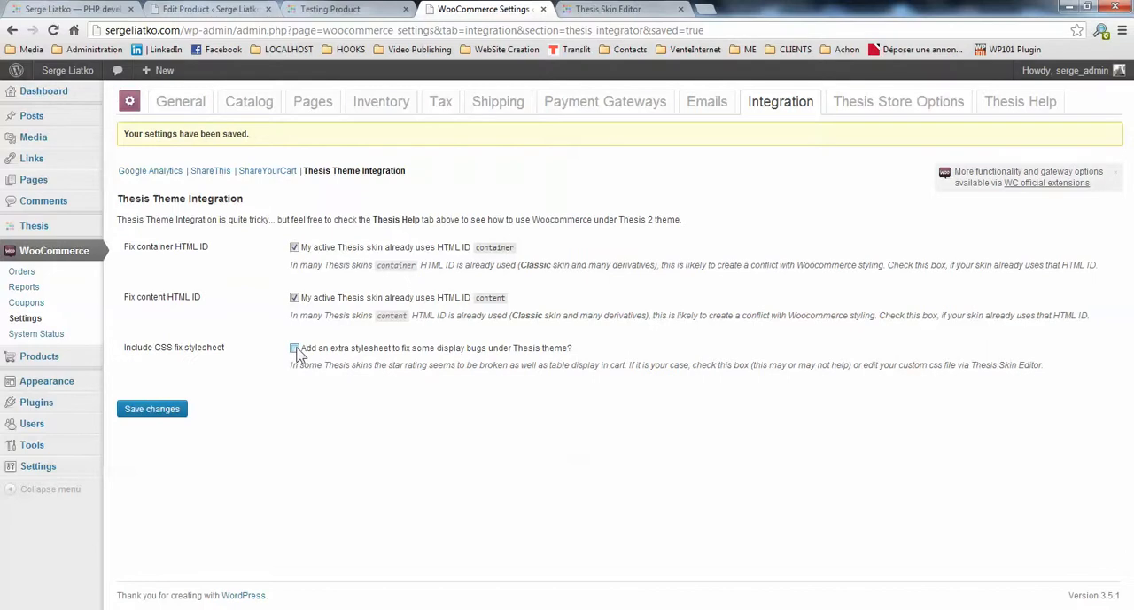
{"action": "left_click", "coordinate": [293, 347]}
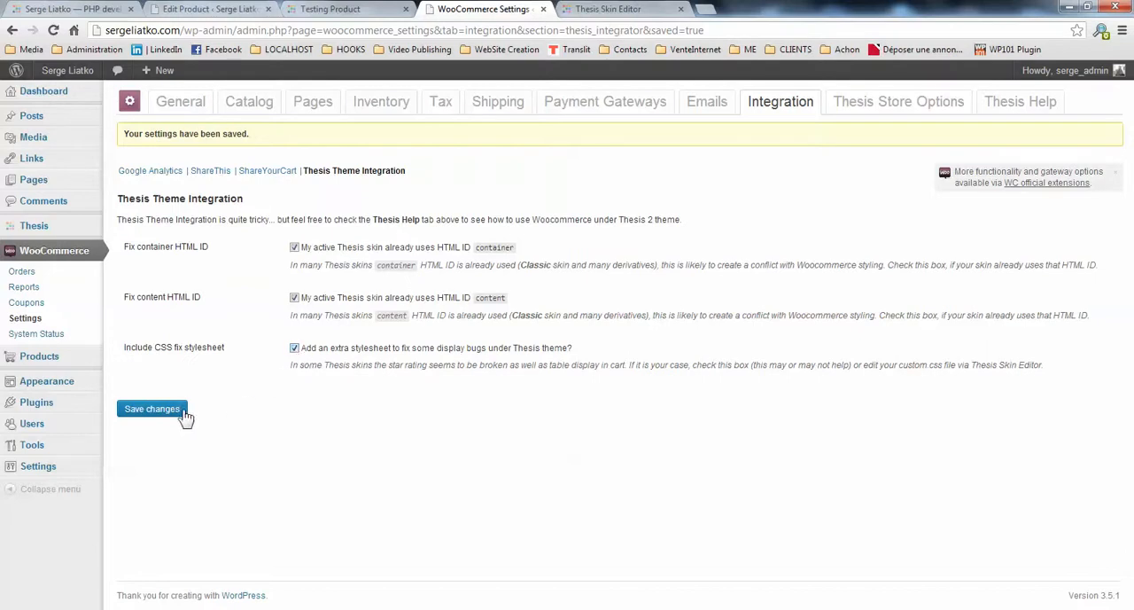
{"action": "left_click", "coordinate": [330, 9]}
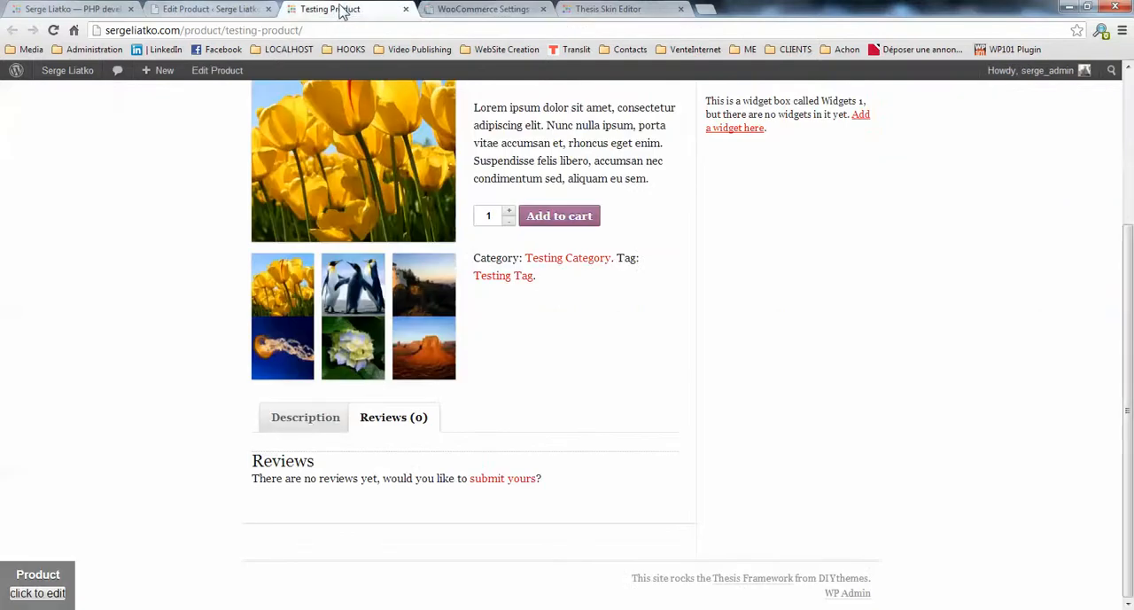
Reload the product page, reopen the review form from the Reviews tab, and pick a star rating
{"action": "left_click", "coordinate": [53, 30]}
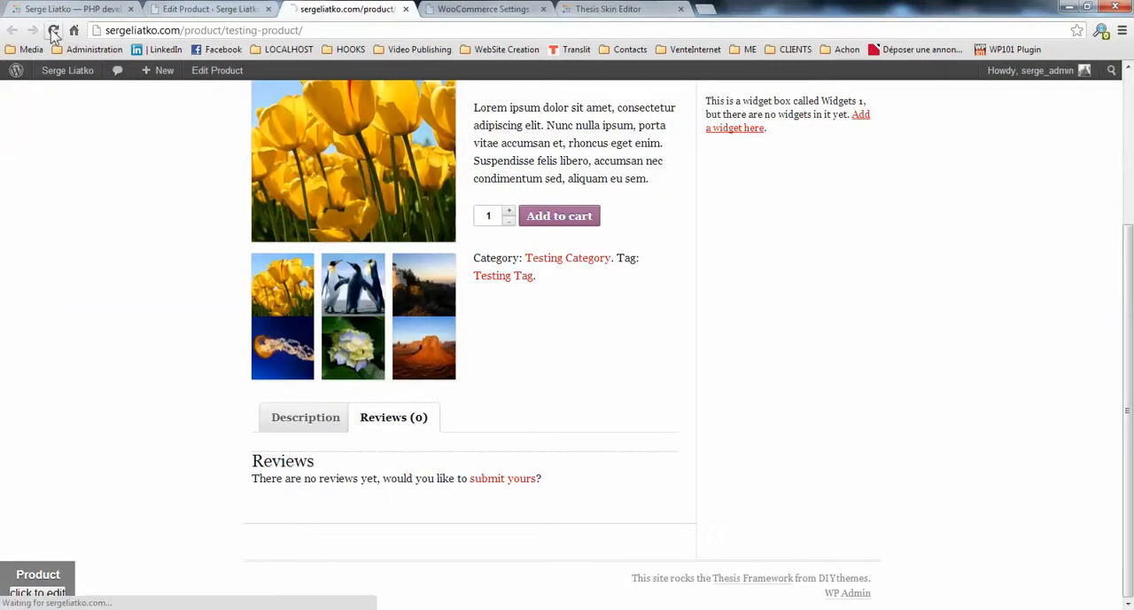
{"action": "left_click", "coordinate": [53, 30]}
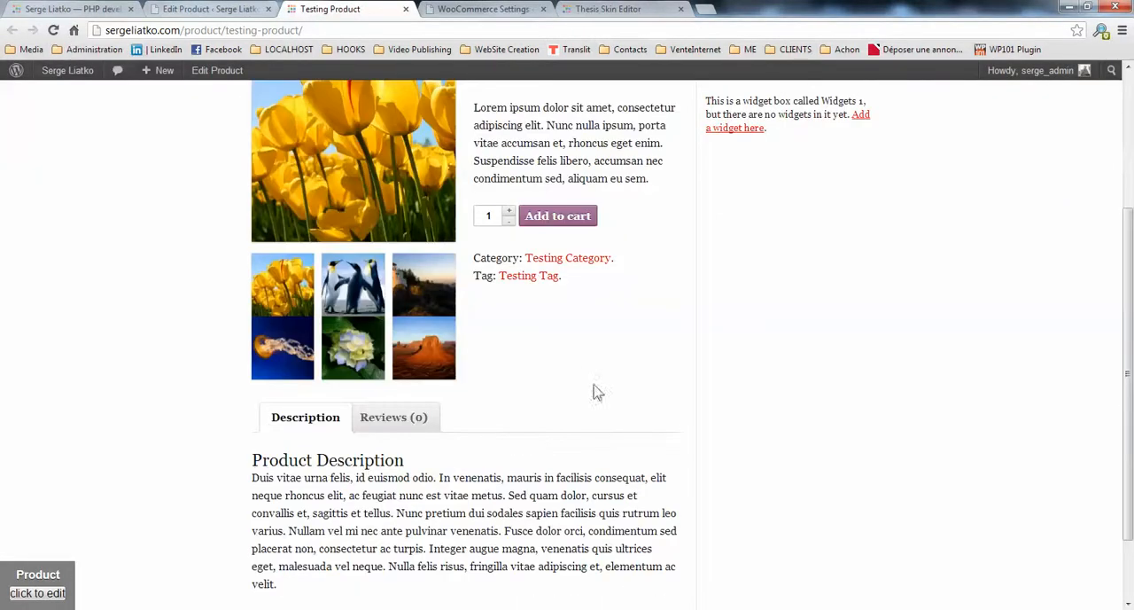
{"action": "left_click", "coordinate": [394, 416]}
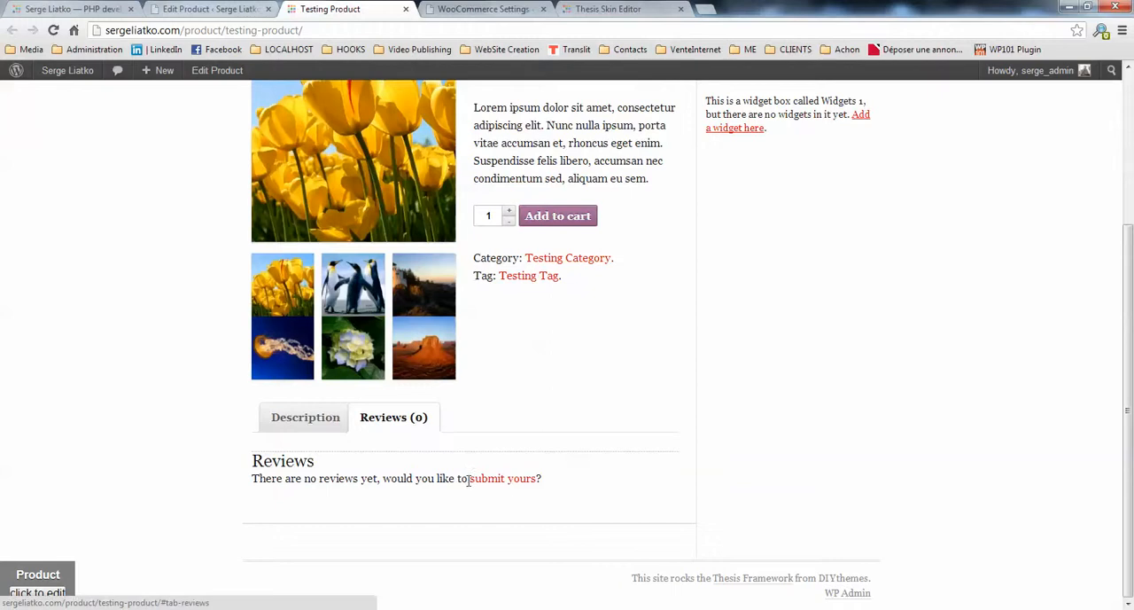
{"action": "left_click", "coordinate": [502, 479]}
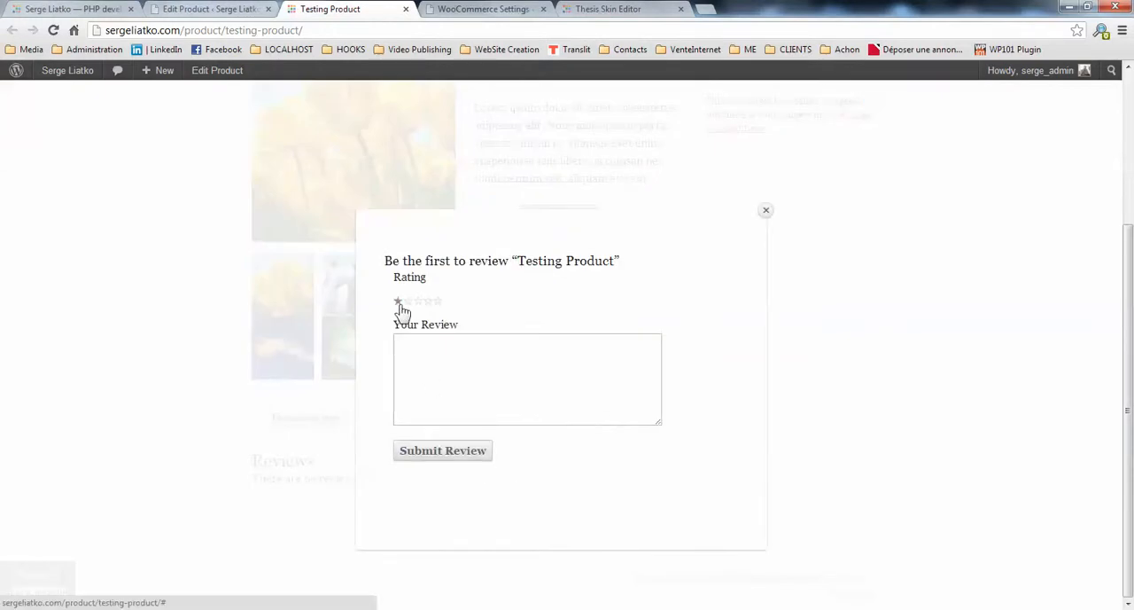
{"action": "left_click", "coordinate": [429, 301]}
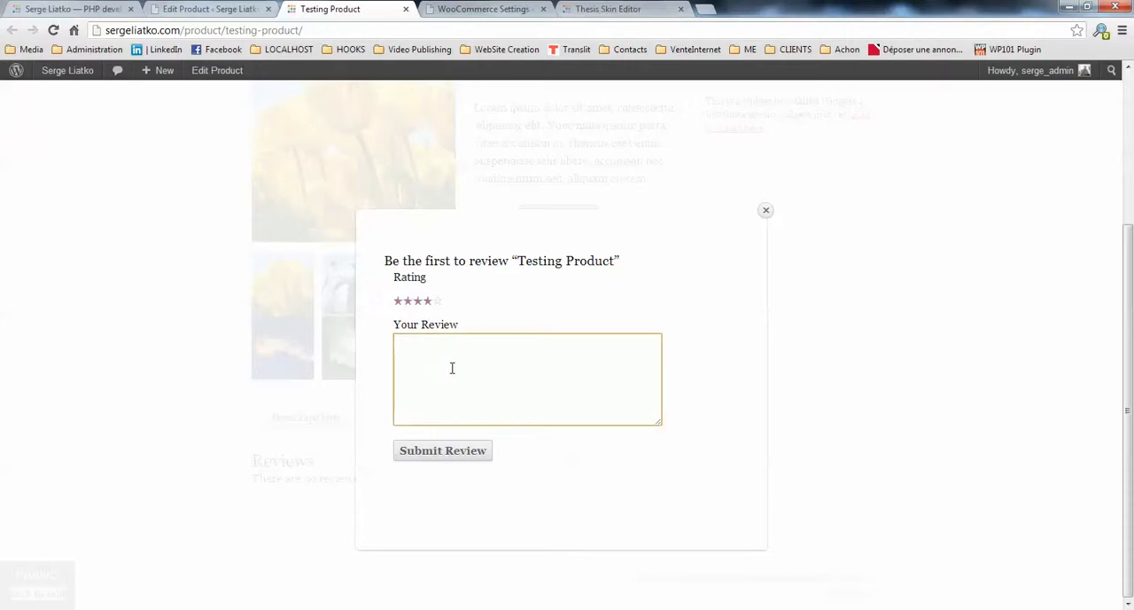
Enter 'test rating' as the review text and submit the four-star review
{"action": "type", "text": "test"}
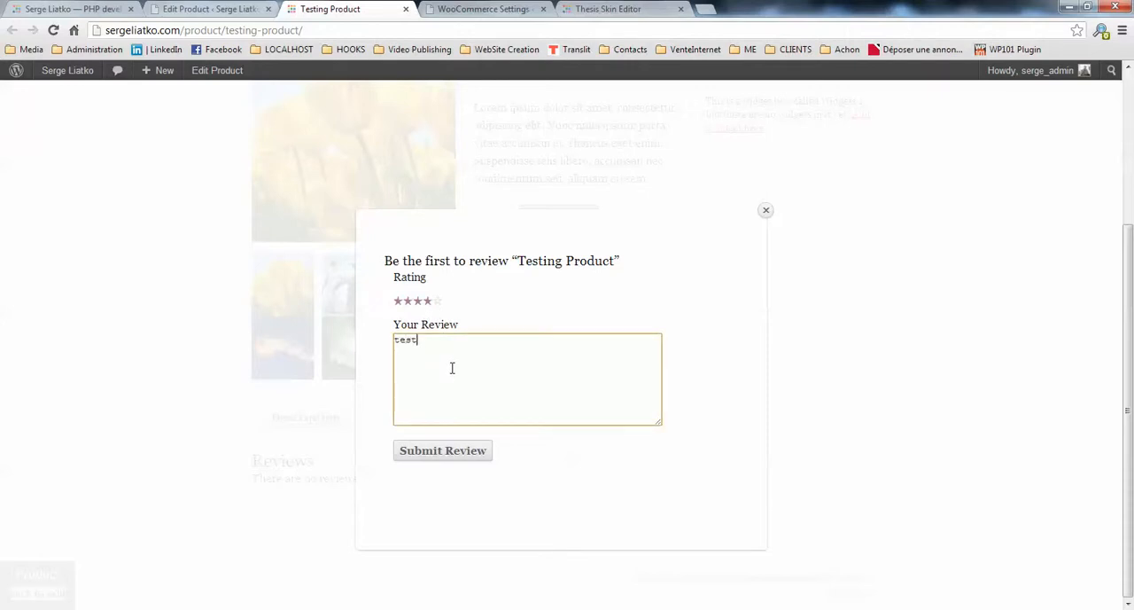
{"action": "type", "text": "rating"}
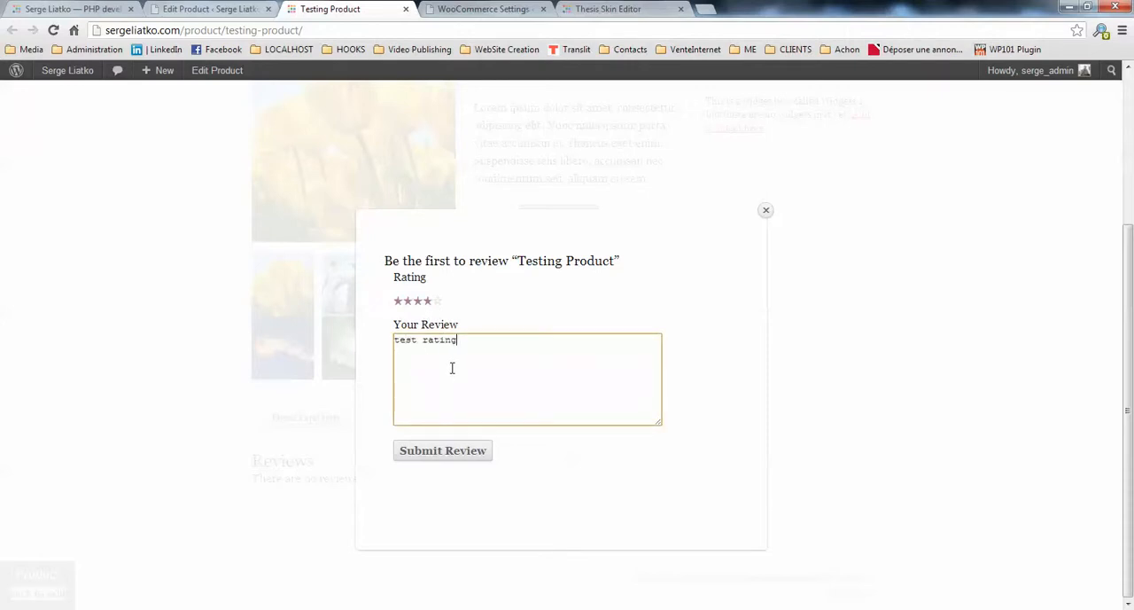
{"action": "left_click", "coordinate": [442, 450]}
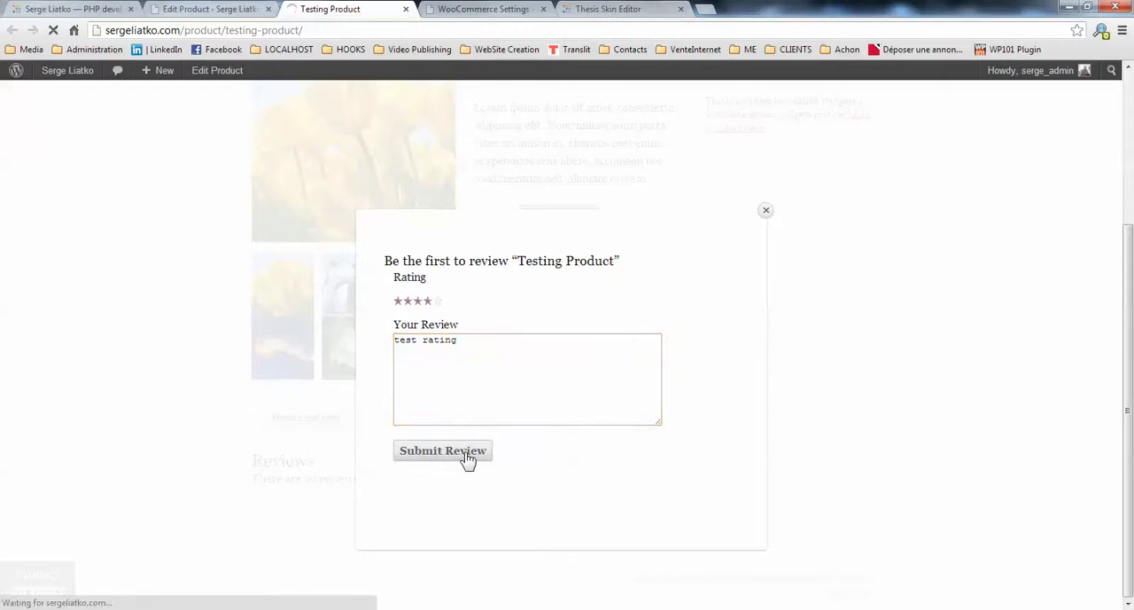
{"action": "left_click", "coordinate": [443, 450]}
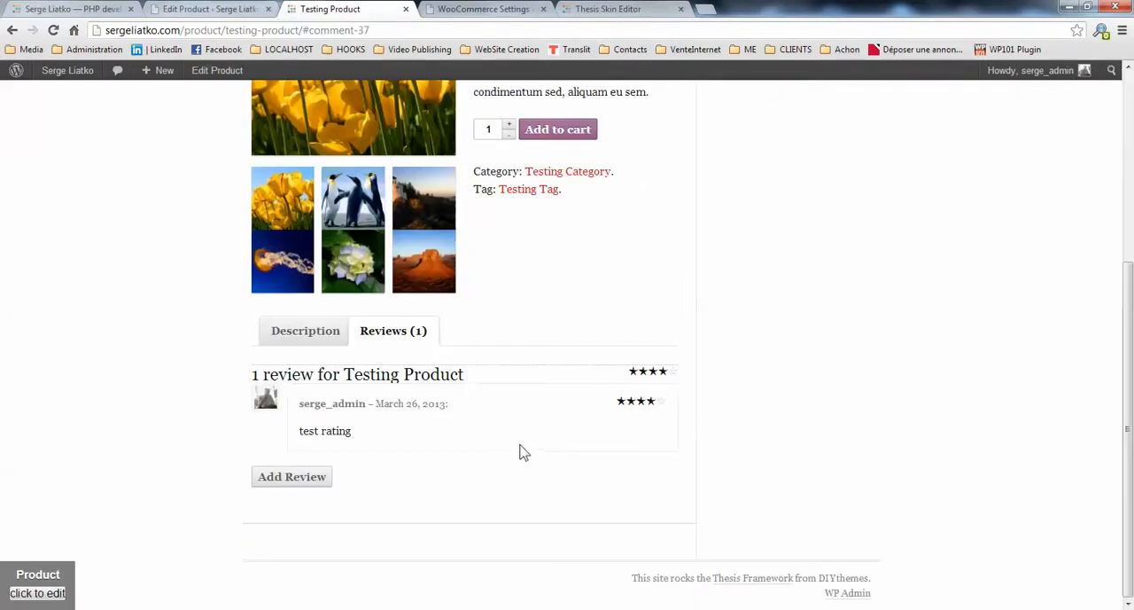
{"action": "mouse_move", "coordinate": [664, 373]}
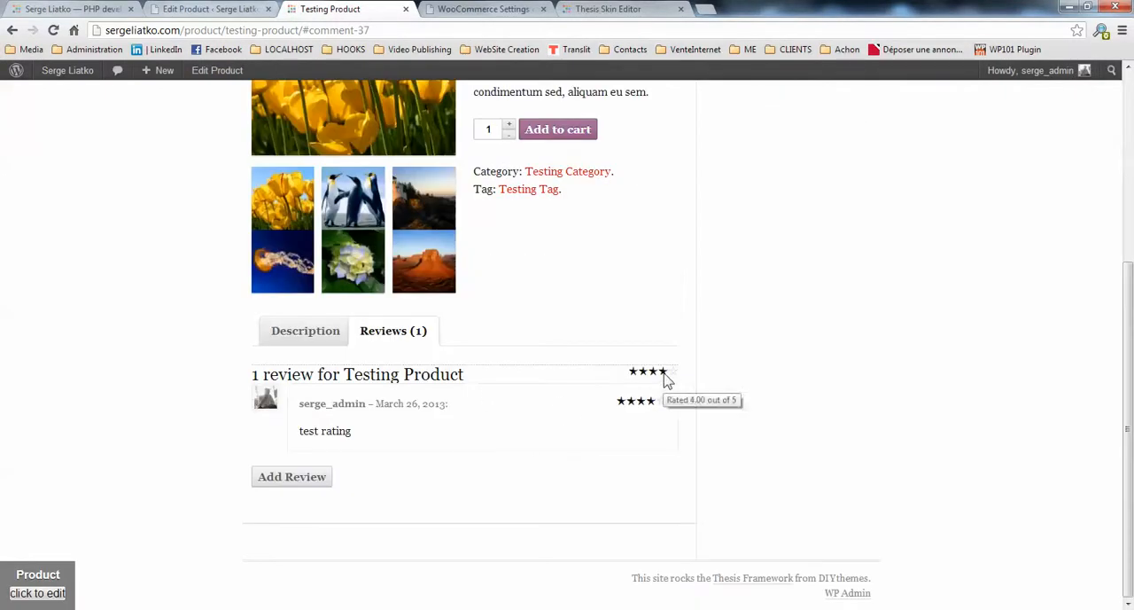
{"action": "mouse_move", "coordinate": [647, 390]}
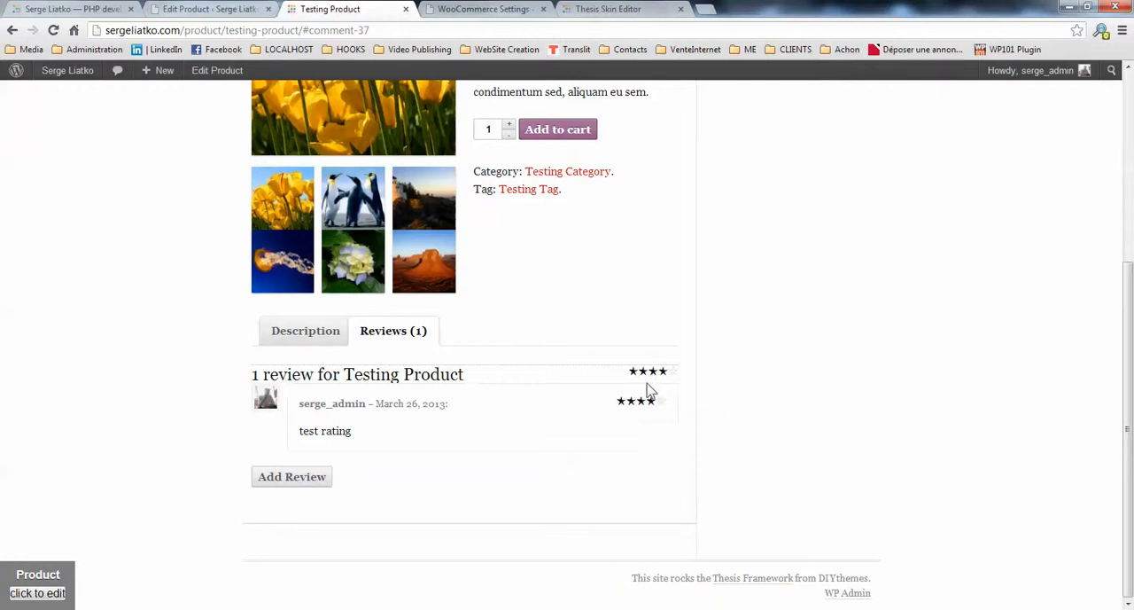
{"action": "mouse_move", "coordinate": [368, 390]}
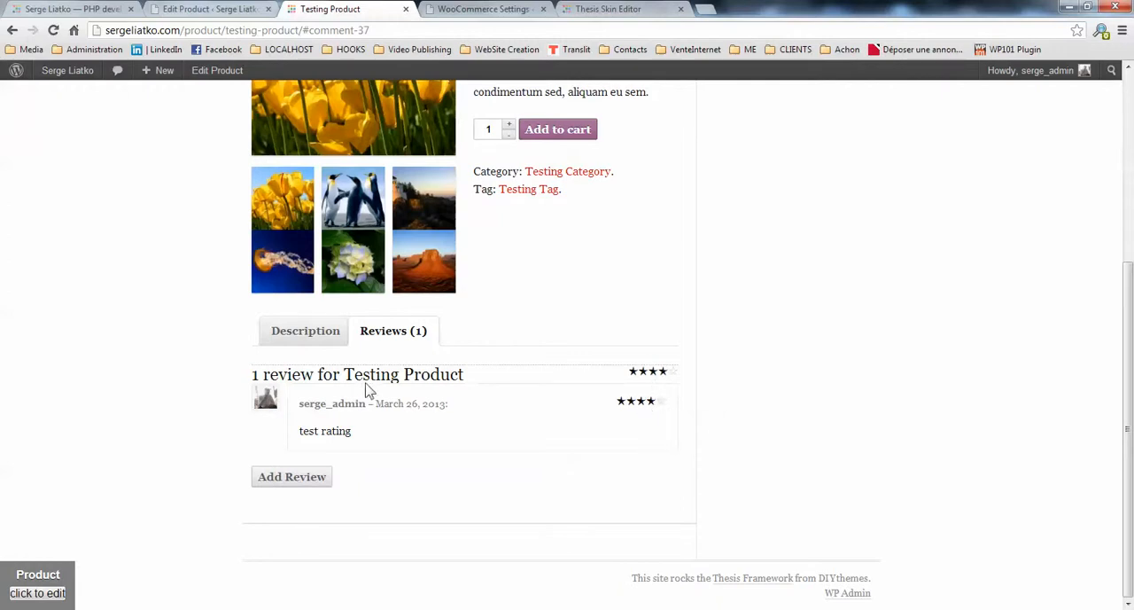
Check the Description tab and the star-rated review, then add Testing Product to the cart
{"action": "scroll", "scroll_direction": "up", "scroll_amount": 3}
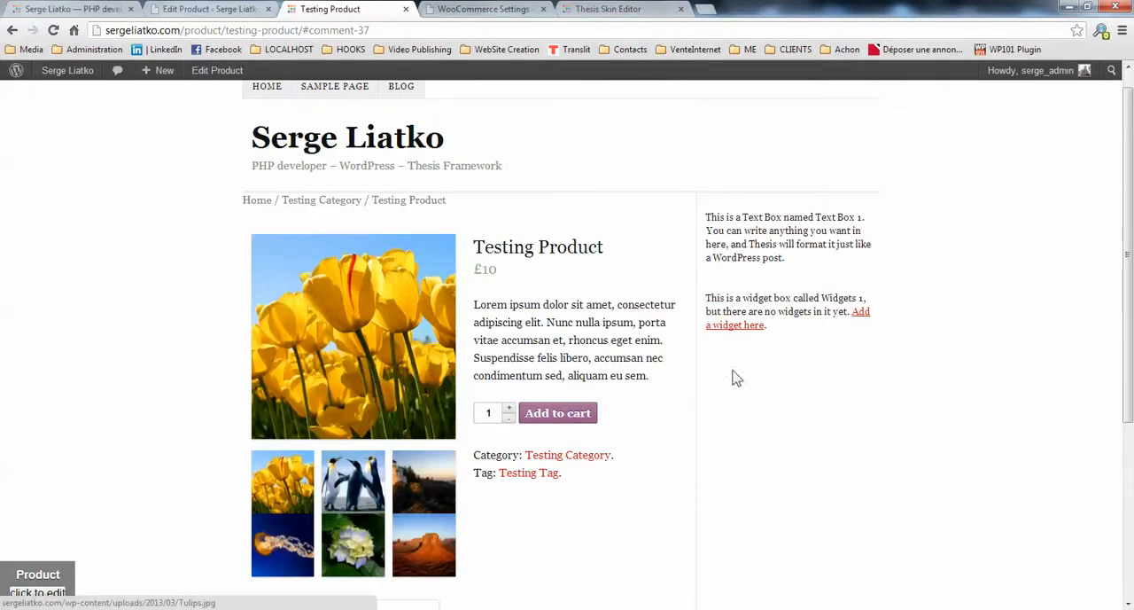
{"action": "mouse_move", "coordinate": [594, 268]}
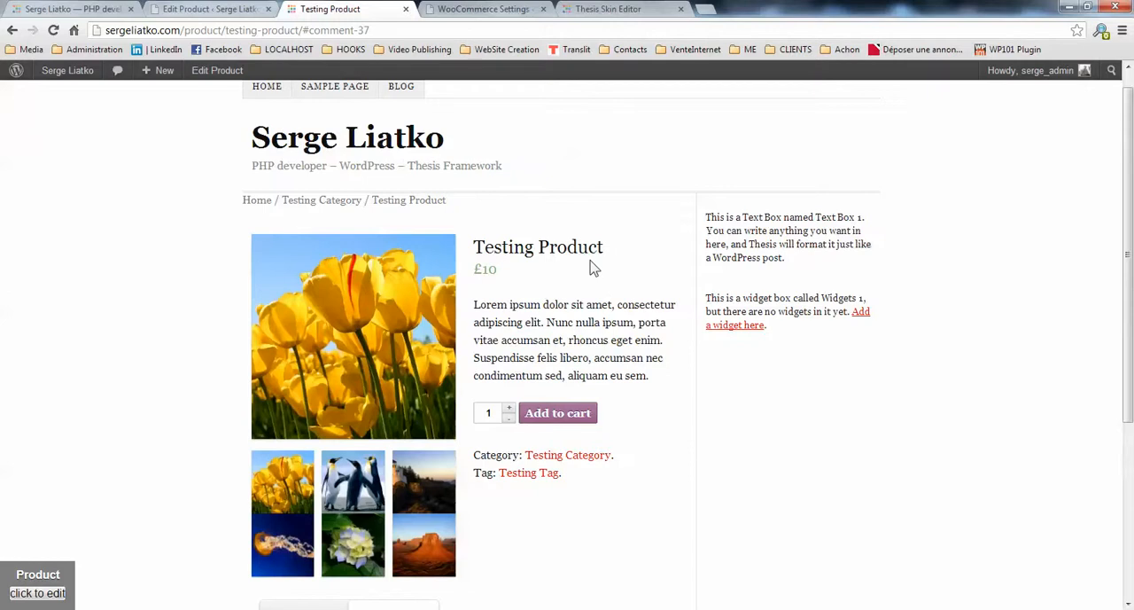
{"action": "mouse_move", "coordinate": [316, 245]}
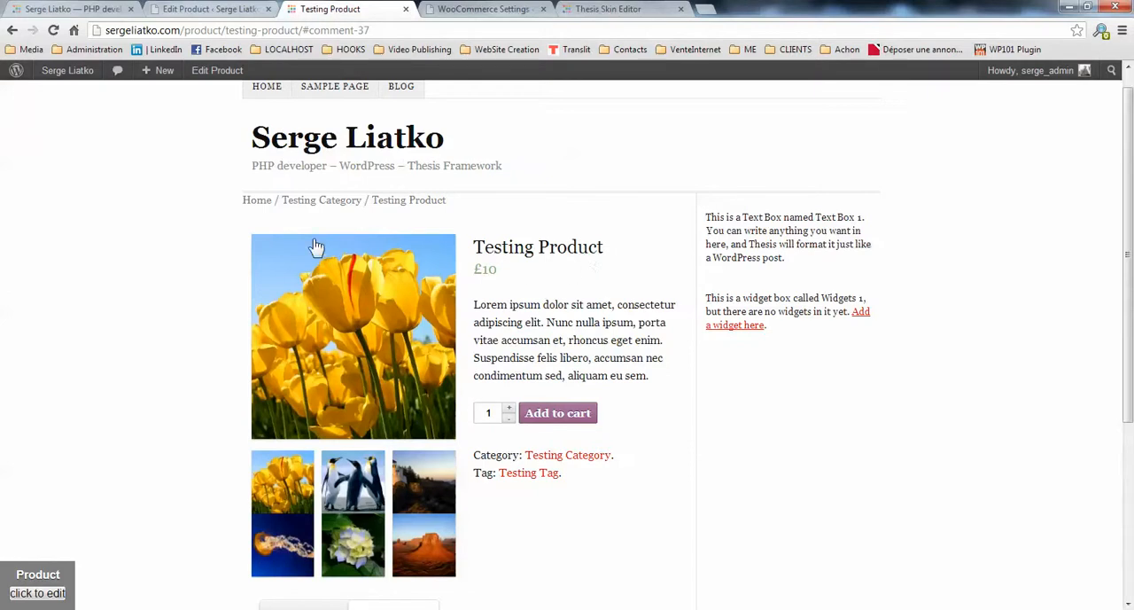
{"action": "scroll", "scroll_direction": "down", "scroll_amount": 3}
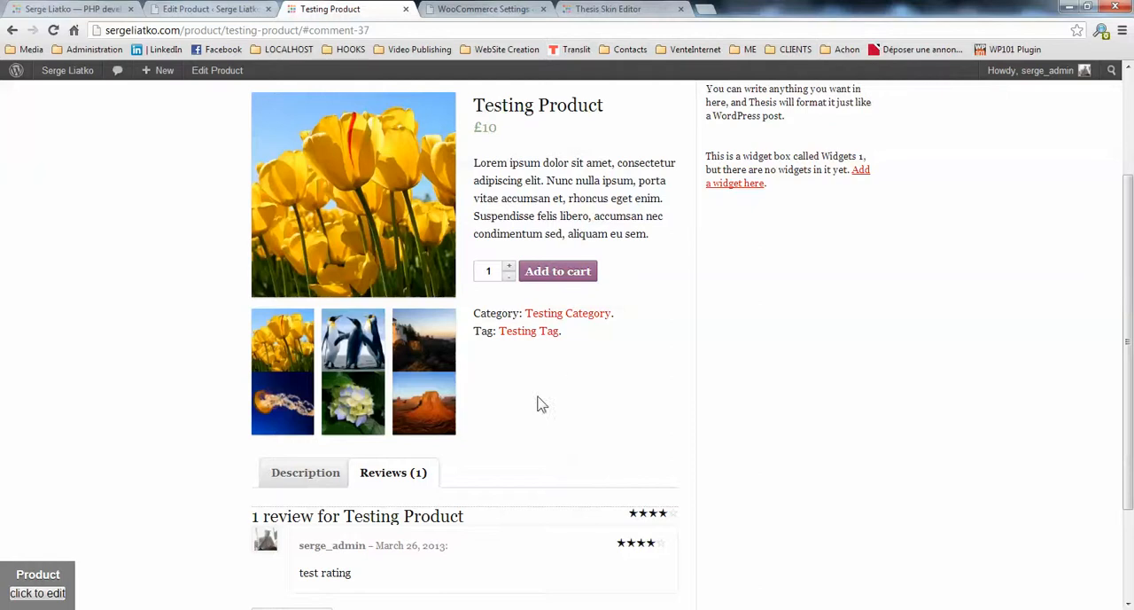
{"action": "left_click", "coordinate": [305, 472]}
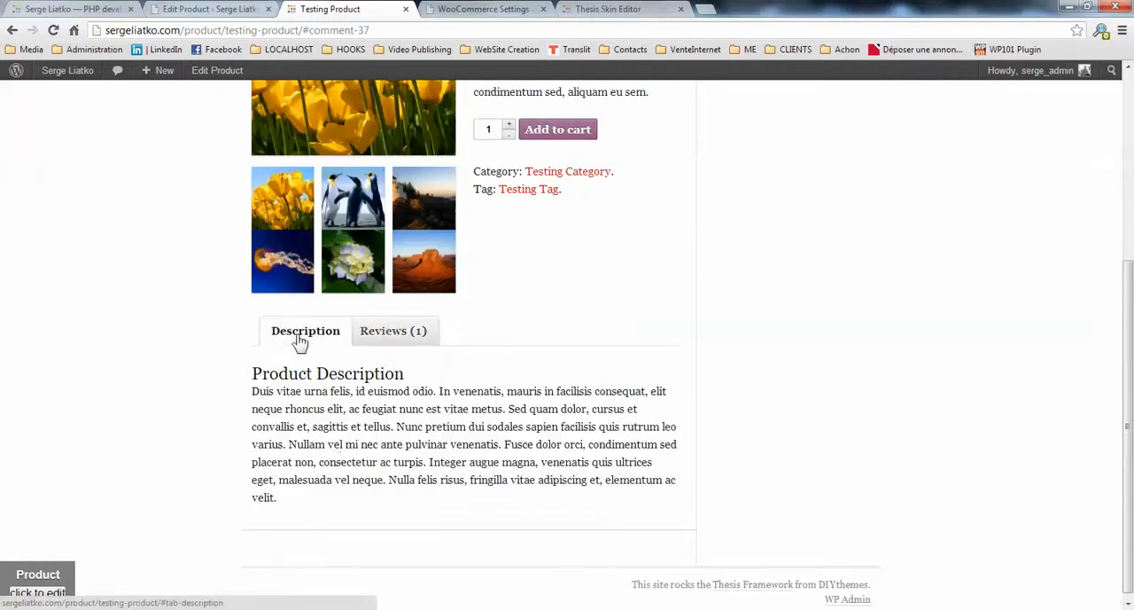
{"action": "left_click", "coordinate": [393, 330]}
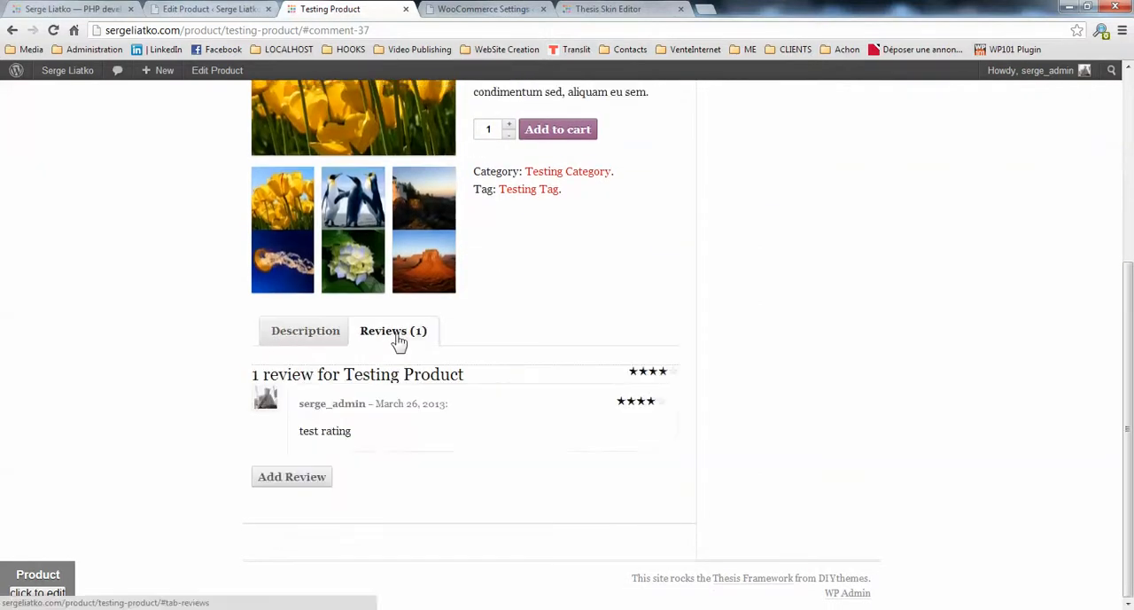
{"action": "scroll", "scroll_direction": "up", "scroll_amount": 3}
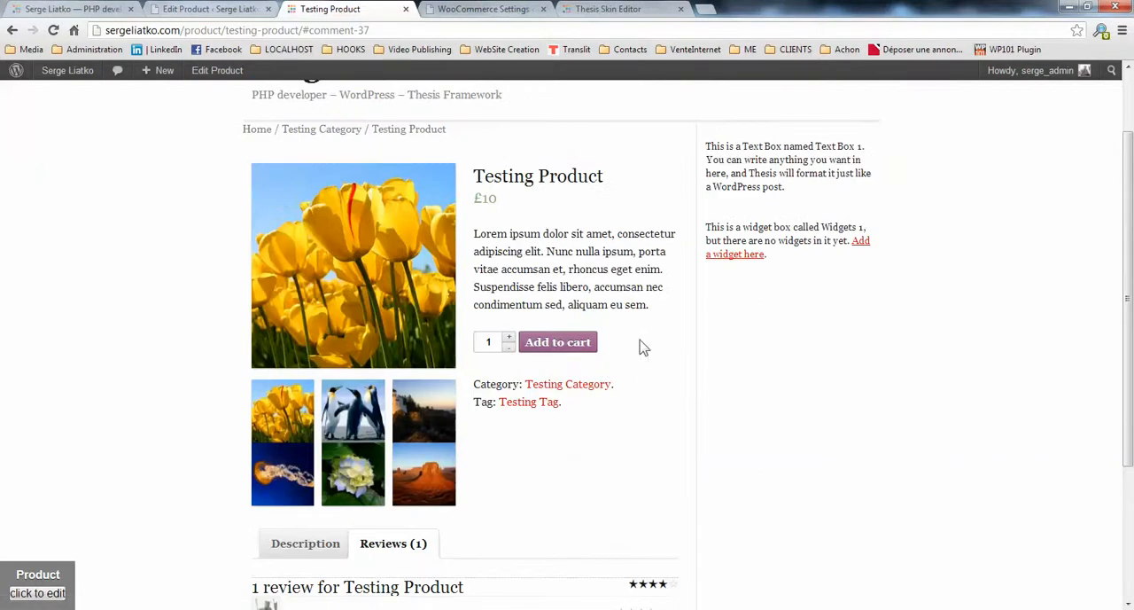
{"action": "mouse_move", "coordinate": [558, 342]}
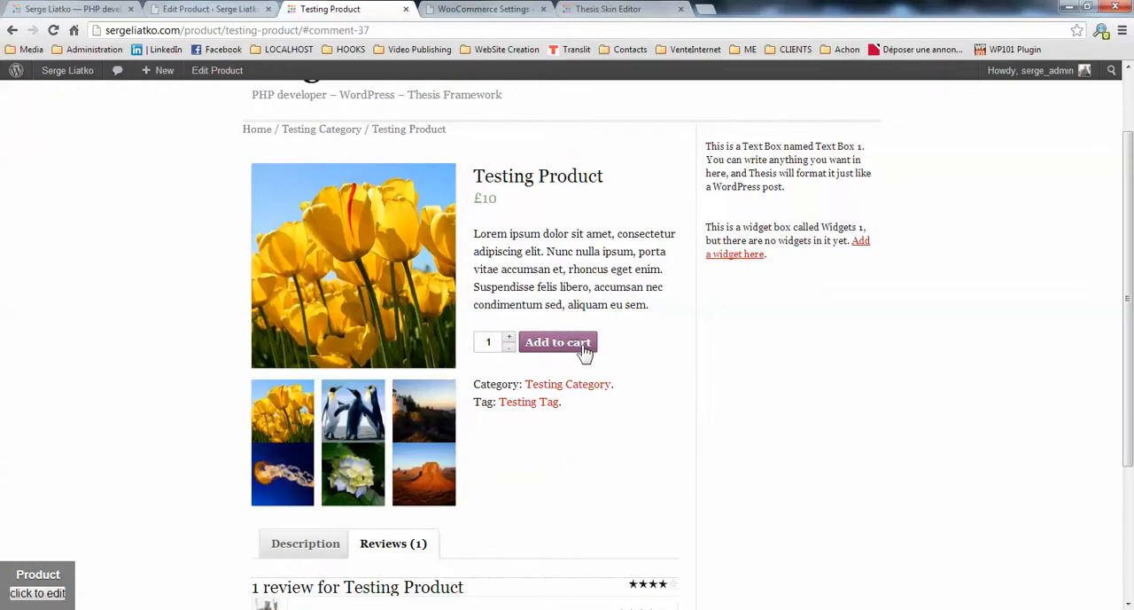
{"action": "left_click", "coordinate": [558, 342]}
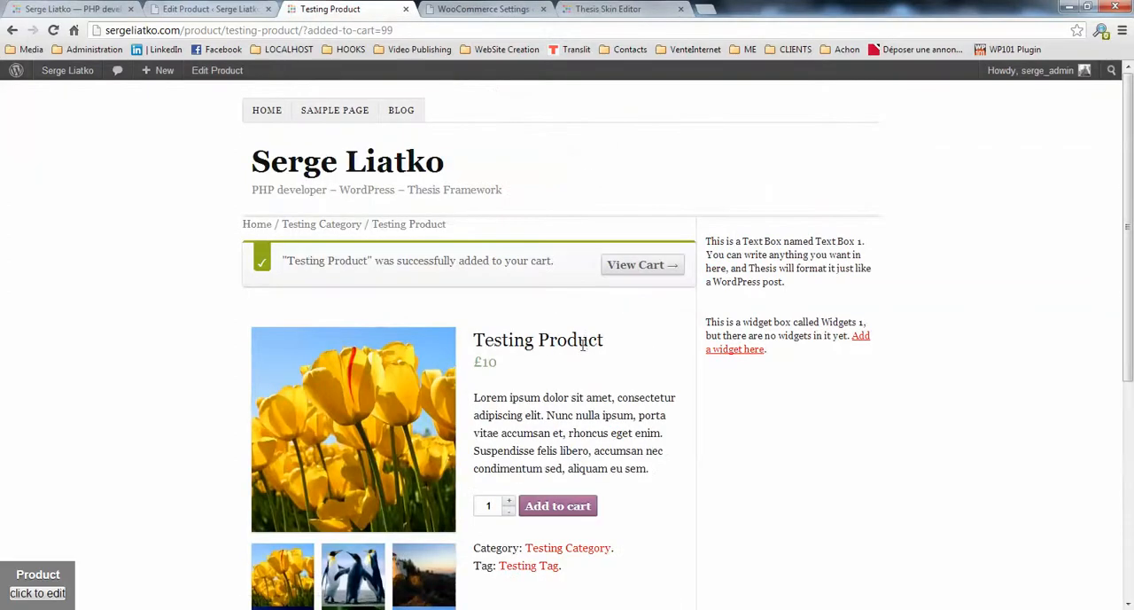
{"action": "mouse_move", "coordinate": [674, 252]}
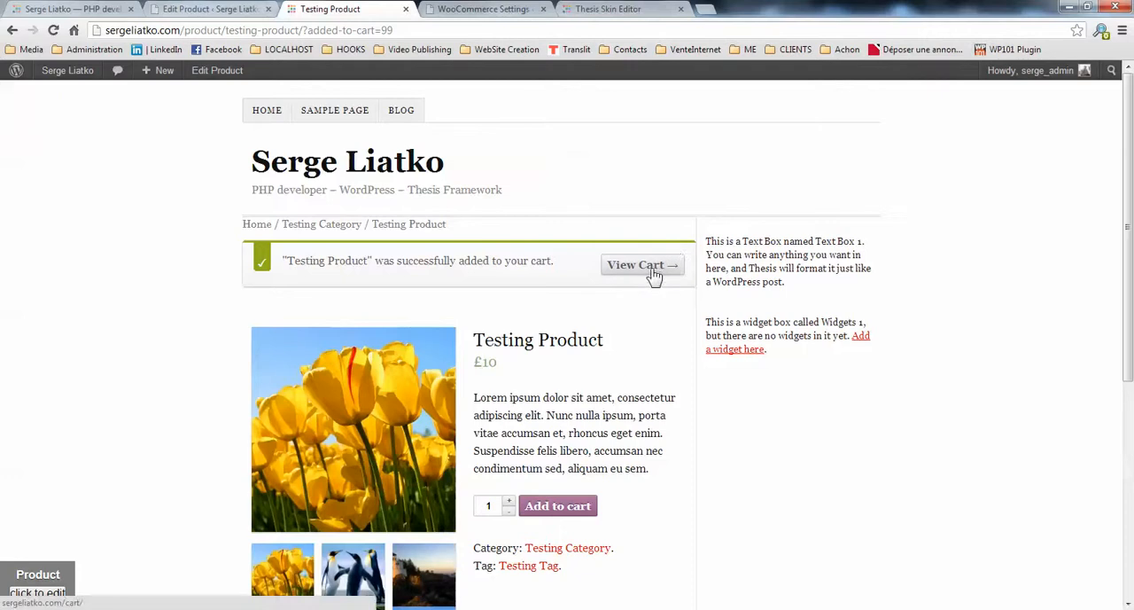
View the cart holding Testing Product at £10 and proceed to checkout
{"action": "left_click", "coordinate": [634, 264]}
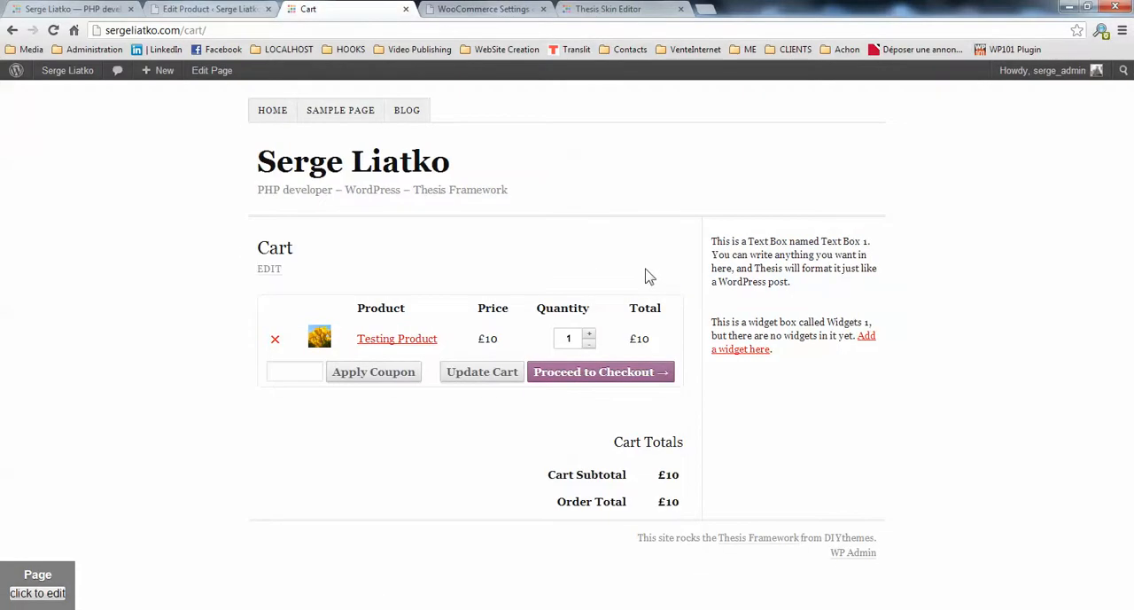
{"action": "mouse_move", "coordinate": [299, 306]}
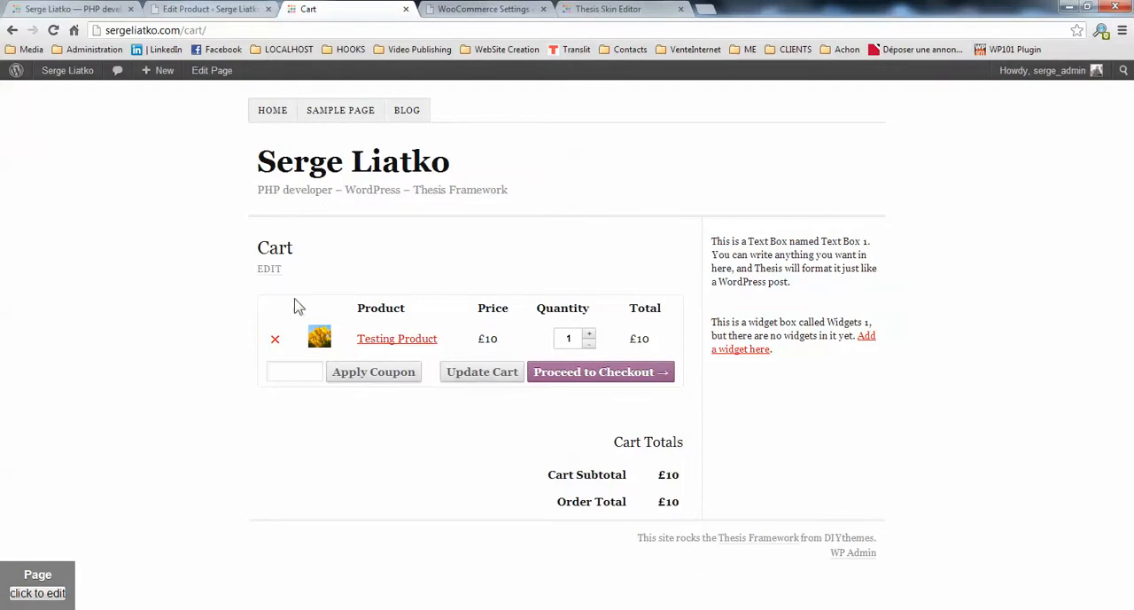
{"action": "mouse_move", "coordinate": [623, 390]}
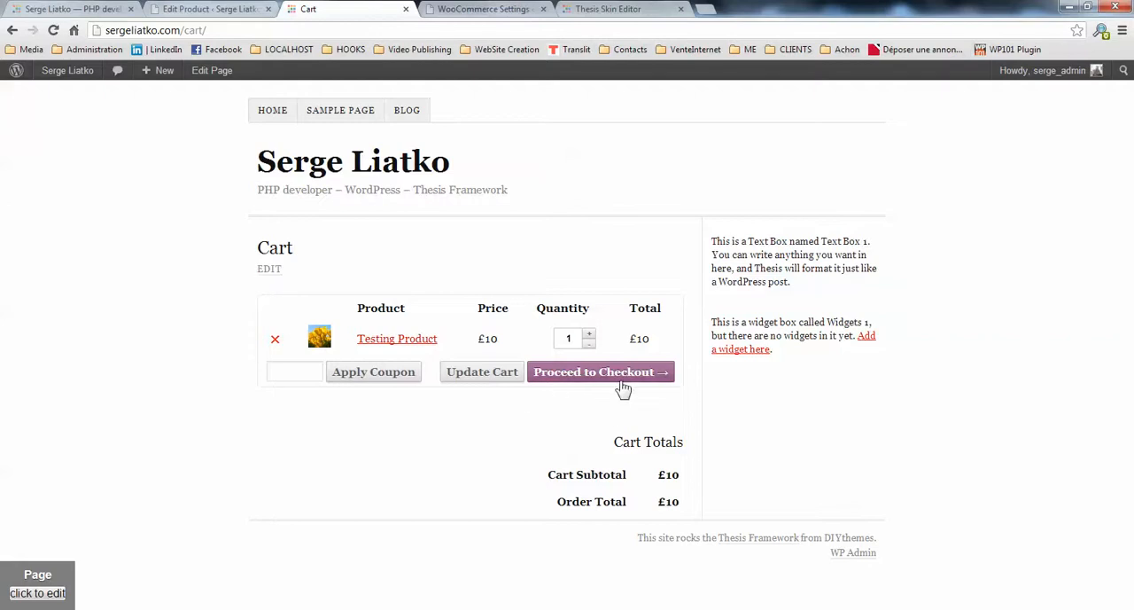
{"action": "left_click", "coordinate": [601, 371]}
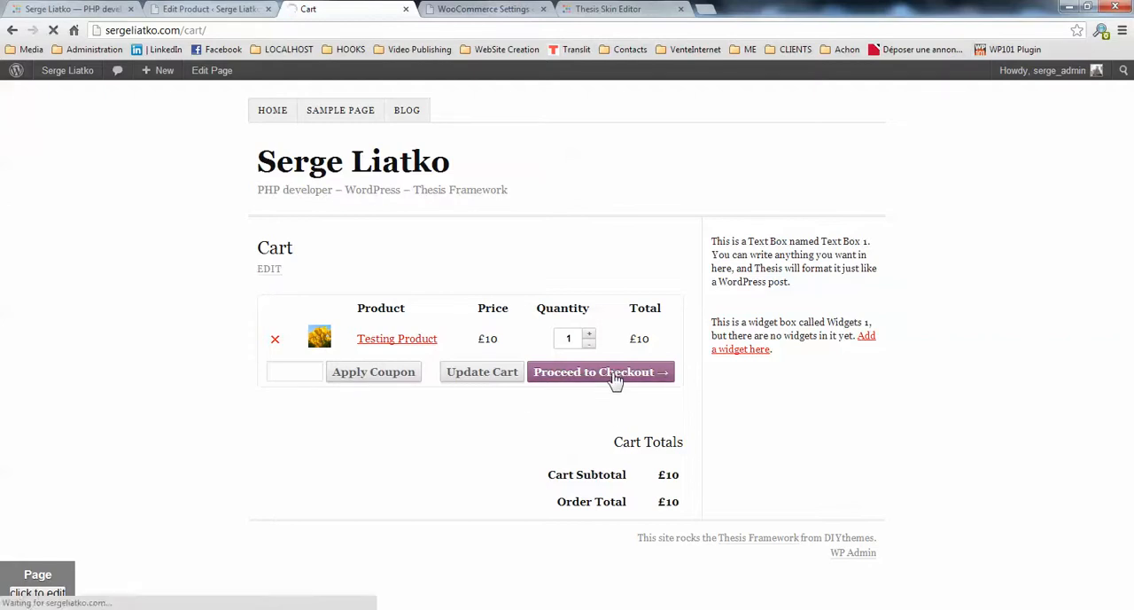
{"action": "left_click", "coordinate": [601, 372]}
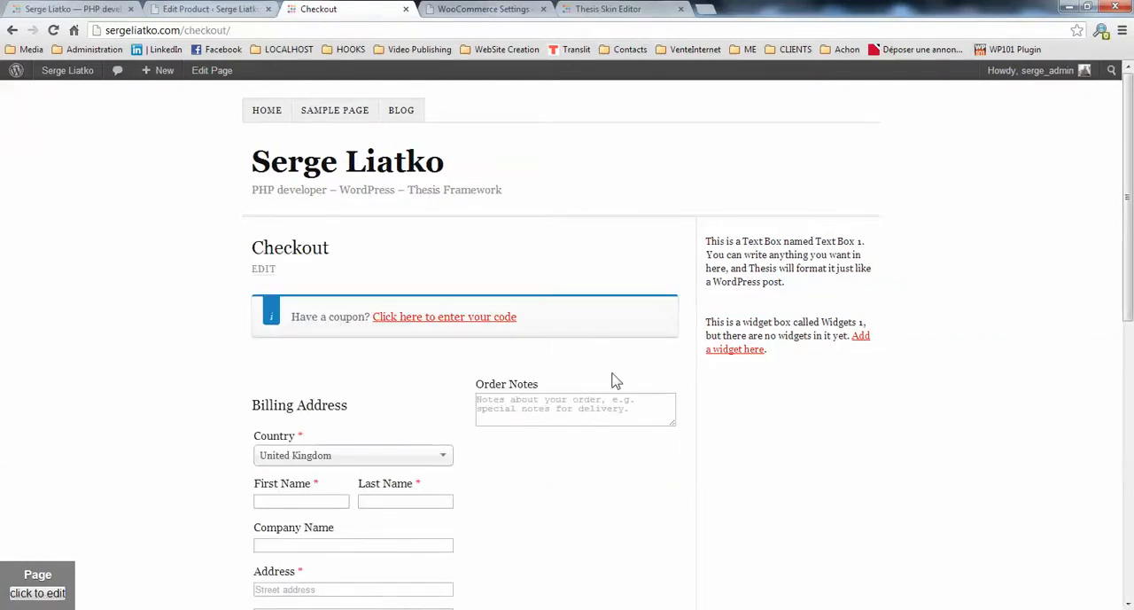
Scroll through the checkout's billing form, £10 order summary and payment options, then return to WooCommerce settings
{"action": "scroll", "scroll_direction": "down", "scroll_amount": 3}
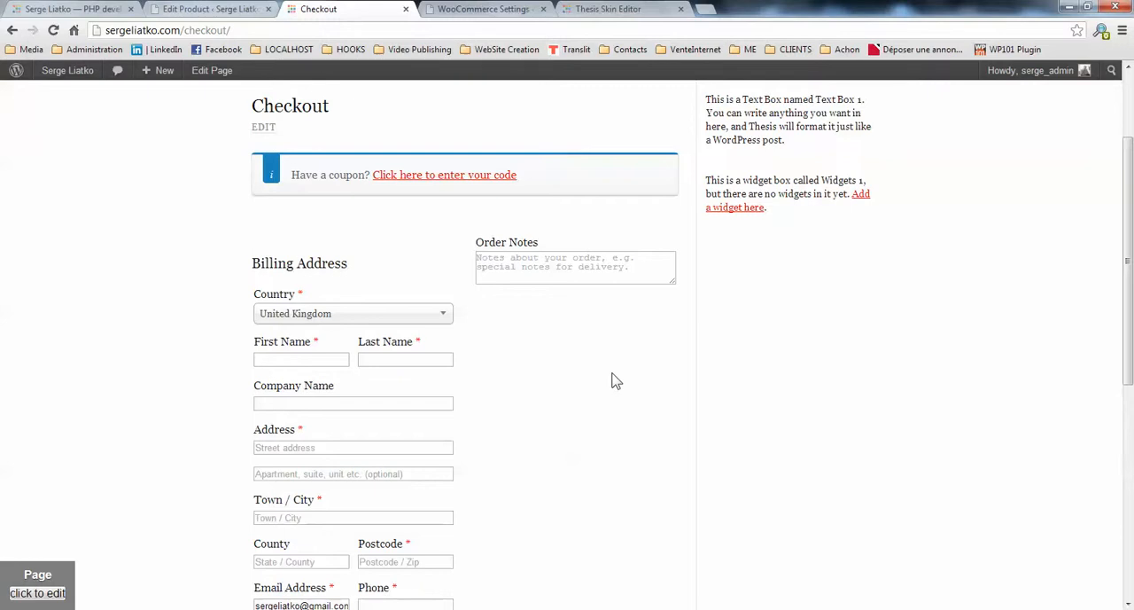
{"action": "scroll", "scroll_direction": "down", "scroll_amount": 3}
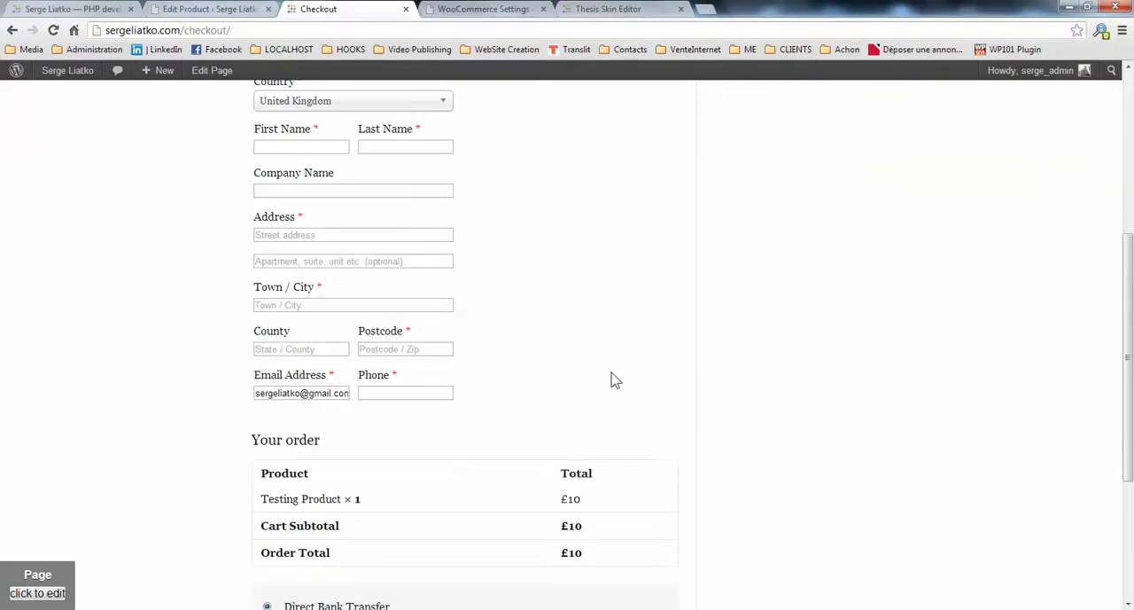
{"action": "scroll", "scroll_direction": "up", "scroll_amount": 3}
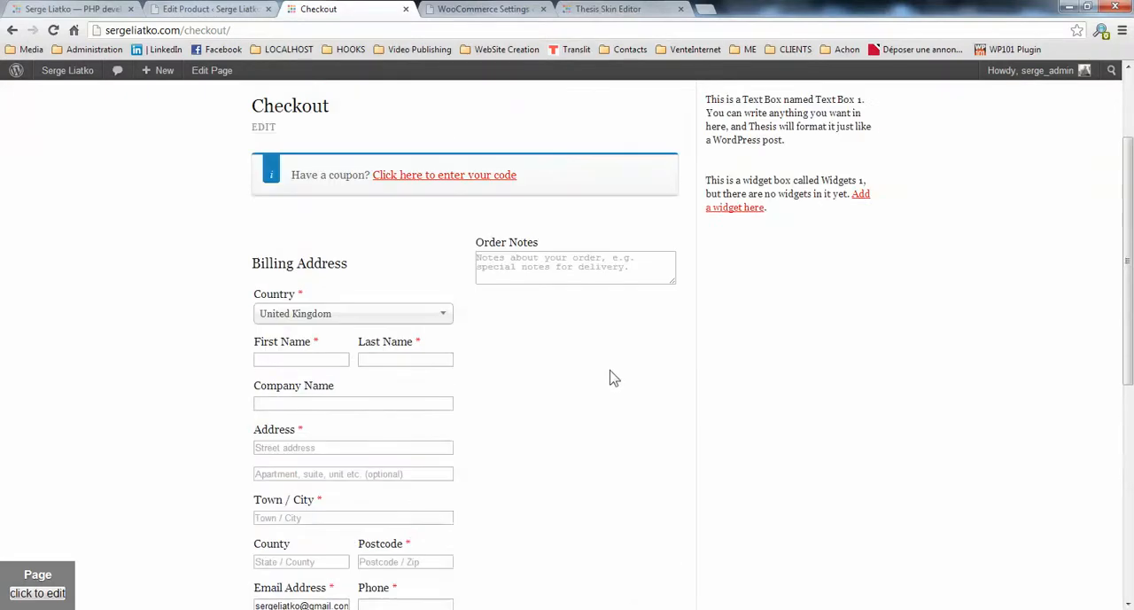
{"action": "mouse_move", "coordinate": [550, 297]}
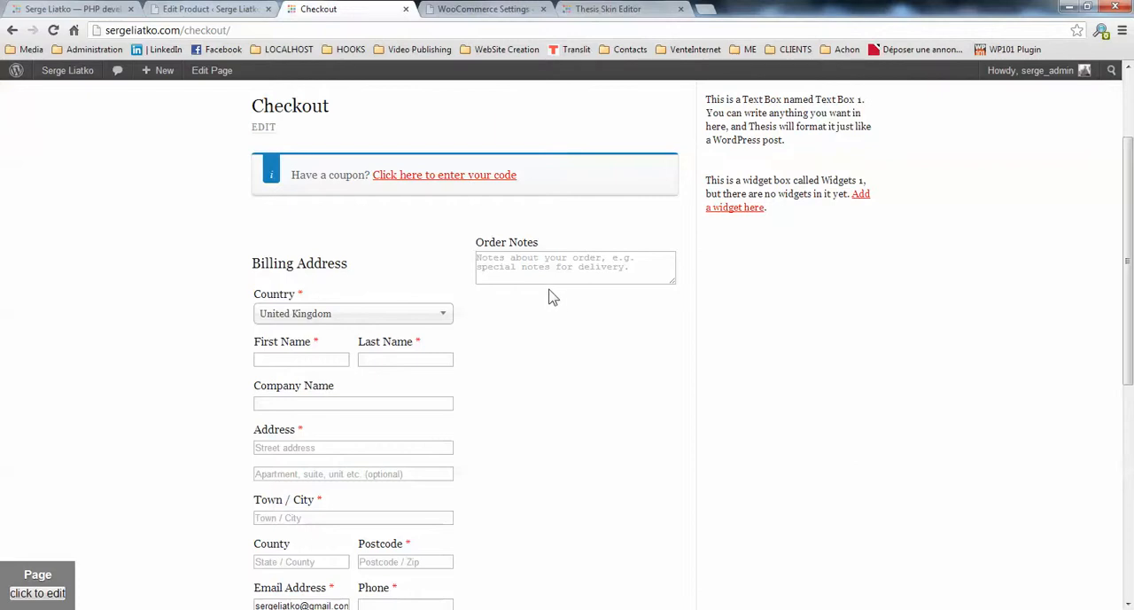
{"action": "scroll", "scroll_direction": "down", "scroll_amount": 3}
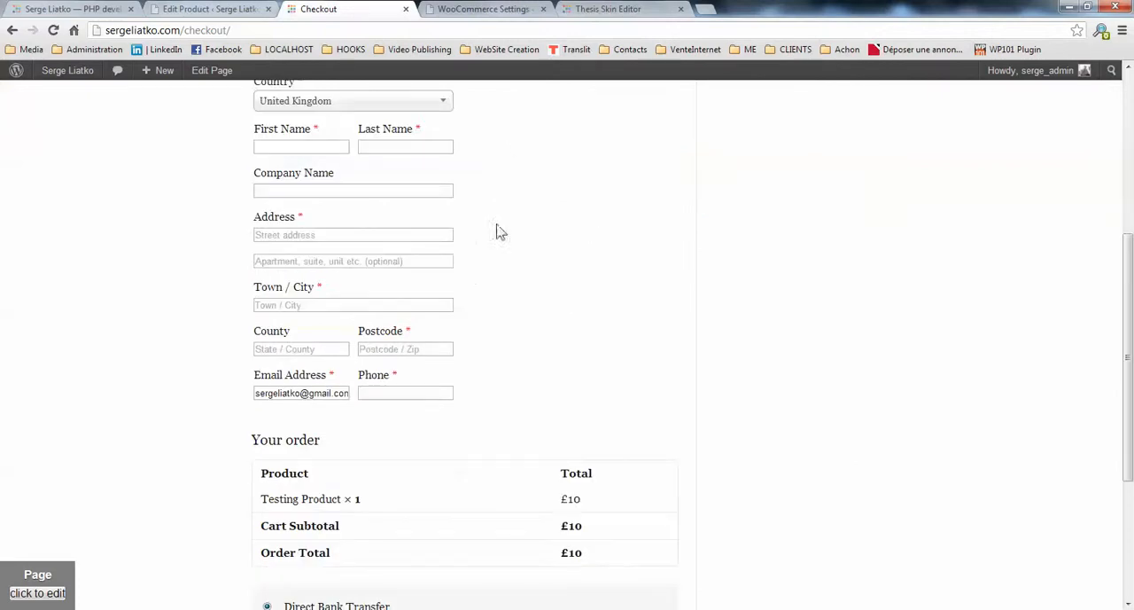
{"action": "scroll", "scroll_direction": "up", "scroll_amount": 3}
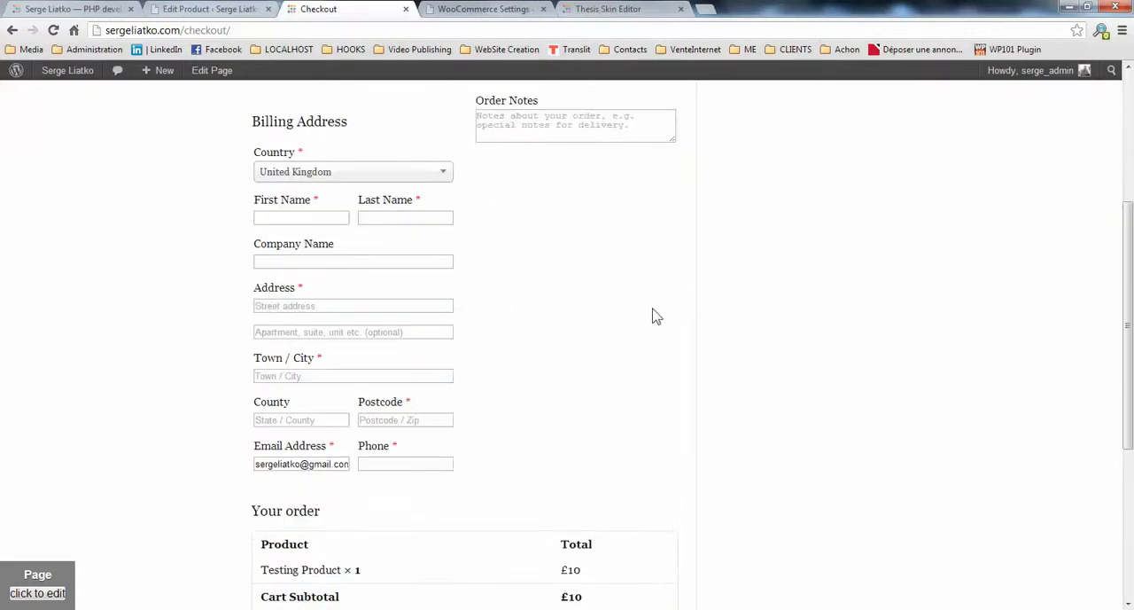
{"action": "scroll", "scroll_direction": "up", "scroll_amount": 3}
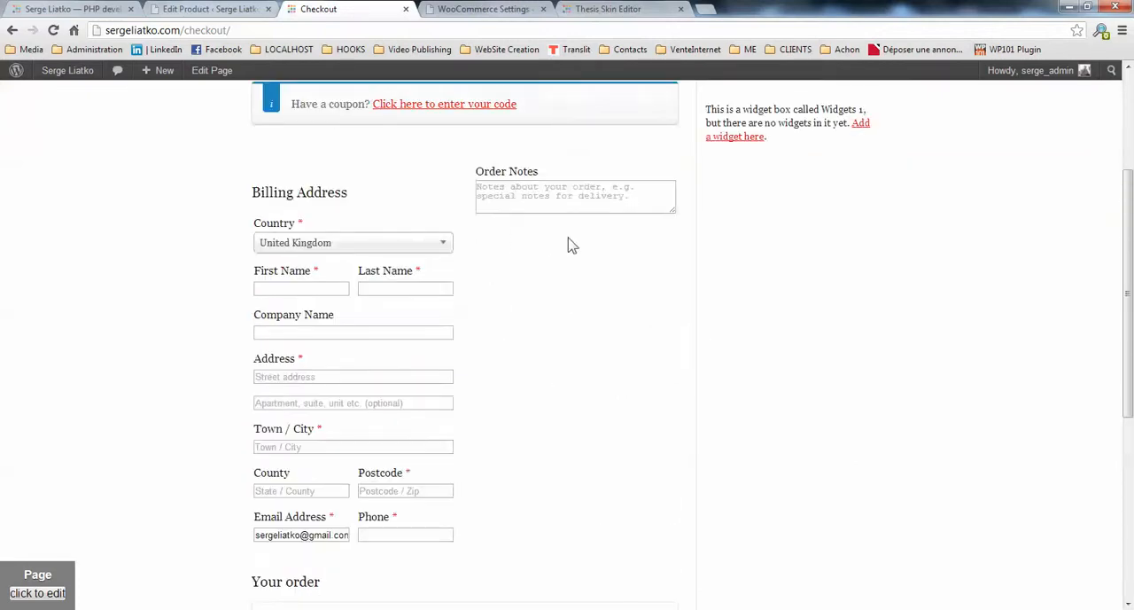
{"action": "mouse_move", "coordinate": [577, 245]}
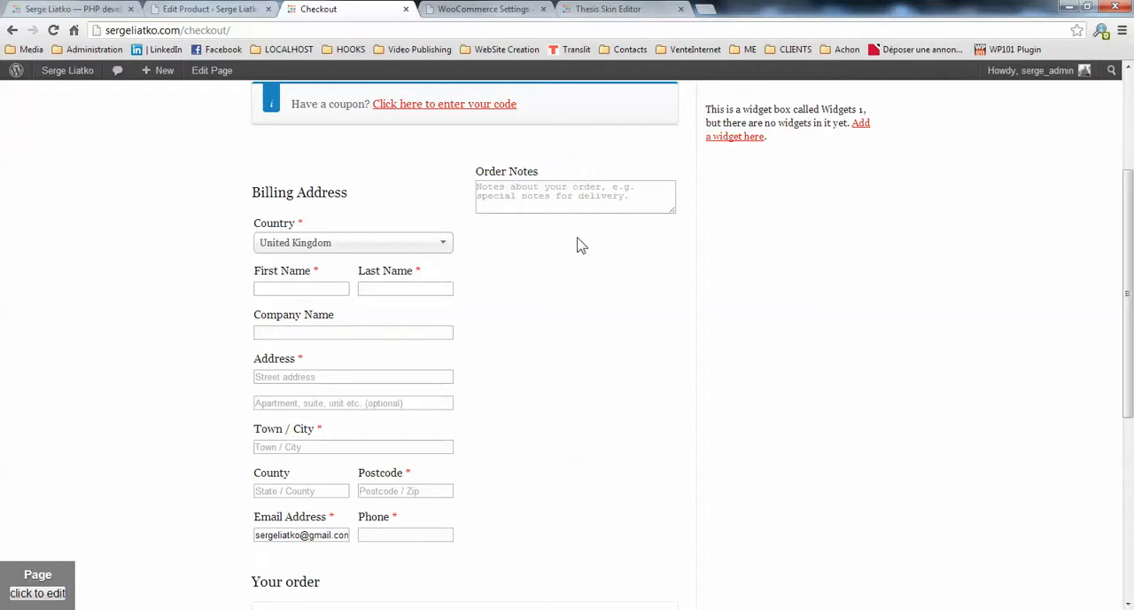
{"action": "mouse_move", "coordinate": [587, 262]}
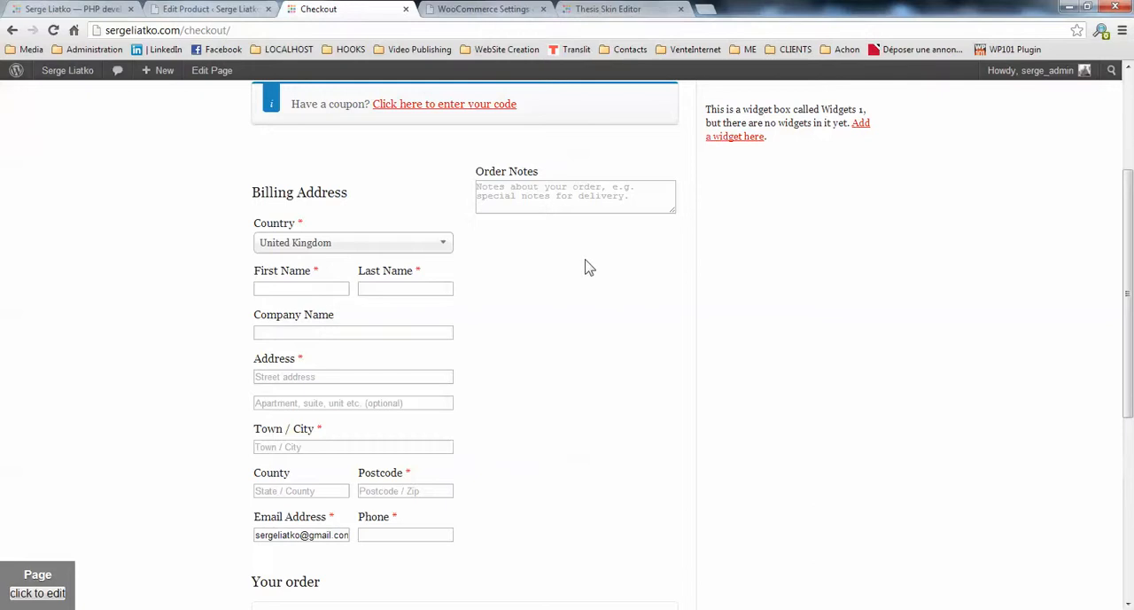
{"action": "mouse_move", "coordinate": [475, 410]}
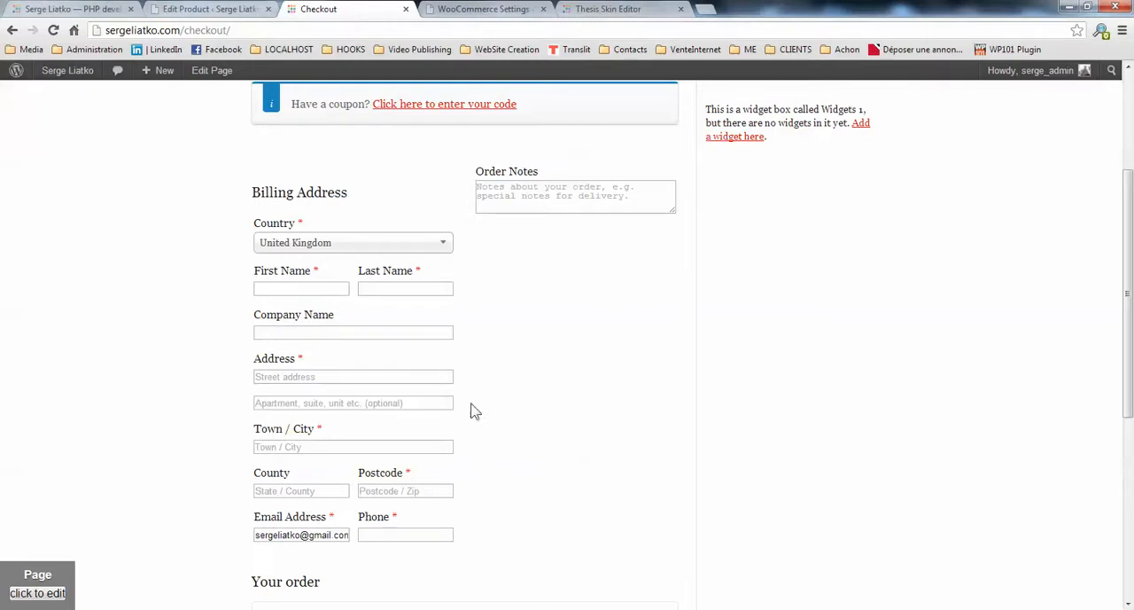
{"action": "scroll", "scroll_direction": "down", "scroll_amount": 3}
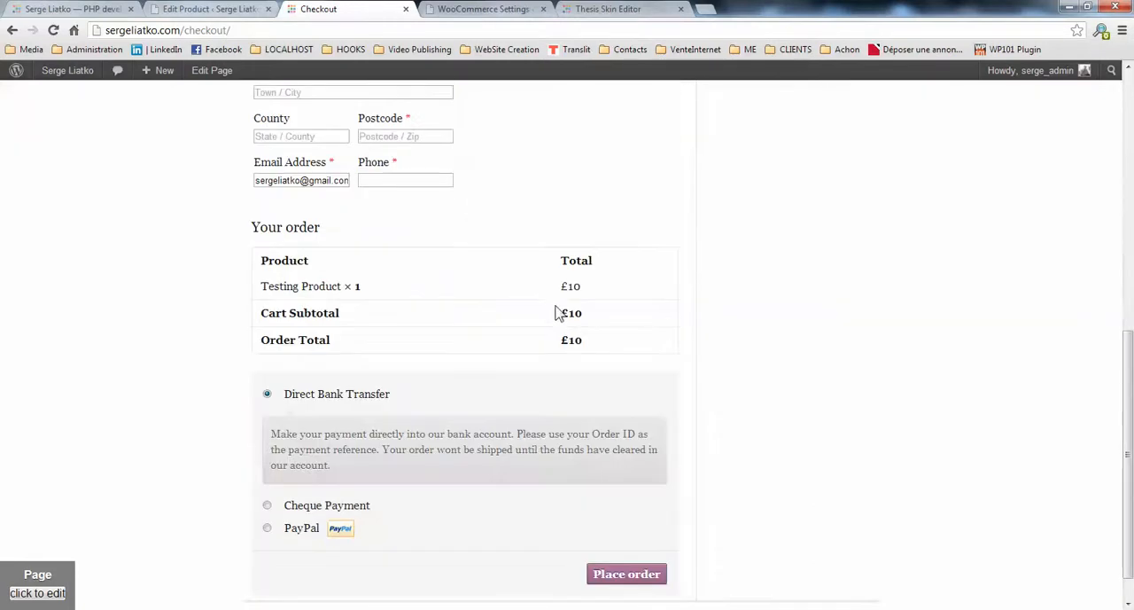
{"action": "mouse_move", "coordinate": [644, 520]}
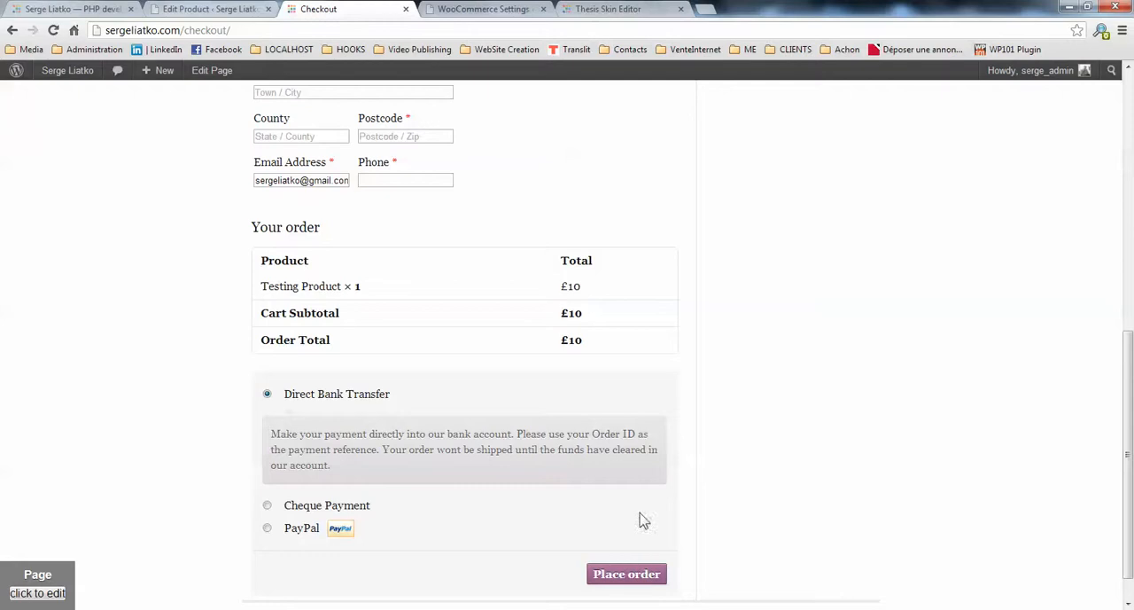
{"action": "scroll", "scroll_direction": "up", "scroll_amount": 3}
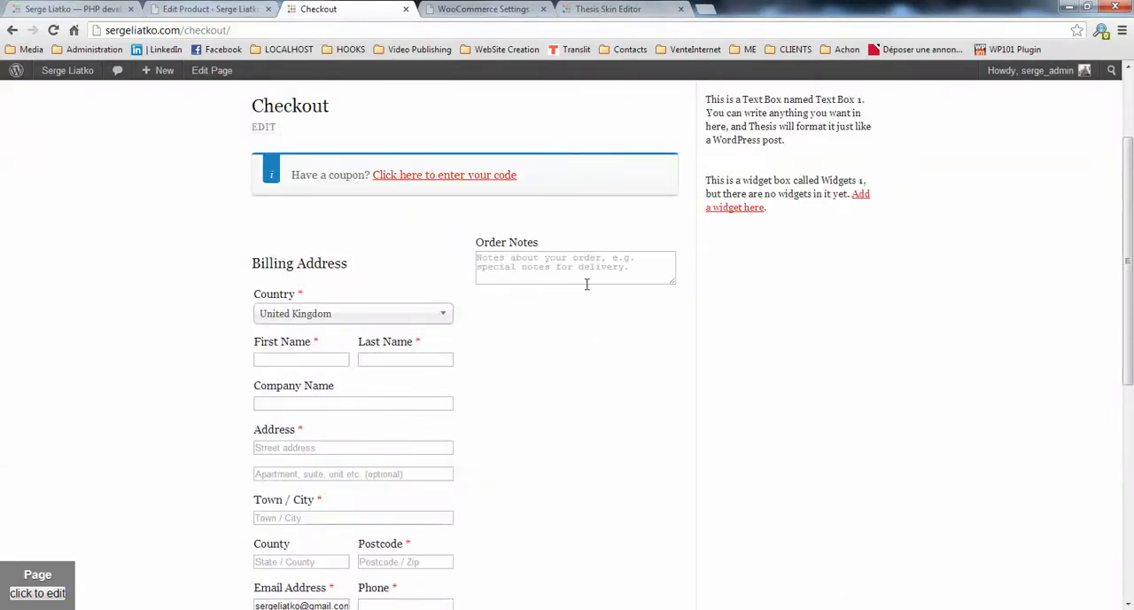
{"action": "left_click", "coordinate": [485, 9]}
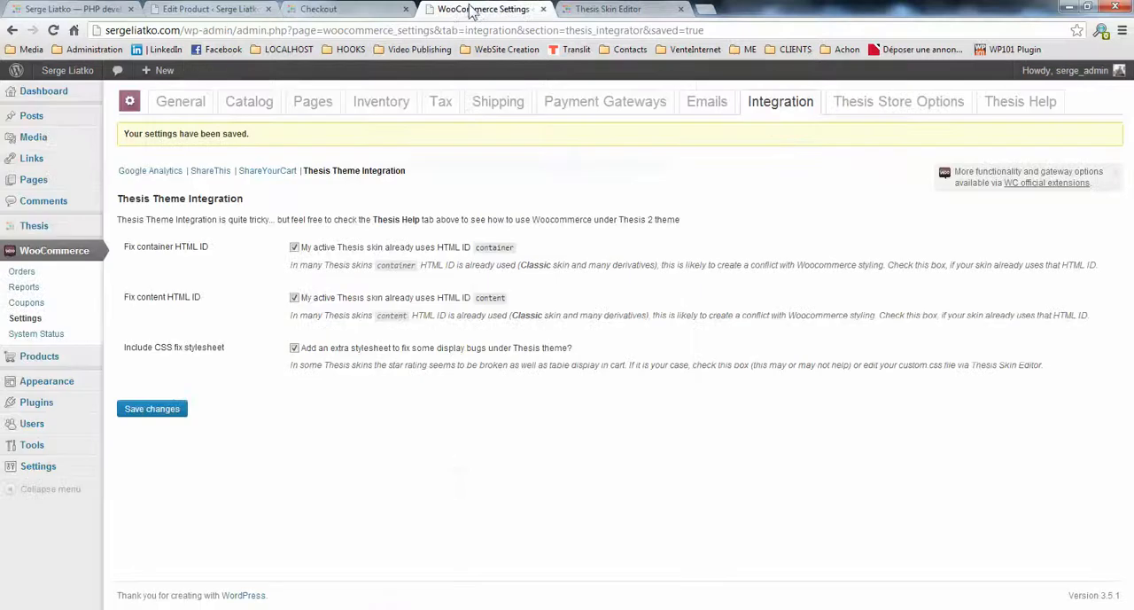
Show the Thesis Store Options tab with product display, related products, upsells and reviews settings
{"action": "left_click", "coordinate": [898, 101]}
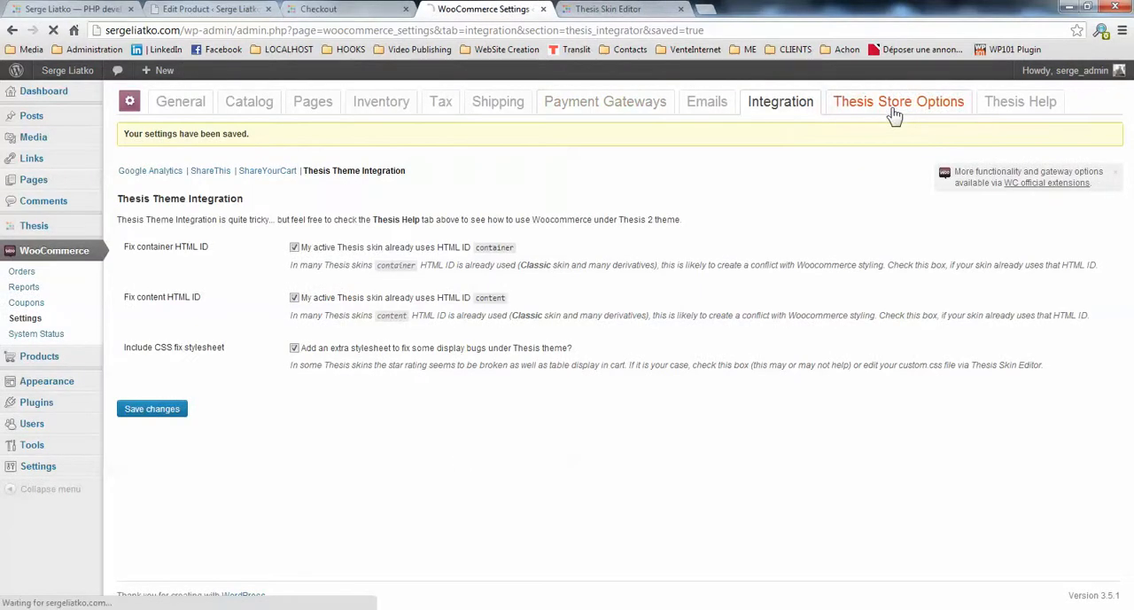
{"action": "left_click", "coordinate": [898, 101]}
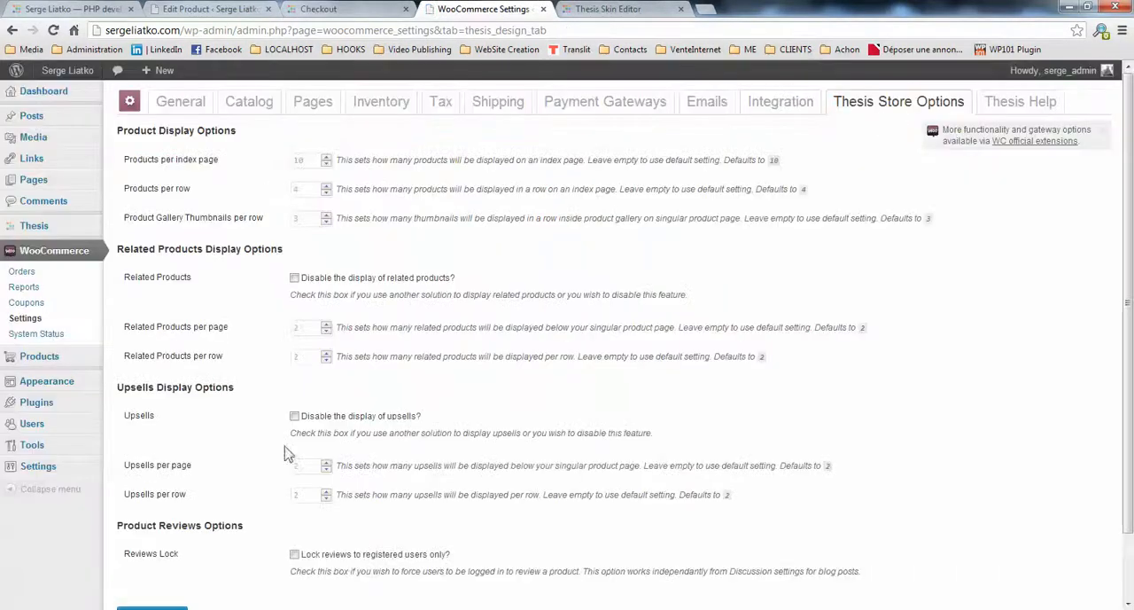